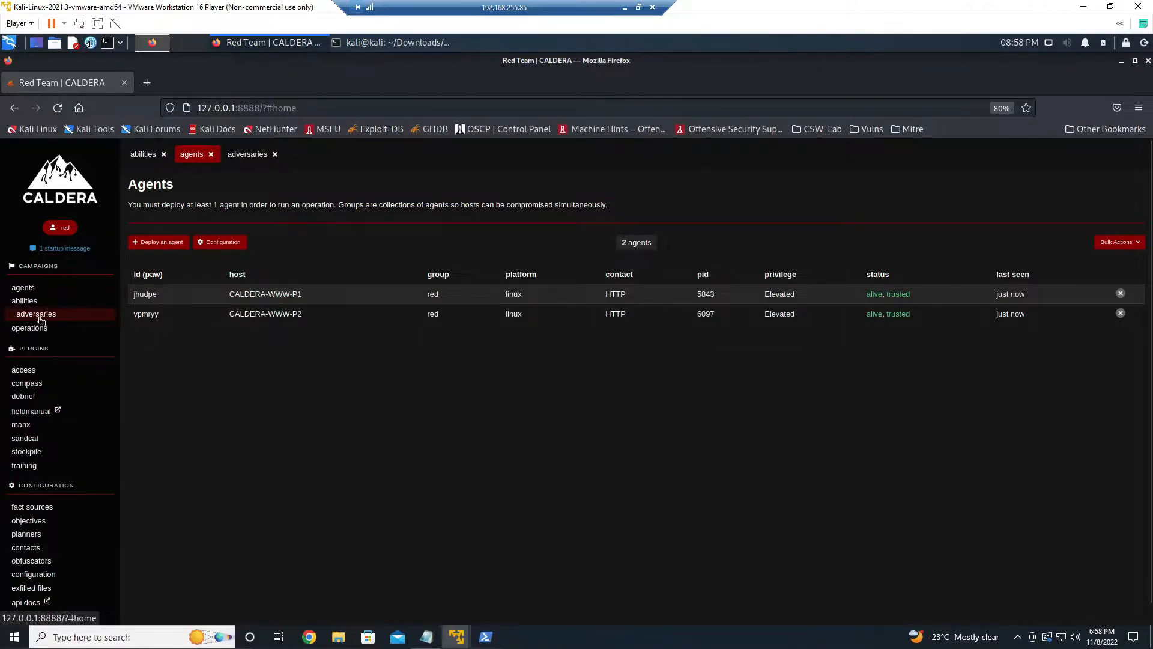
From Adversaries, start a new profile with name and description 'Red Team-Miners'
left_click(36, 314)
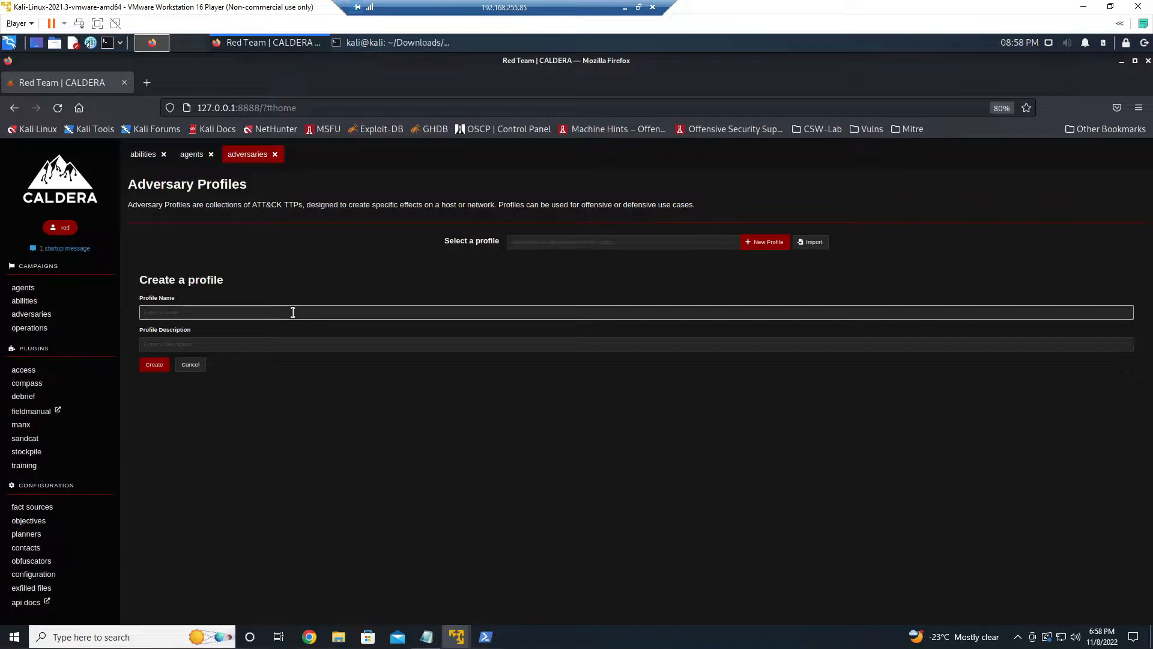
left_click(293, 312)
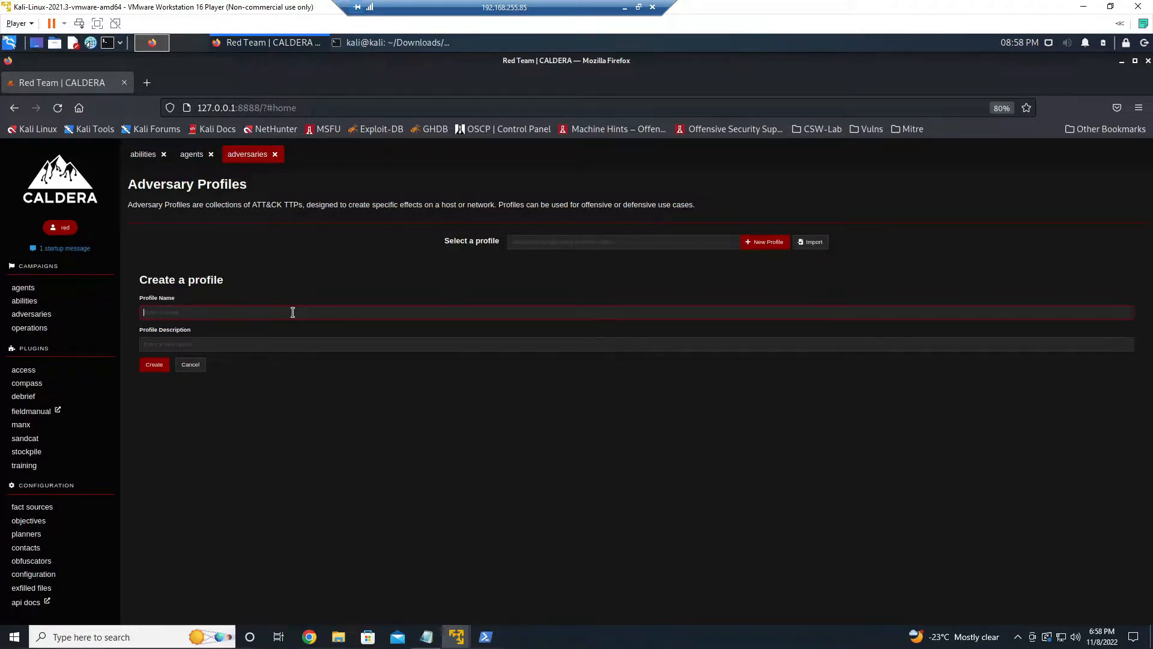
type("Red Tea")
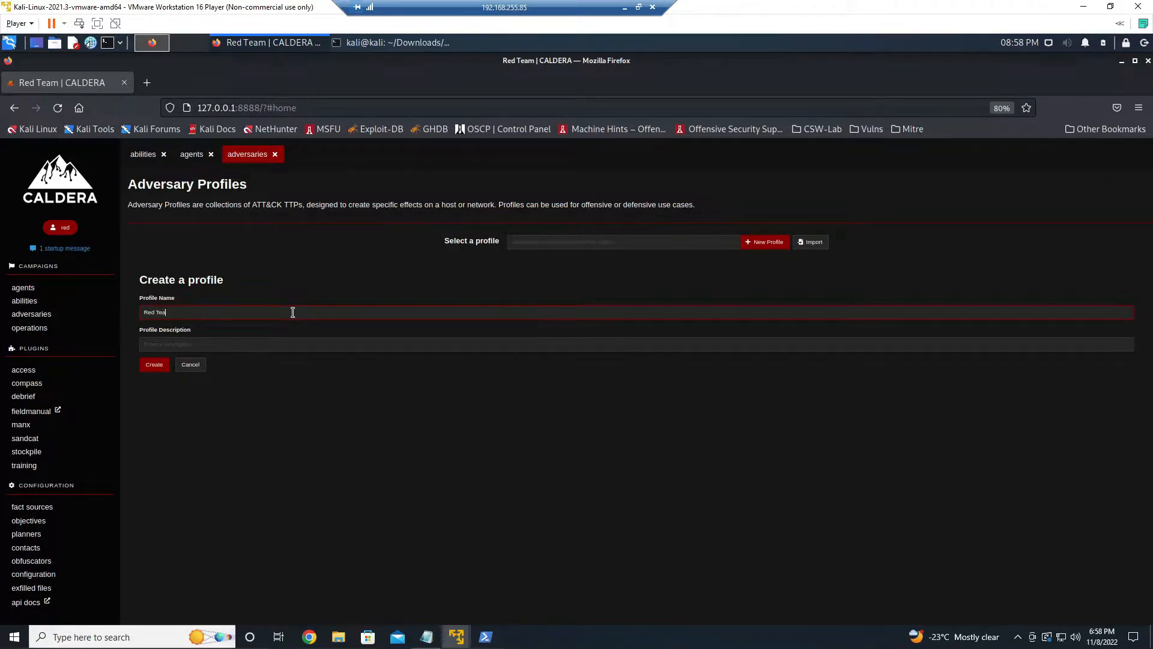
type("m-Mine")
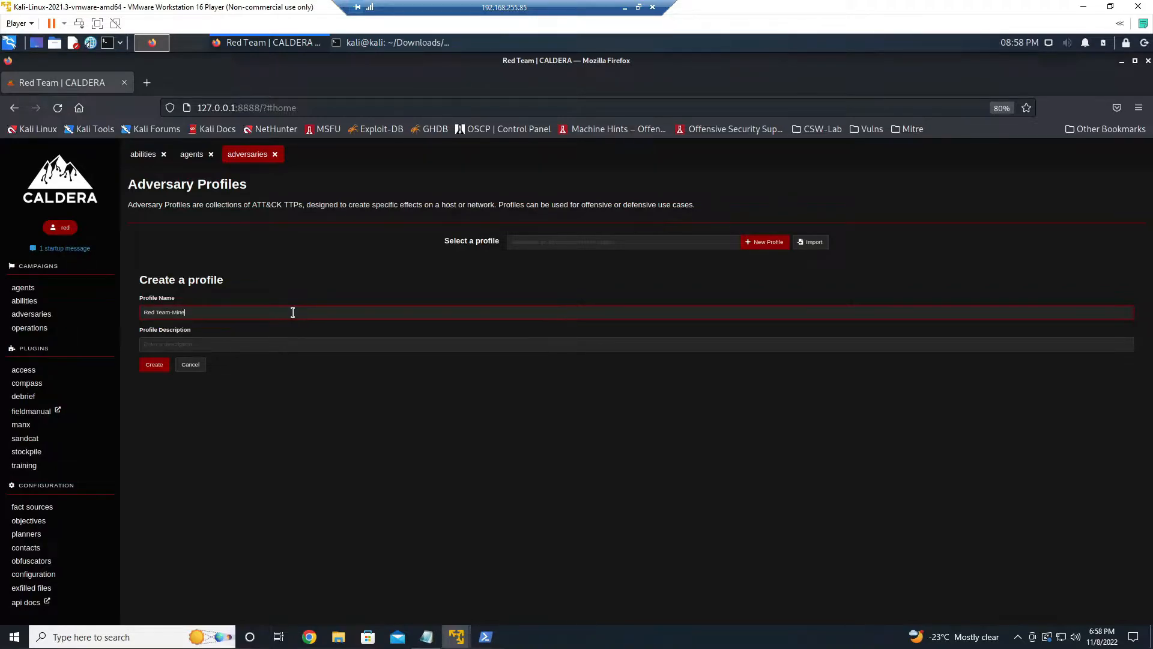
type("rs")
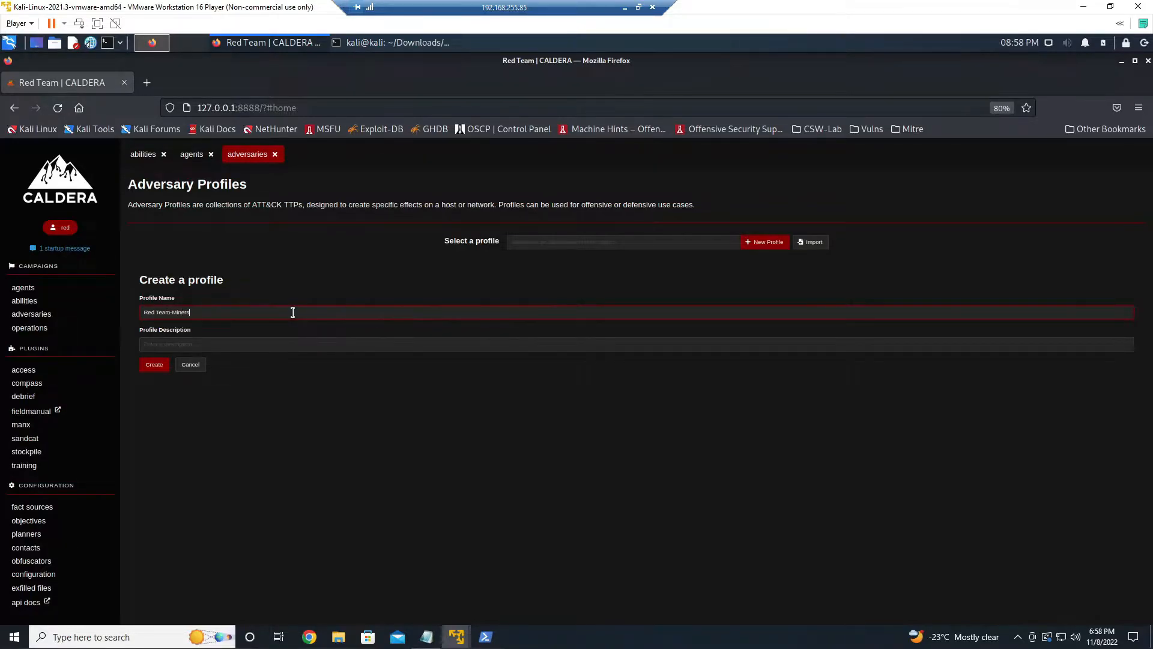
type("Red Team-Miners")
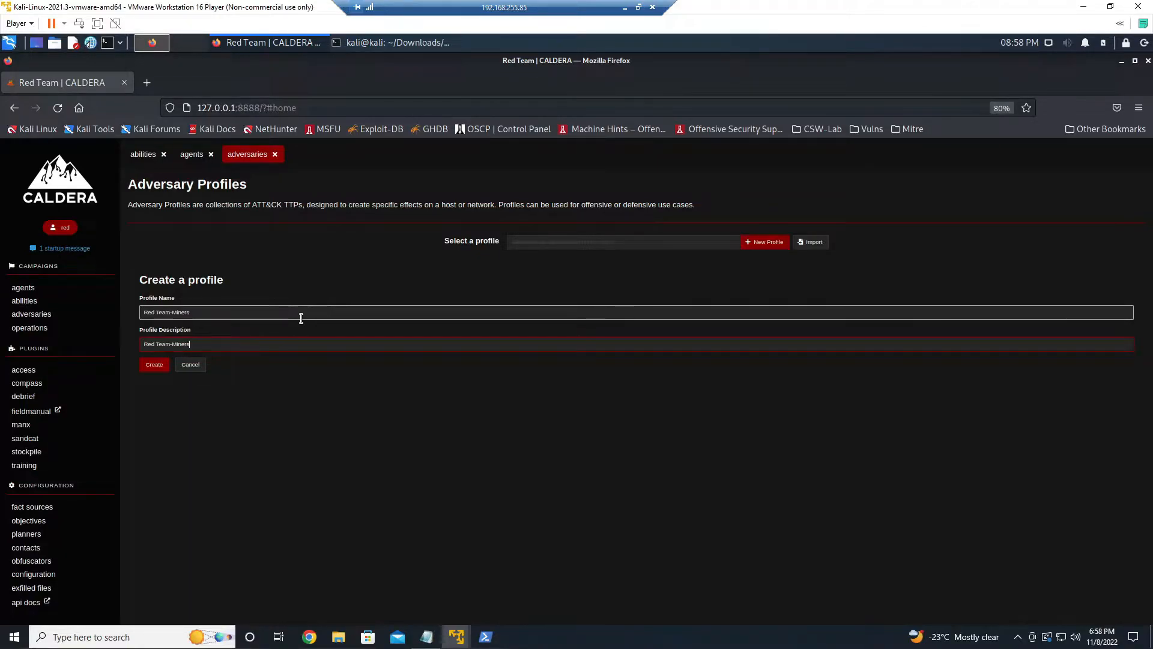
Create Red Team-Miners, add the Impact T1496 Crypto (Monero) Mining ability, and save it
left_click(154, 364)
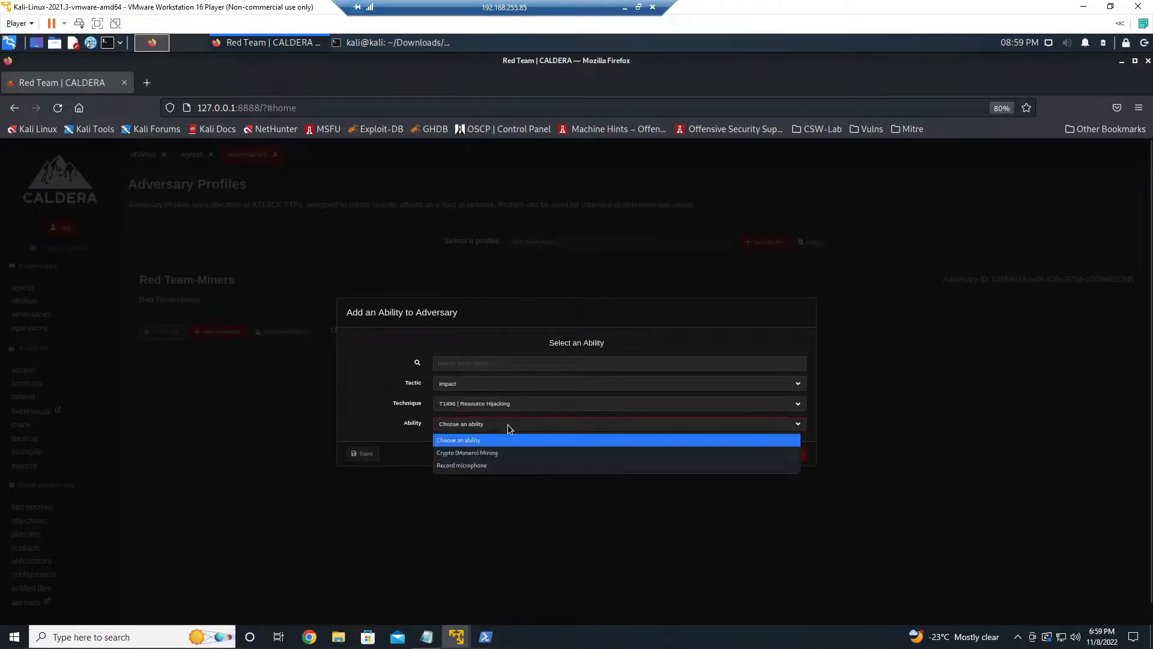
left_click(466, 452)
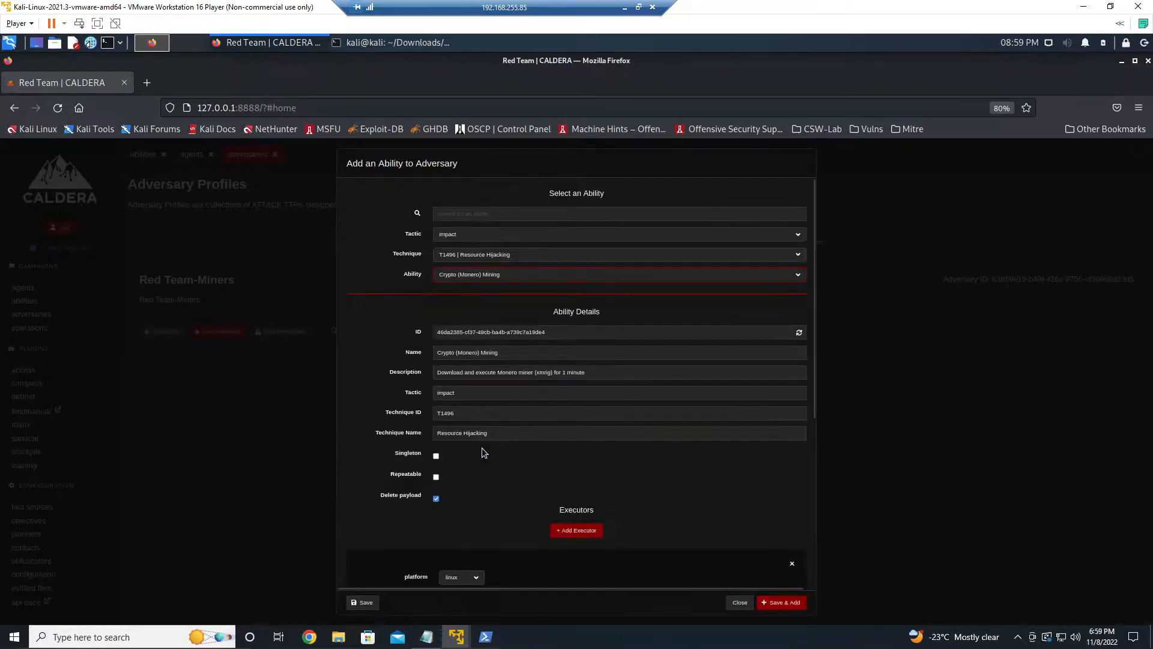
mouse_move(484, 457)
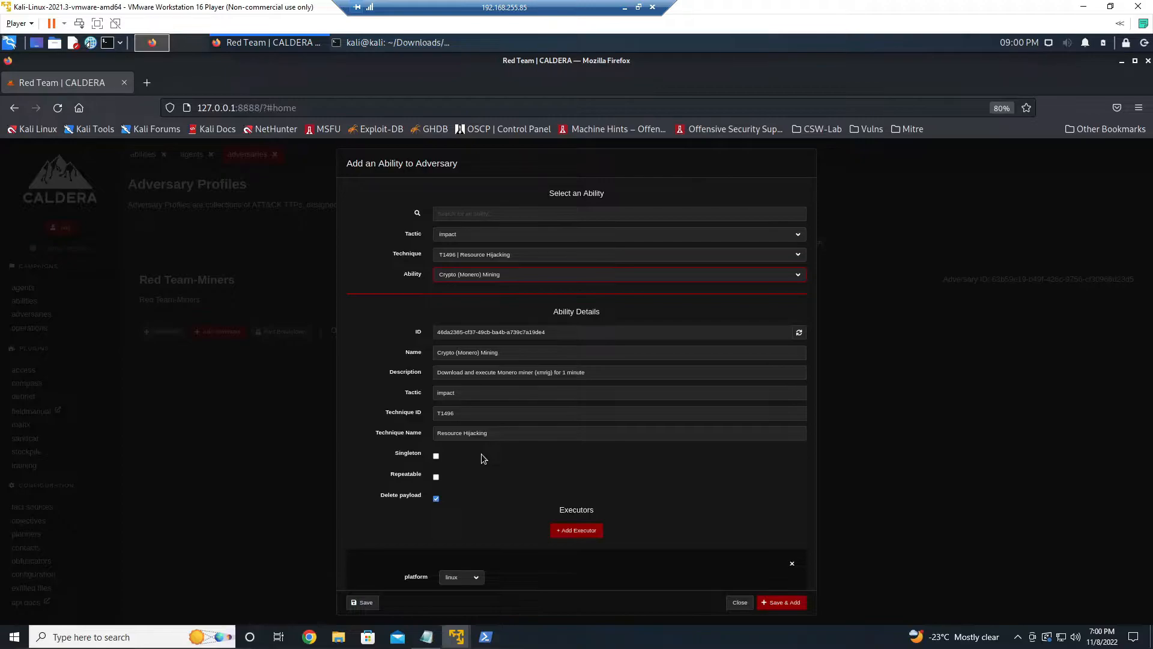
left_click(781, 602)
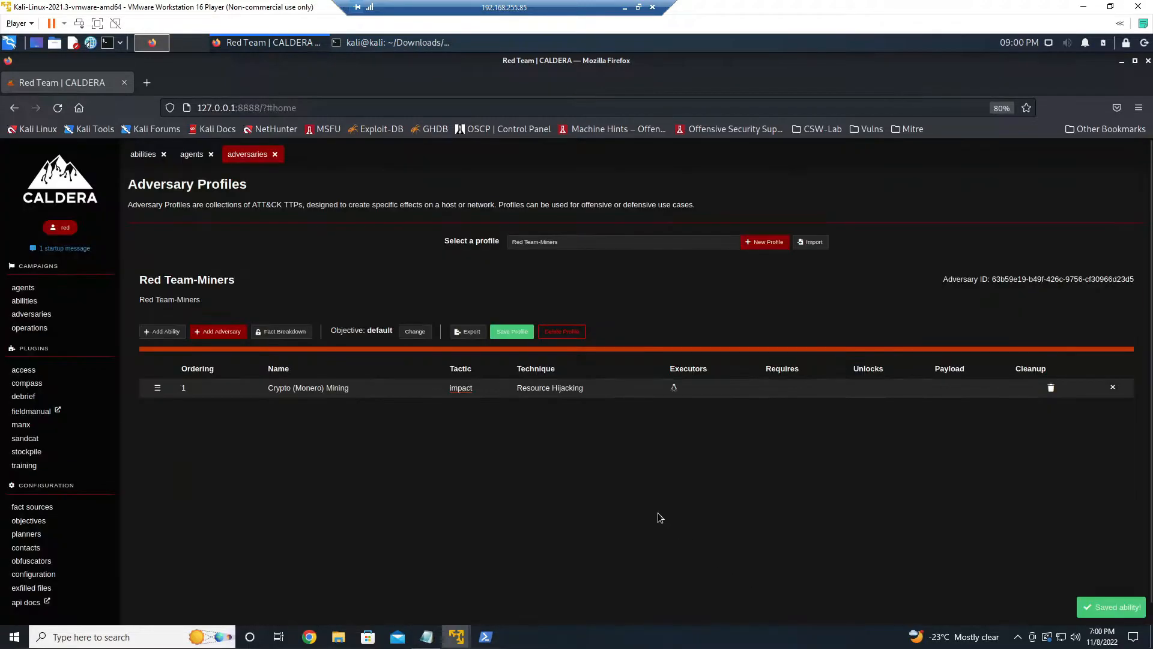
mouse_move(663, 516)
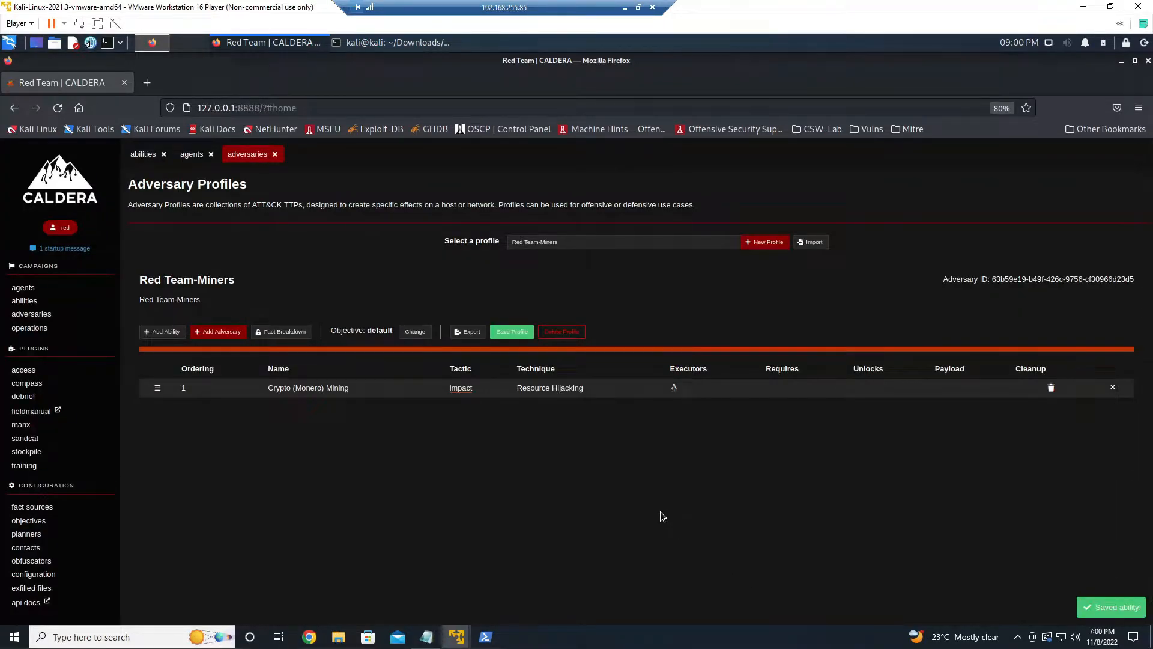
left_click(512, 331)
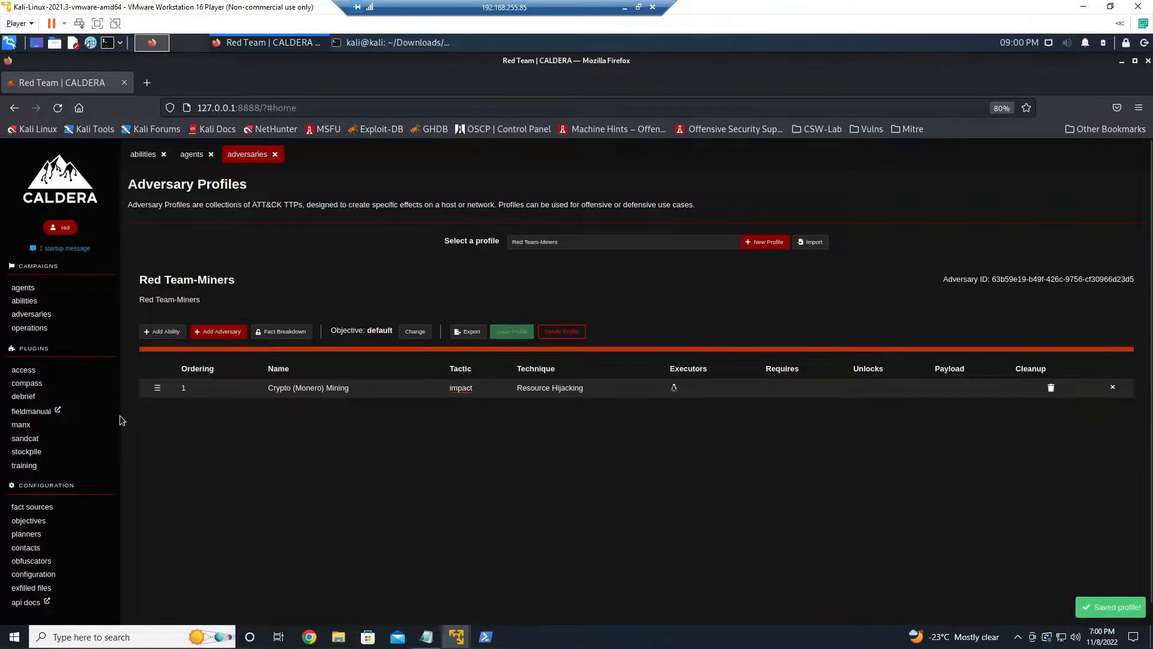
Start operation 'Red-Team-Crypto (Monero) Mining' using Red Team-Miners with the base64 obfuscator
left_click(30, 327)
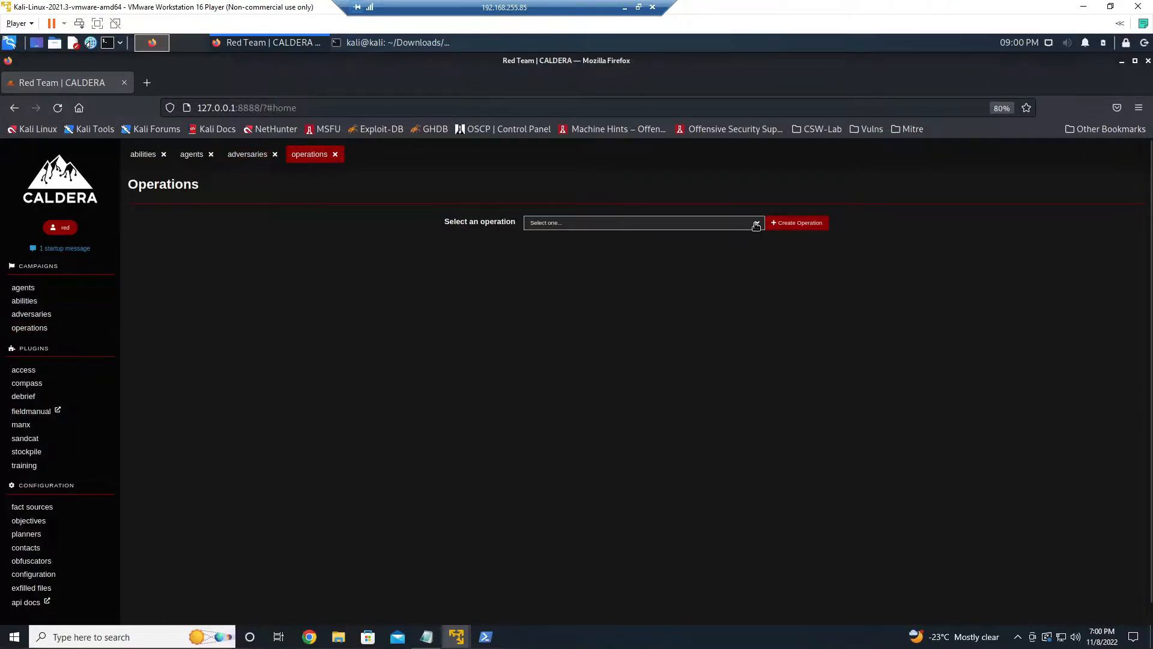
left_click(796, 222)
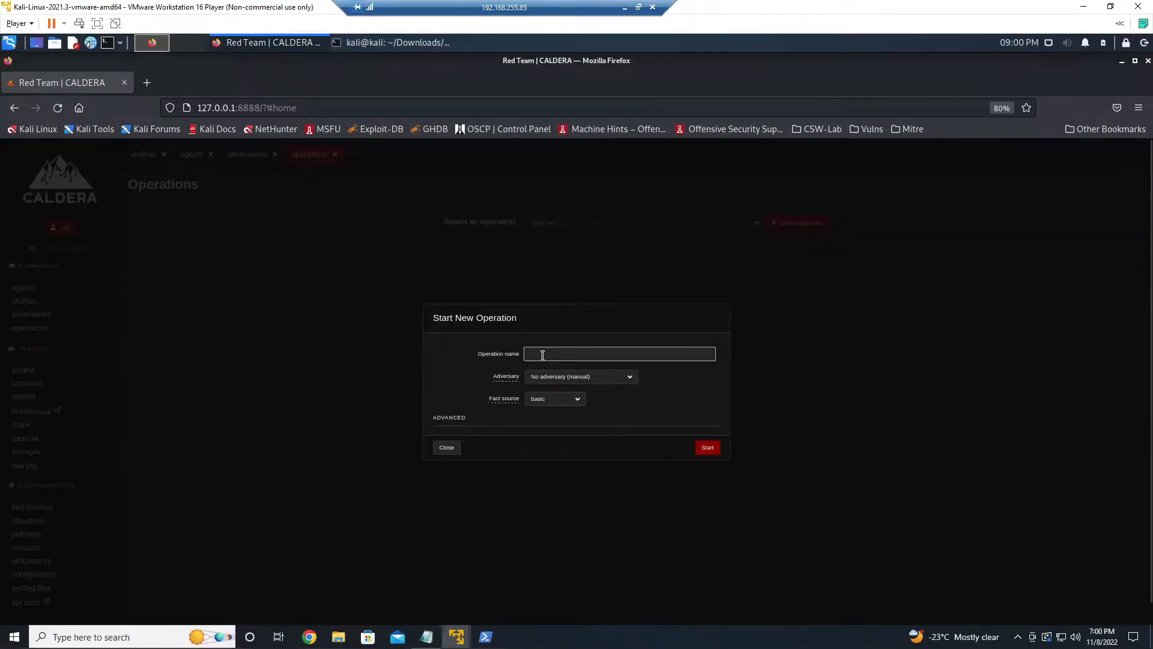
type("Red")
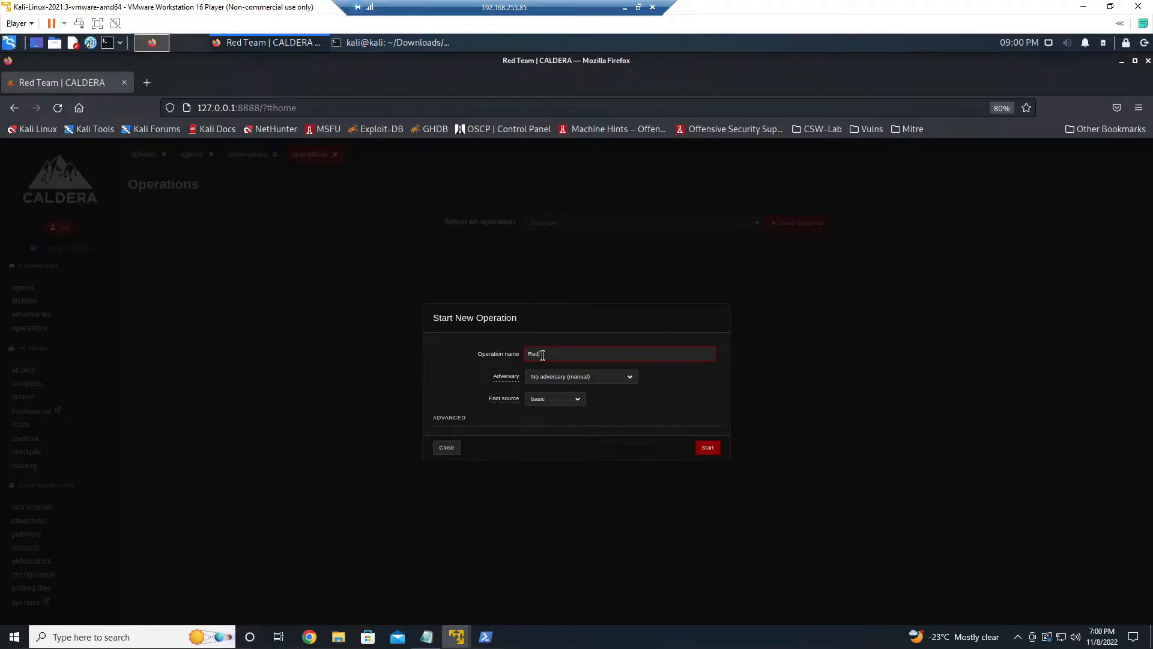
type("-Team")
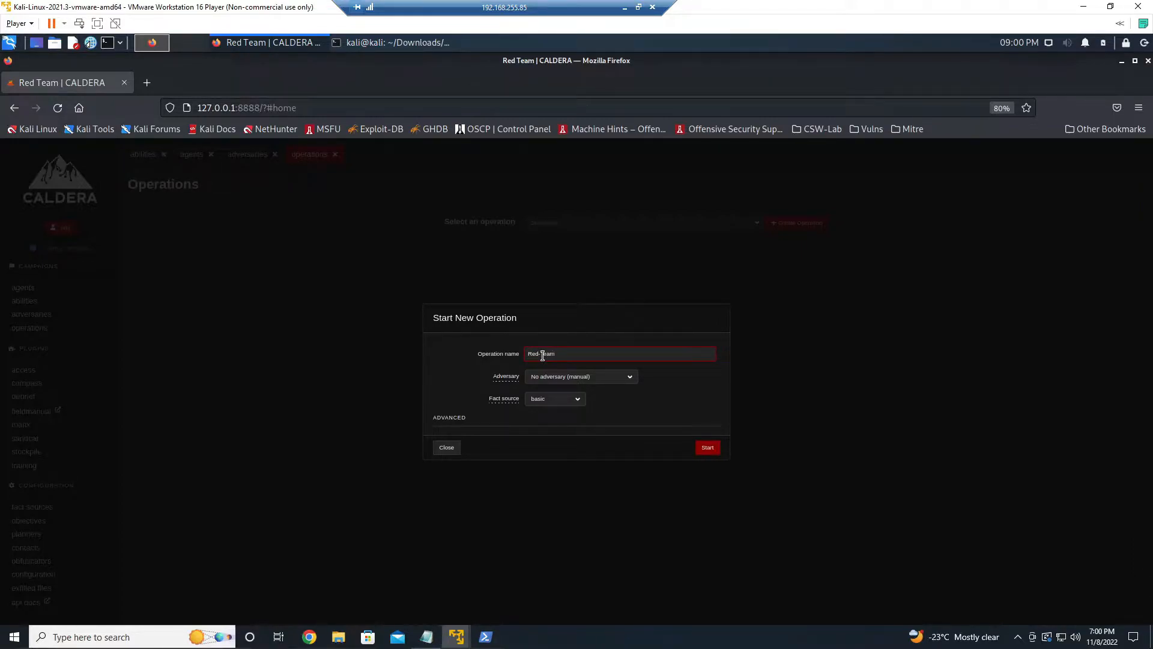
type("-Crypto (Monero) Mining")
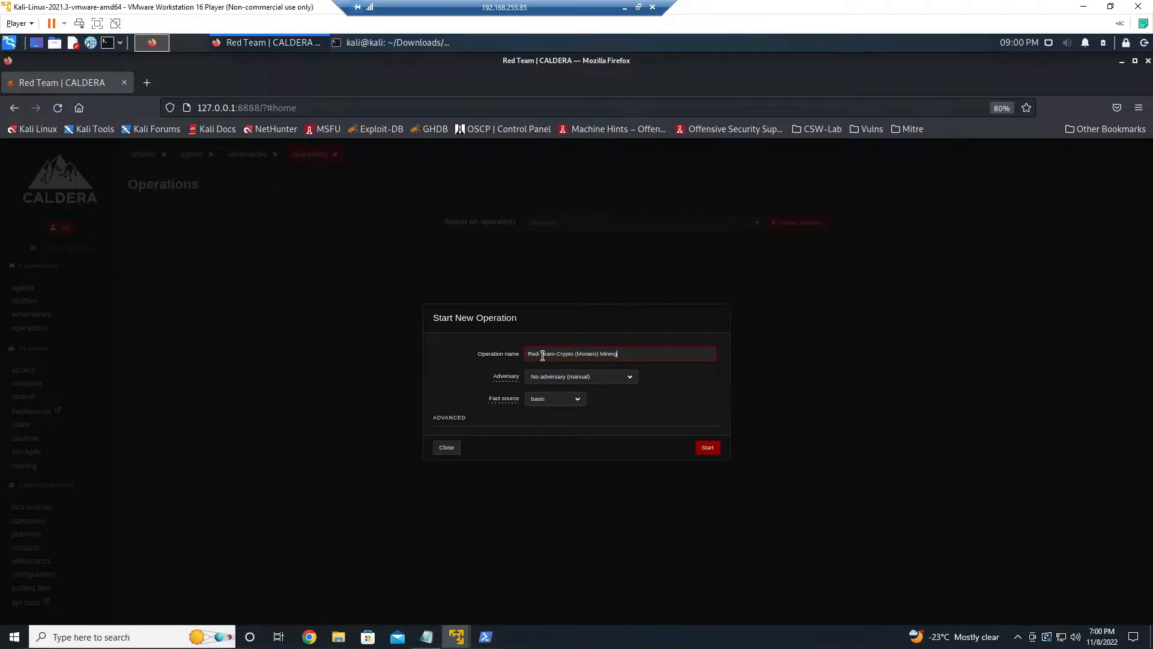
left_click(581, 376)
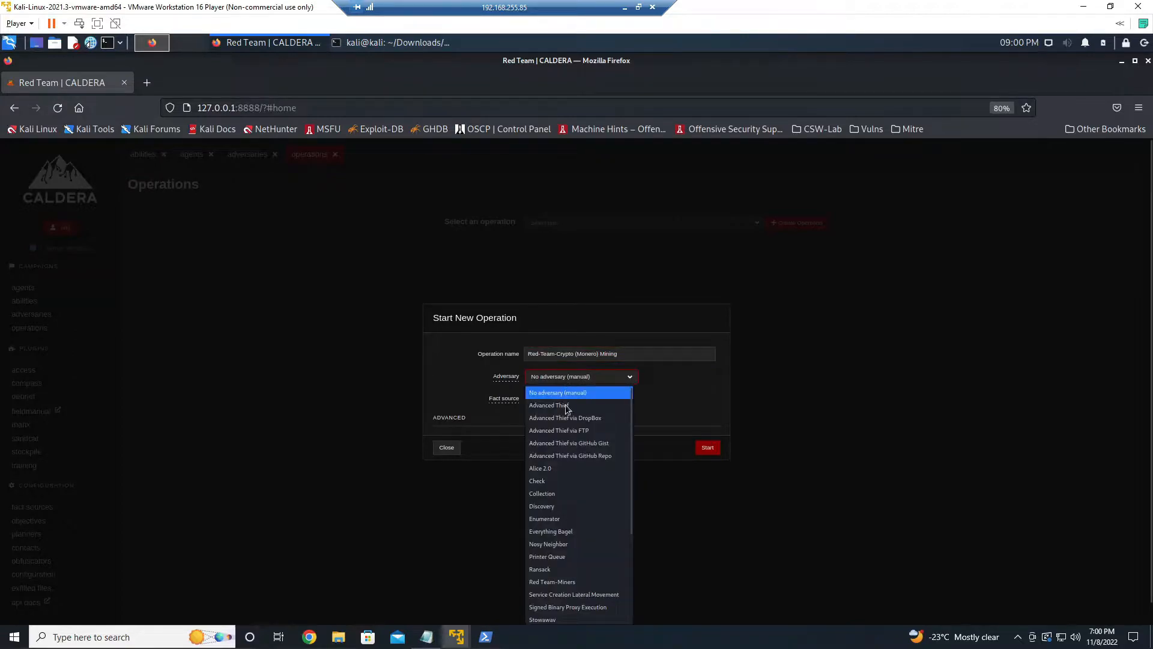
left_click(552, 582)
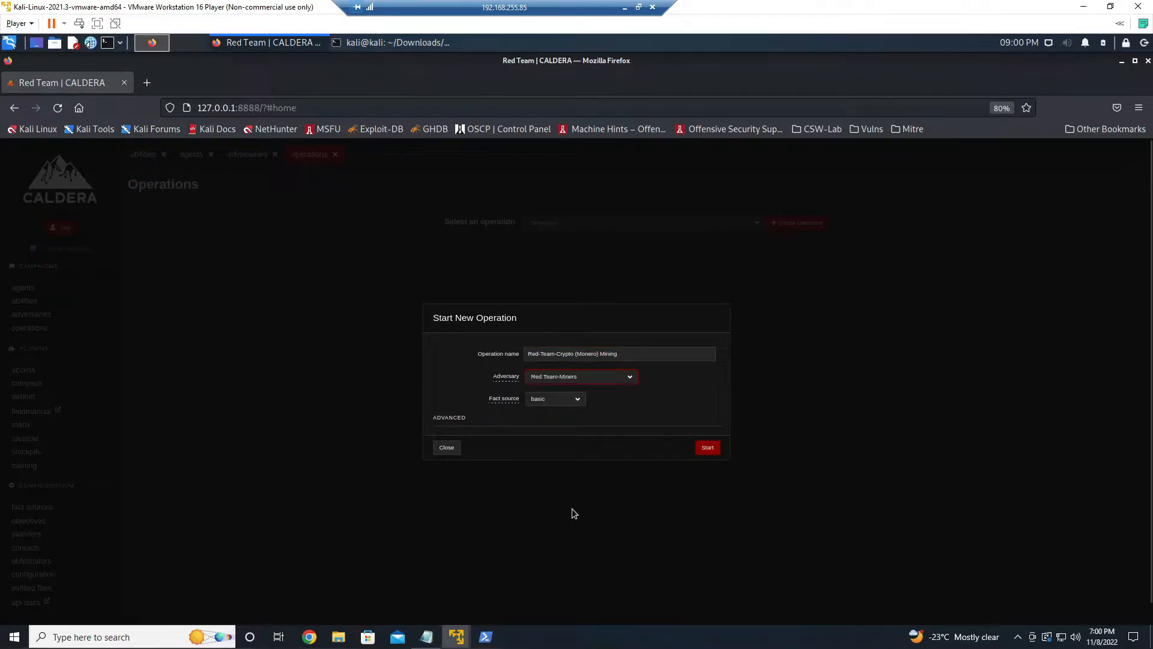
left_click(449, 417)
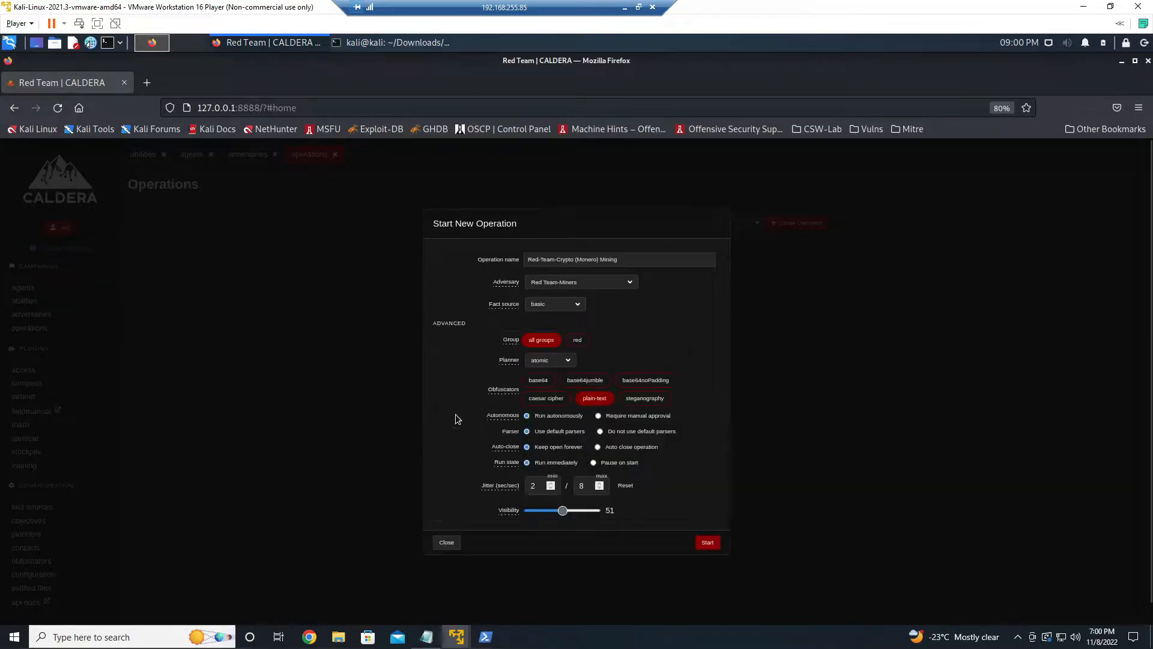
left_click(538, 379)
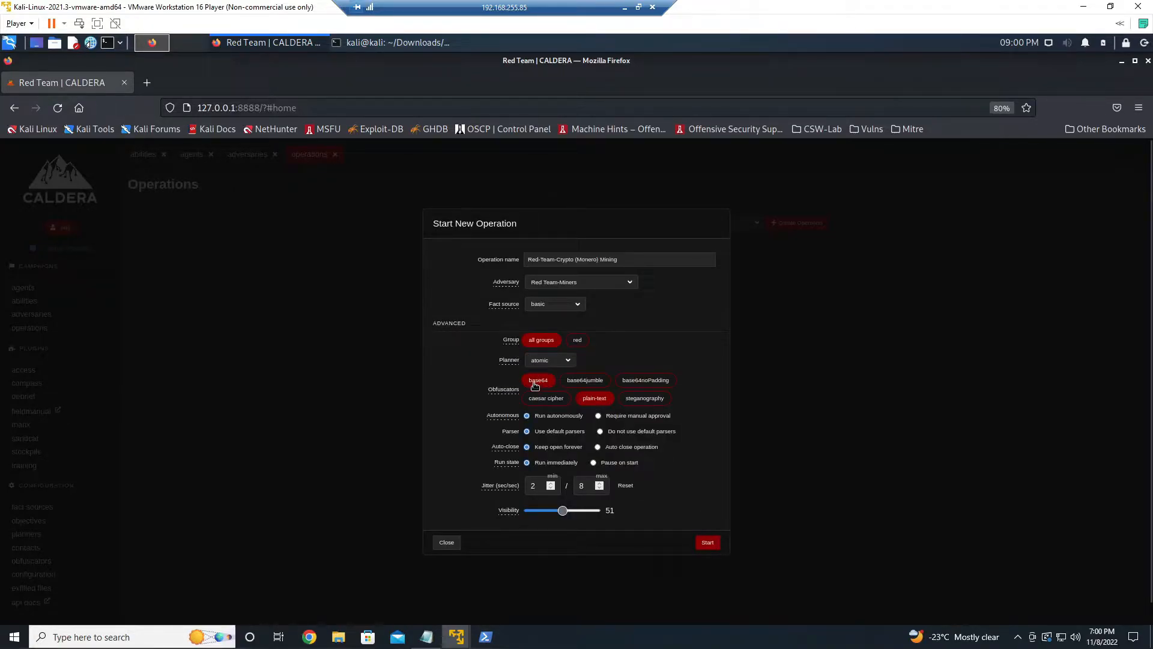
left_click(707, 542)
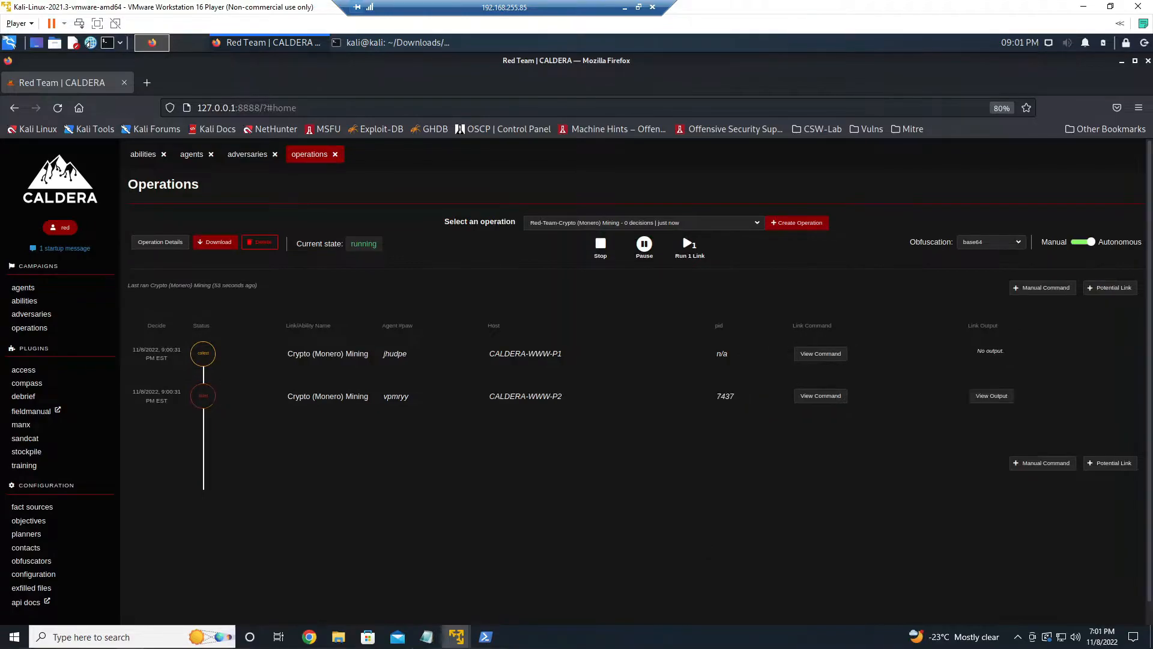
mouse_move(767, 400)
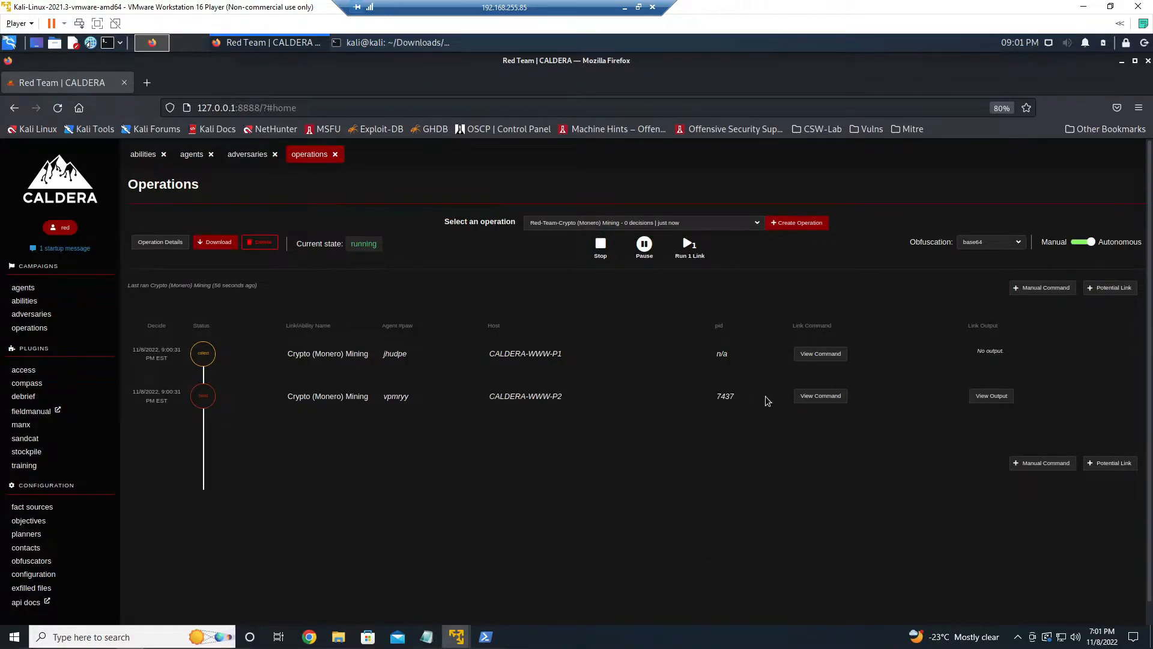
Scroll the CALDERA-WWW-P2 mining link's output to the xmrig download and process kill
left_click(821, 395)
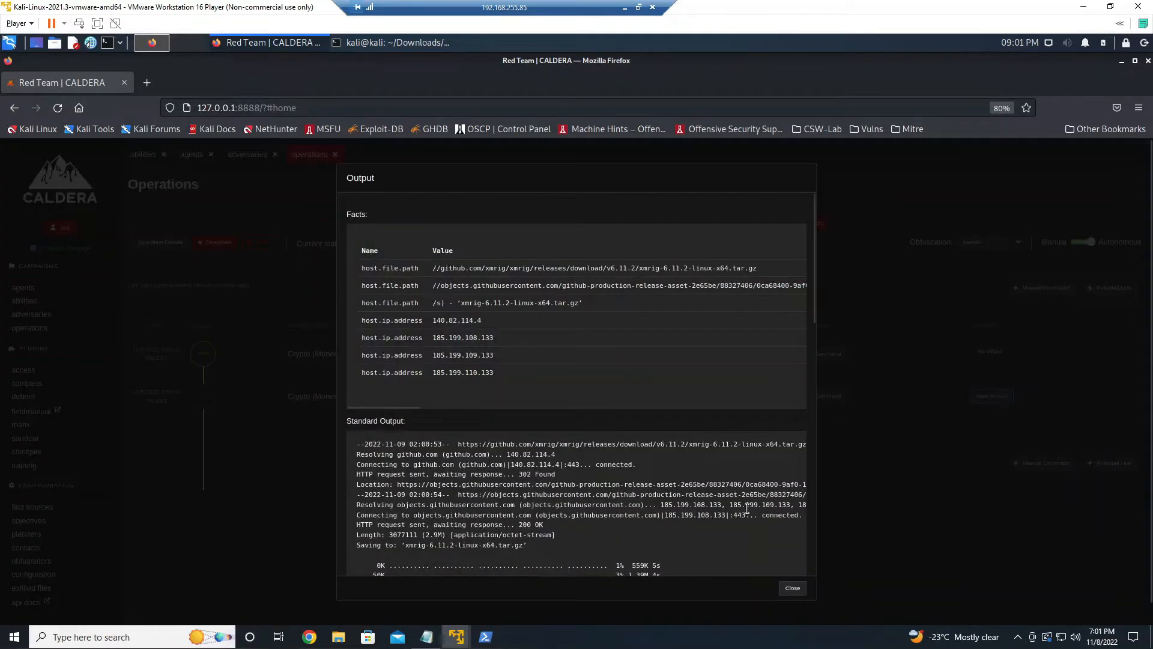
mouse_move(483, 316)
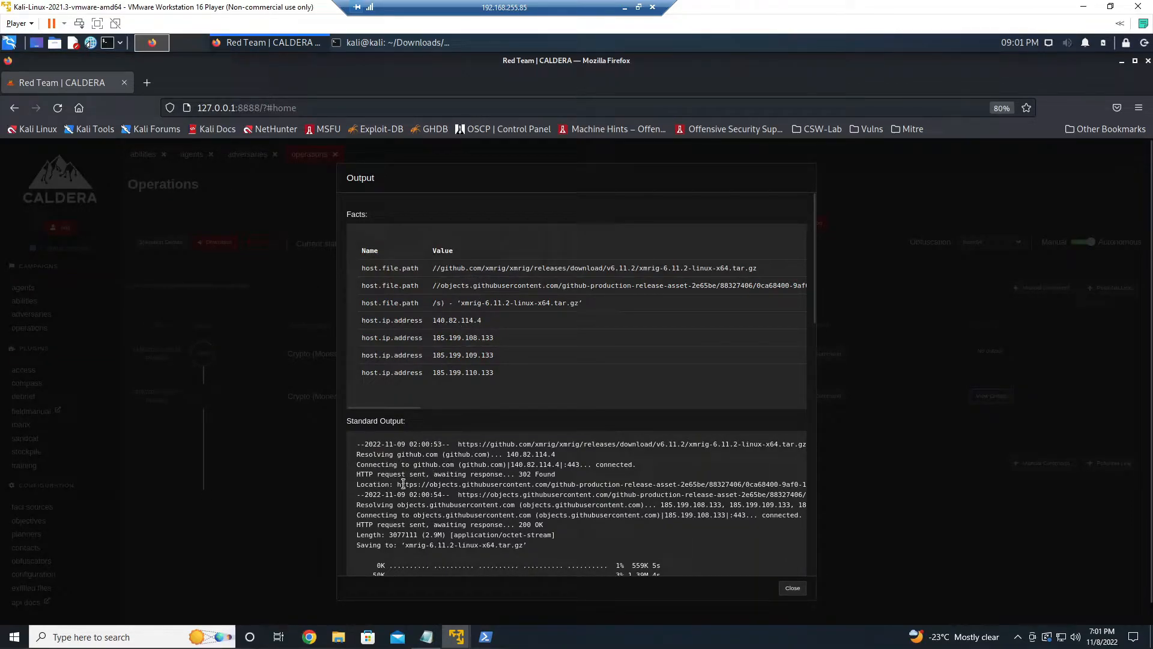
mouse_move(806, 555)
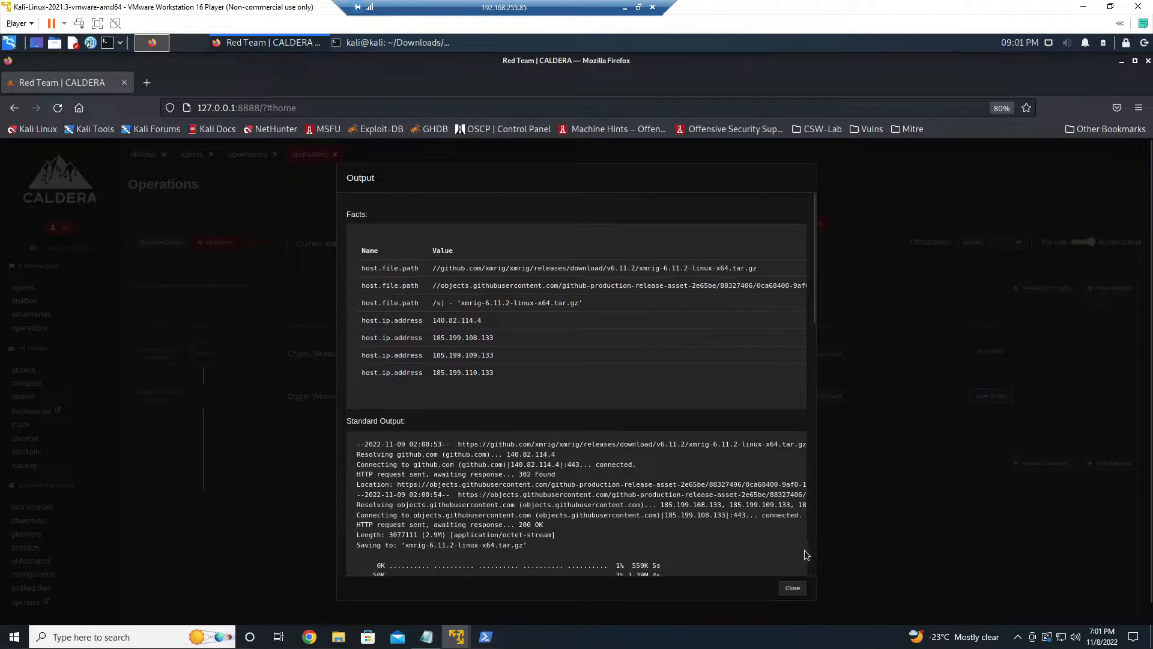
scroll("down", 3)
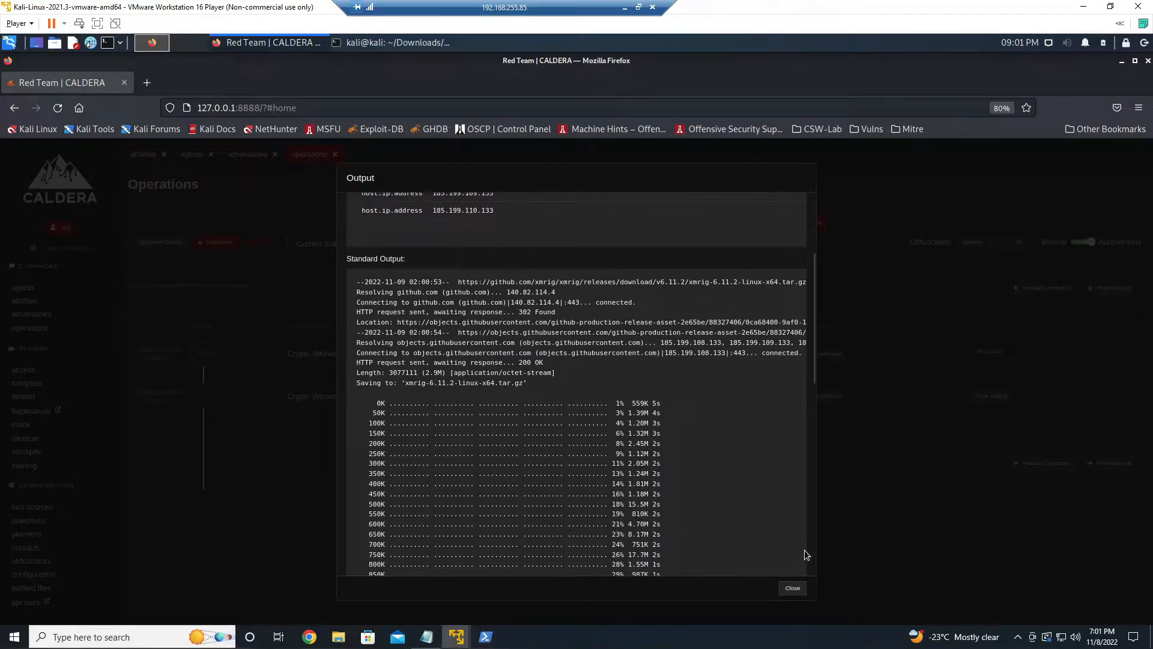
scroll("down", 3)
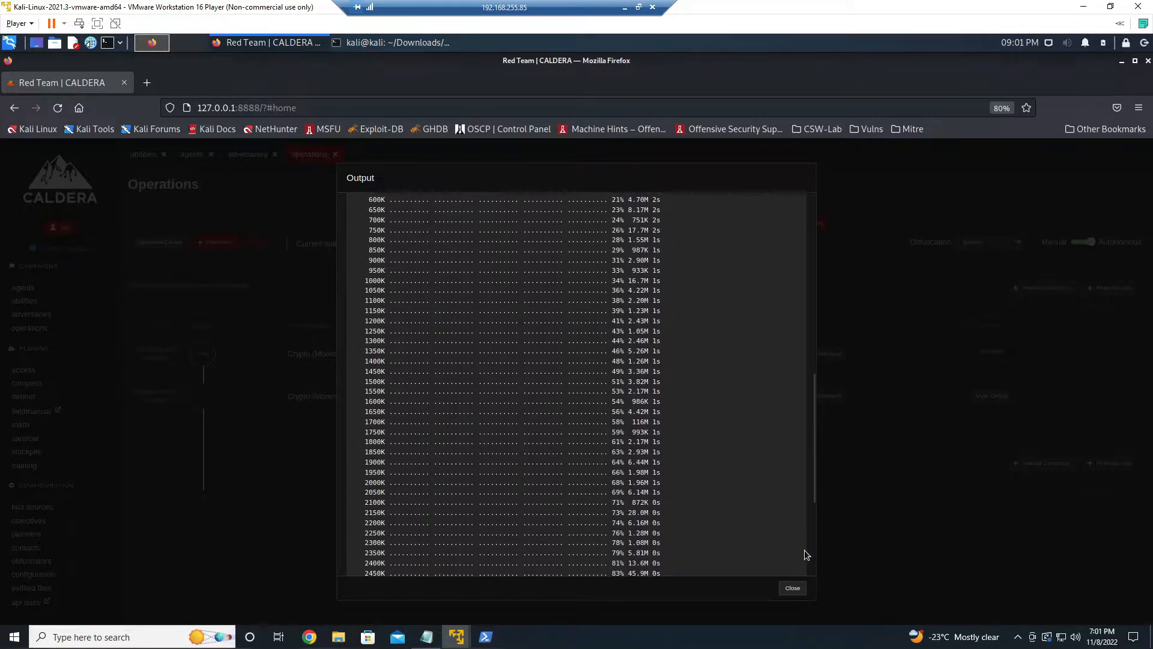
scroll("down", 3)
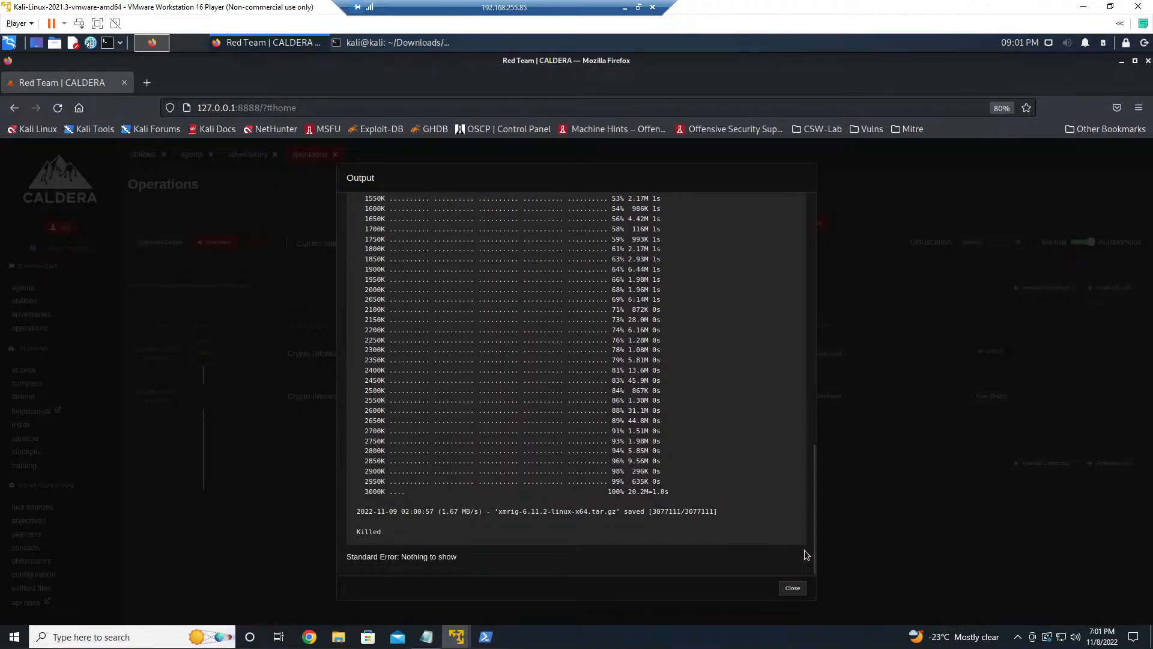
mouse_move(793, 588)
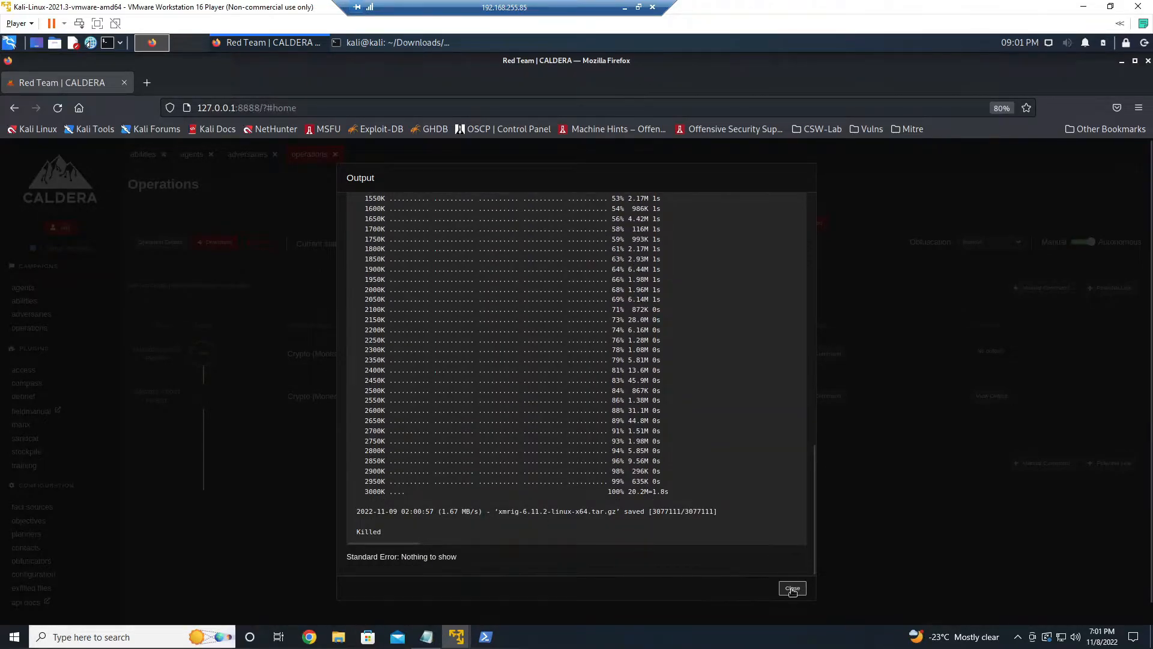
mouse_move(377, 533)
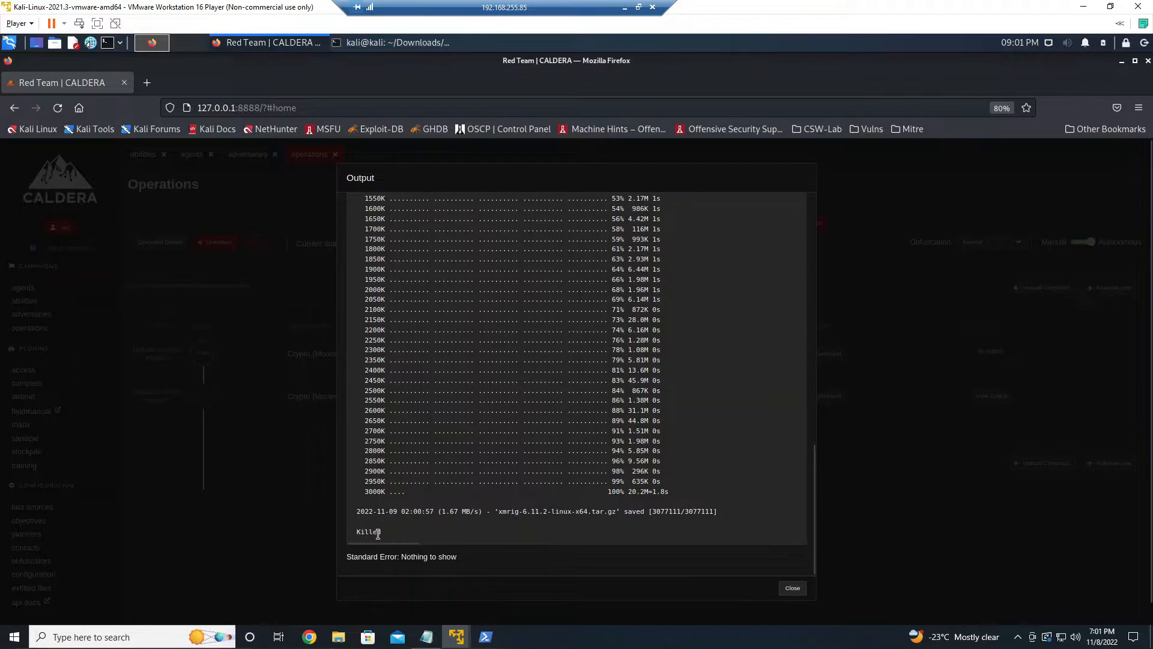
Switch to the CALDERA-WWW-P1 link's output and scroll through the xmrig download
left_click(792, 587)
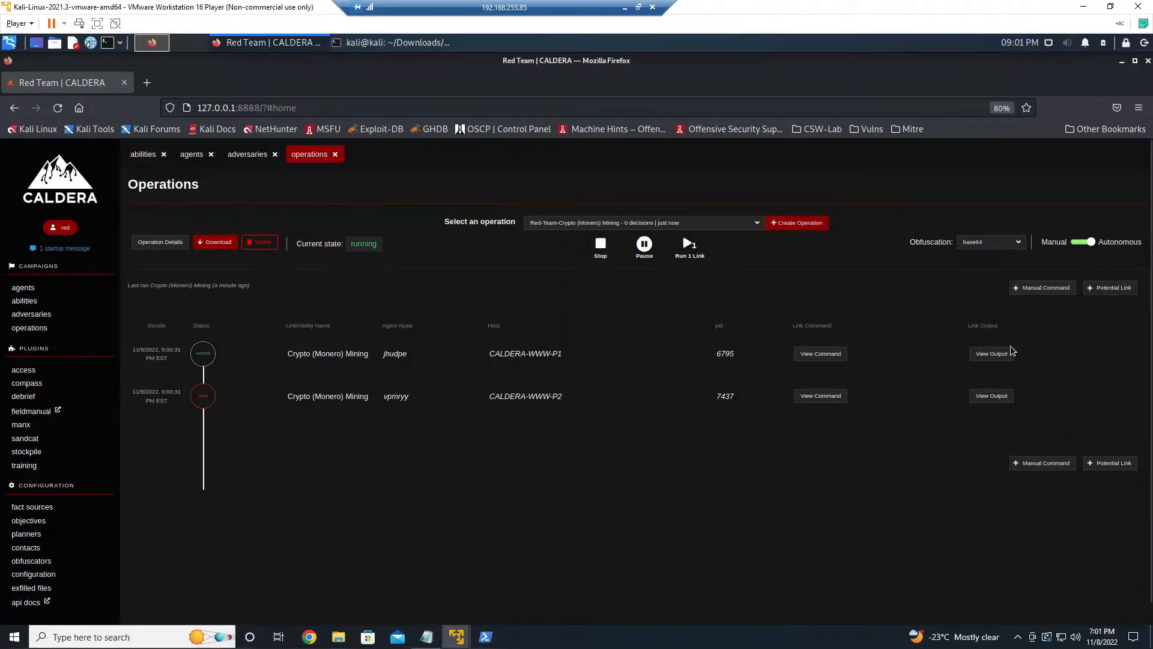
left_click(991, 354)
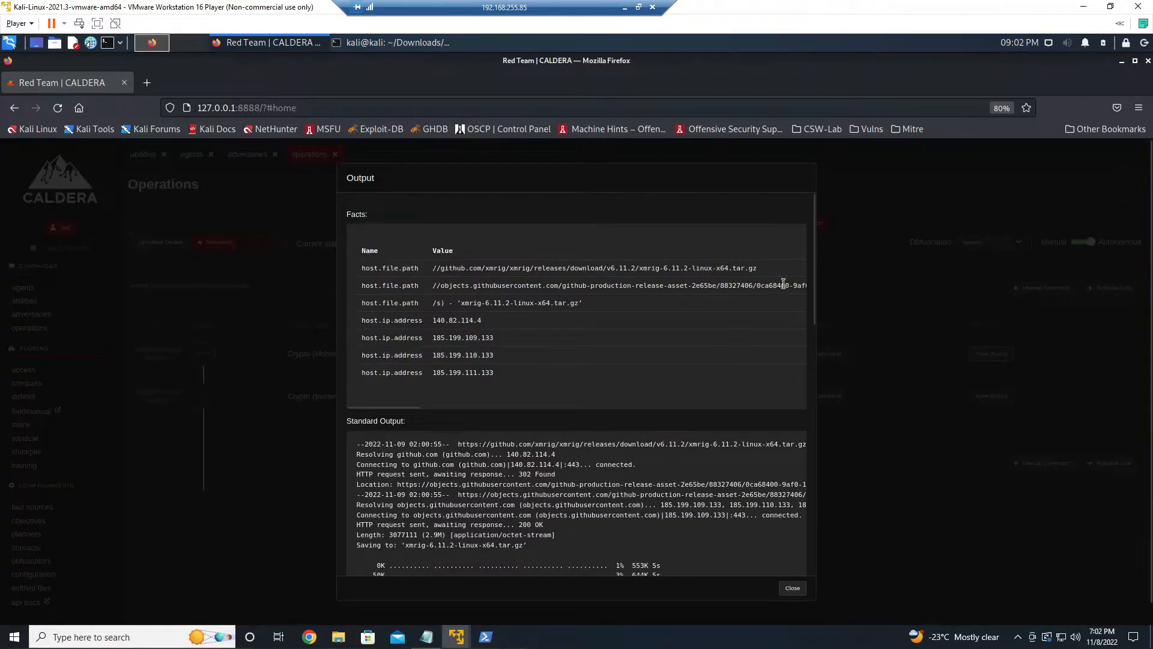
scroll("down", 3)
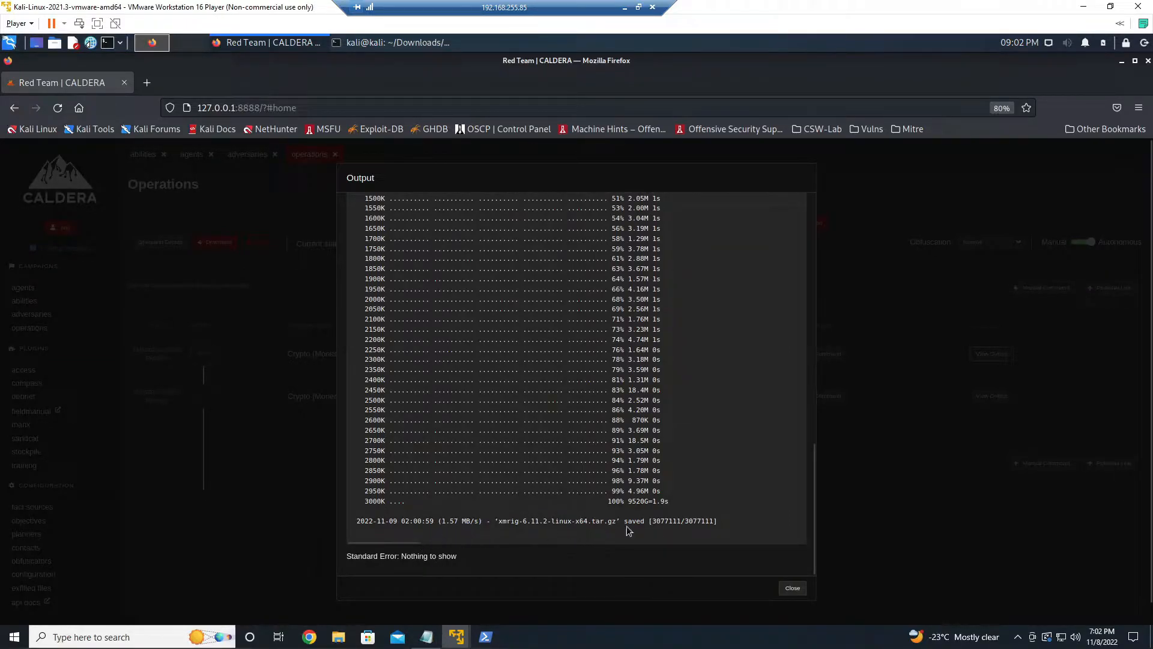
mouse_move(793, 589)
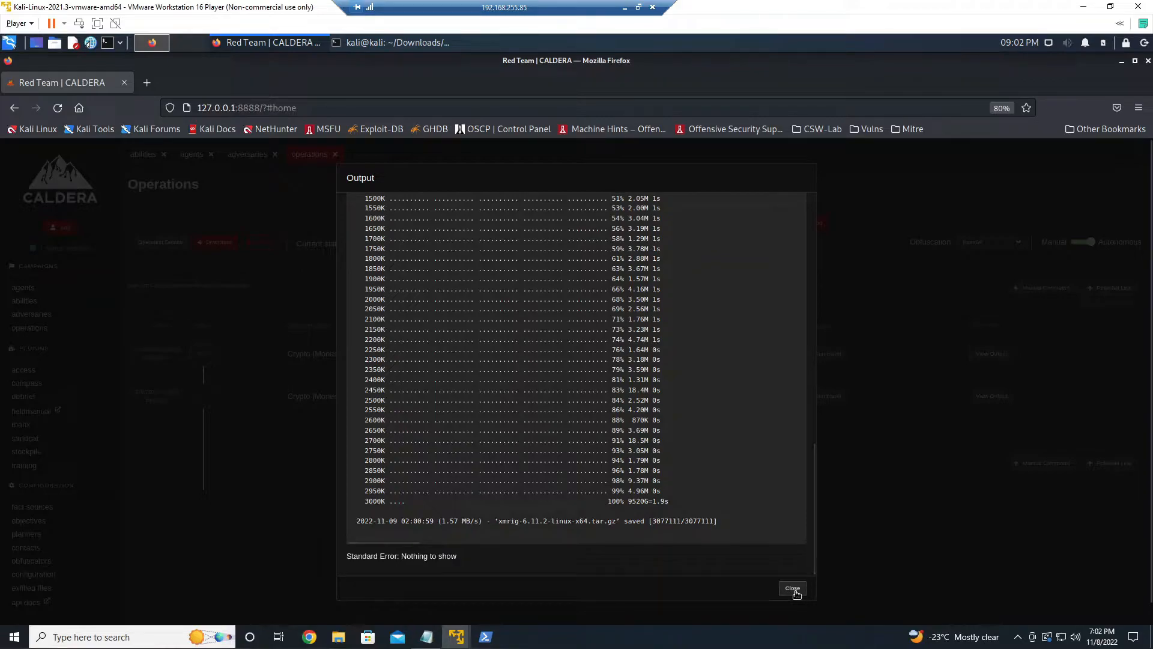
Close CALDERA's output and open Secure Endpoint's events list of CALDERA-WWW-P2 xmrig detections
left_click(792, 588)
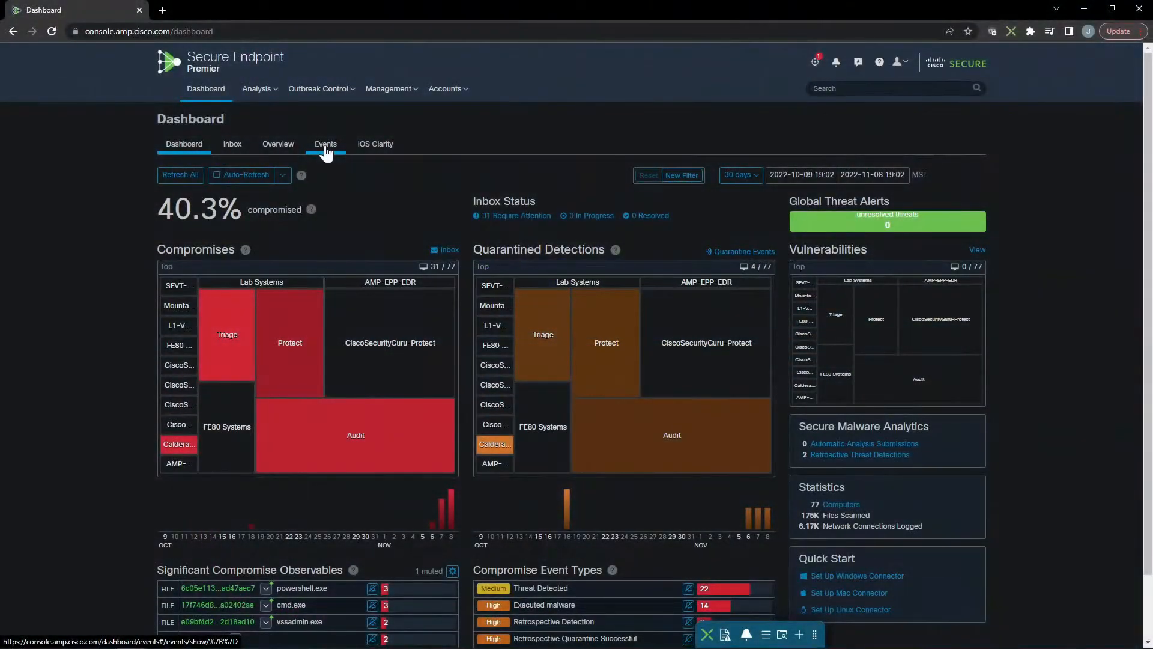
left_click(325, 143)
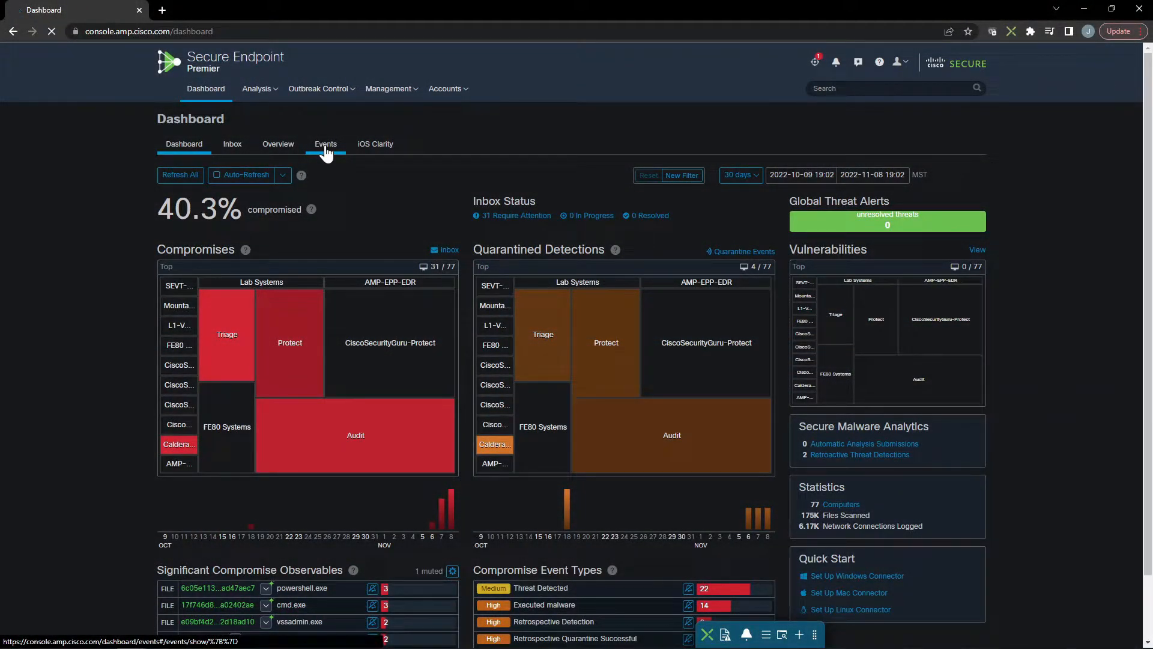
left_click(325, 144)
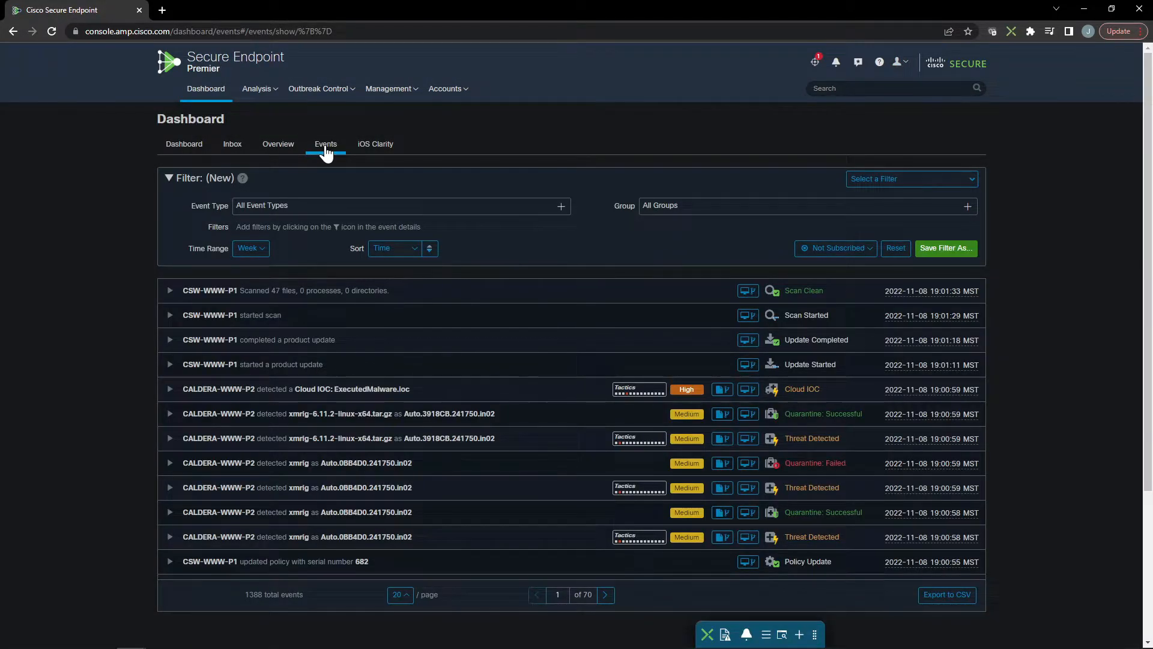
mouse_move(257, 427)
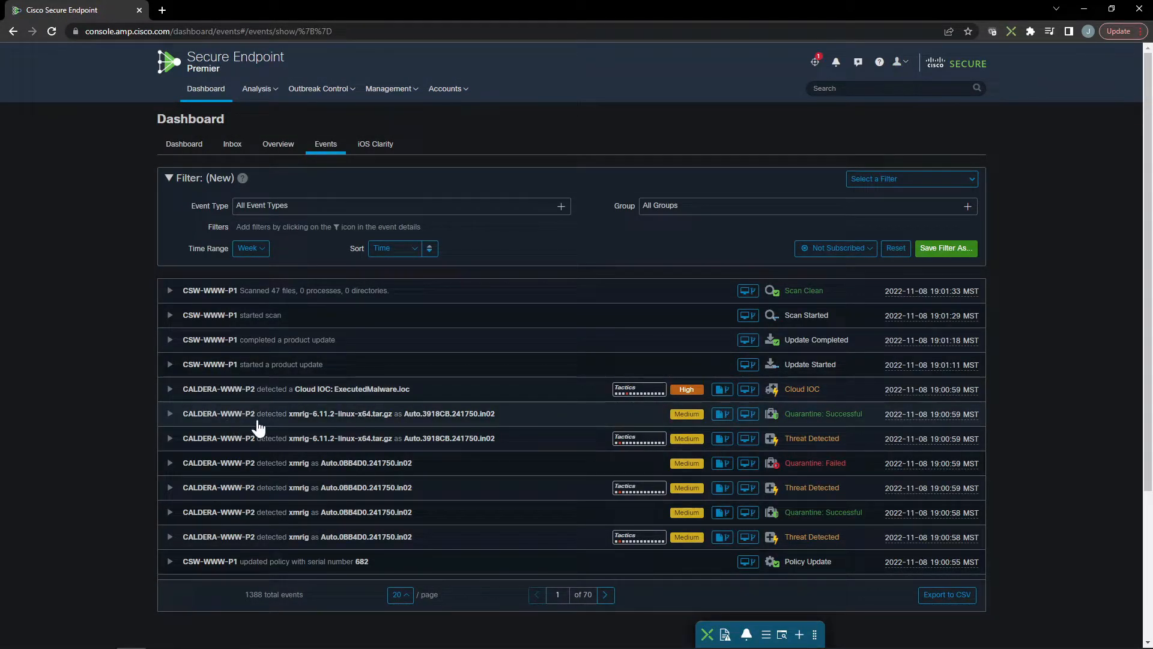
mouse_move(445, 450)
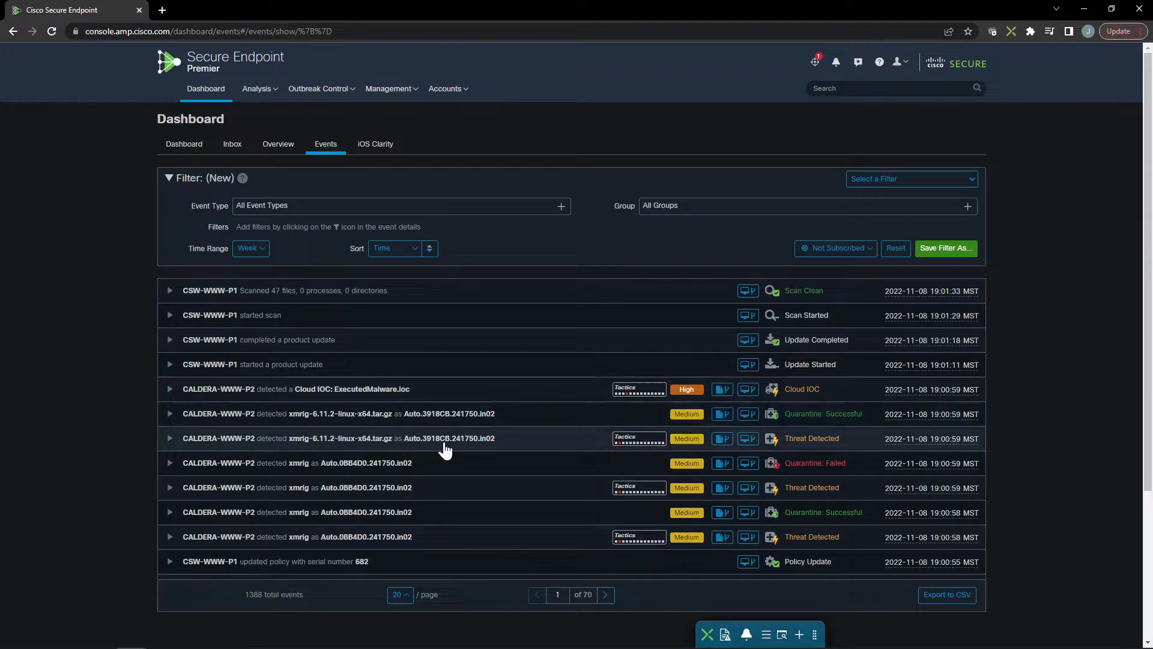
mouse_move(639, 537)
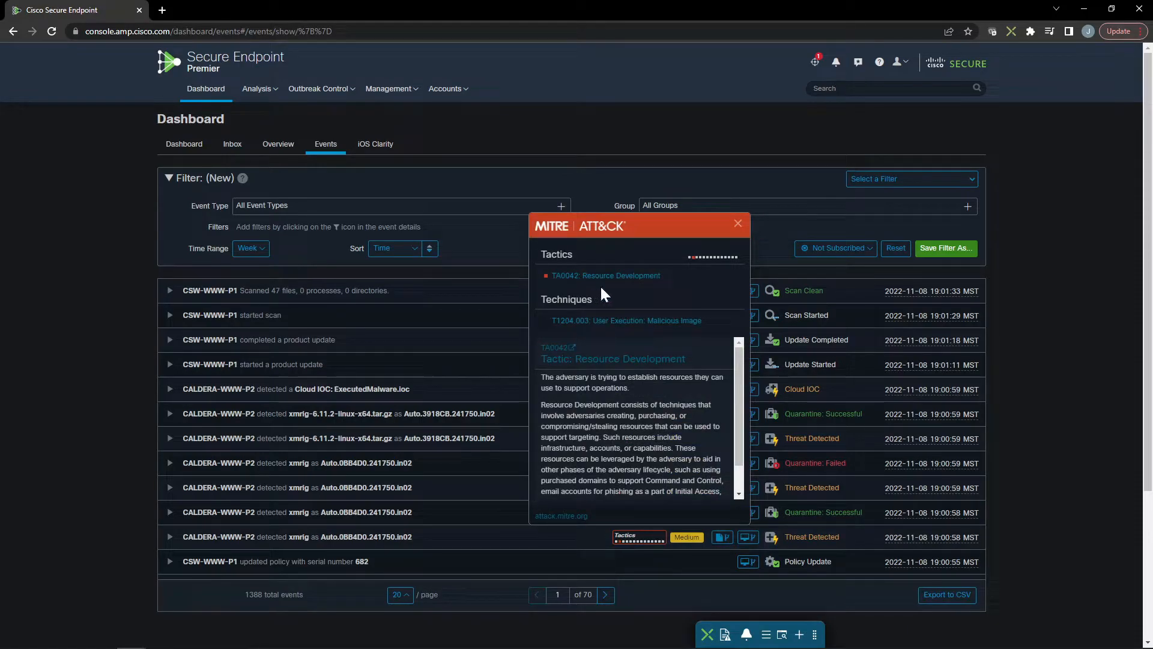
mouse_move(735, 422)
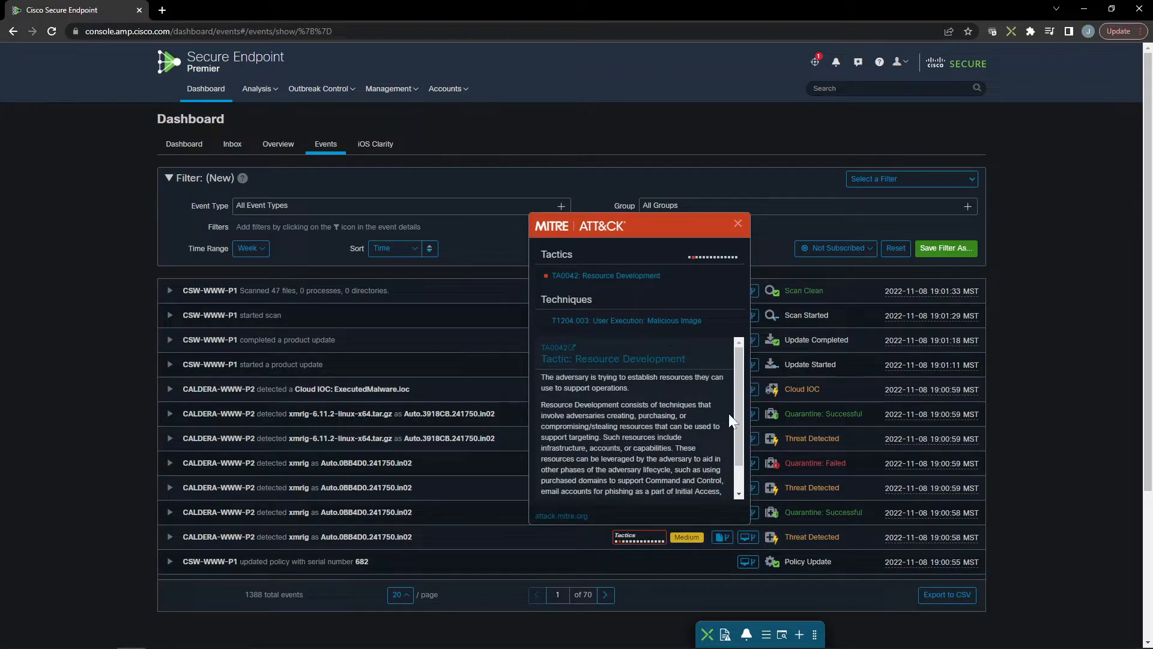
scroll("down", 3)
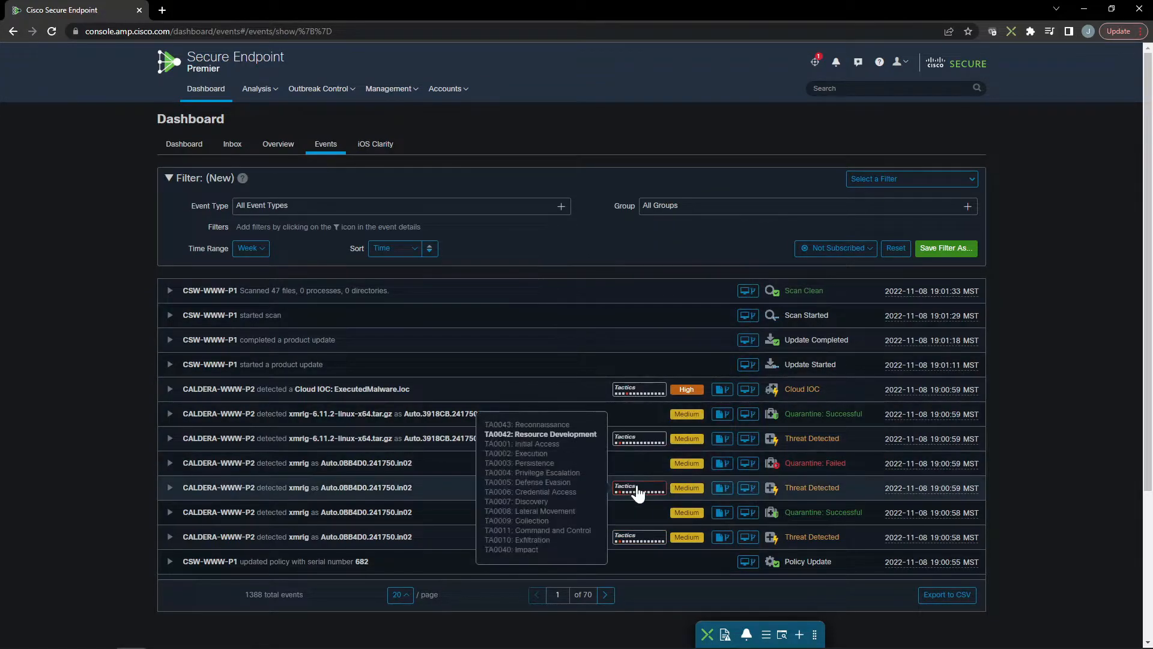
Review the MITRE ATT&CK tactic details for the Cloud IOC event
left_click(541, 434)
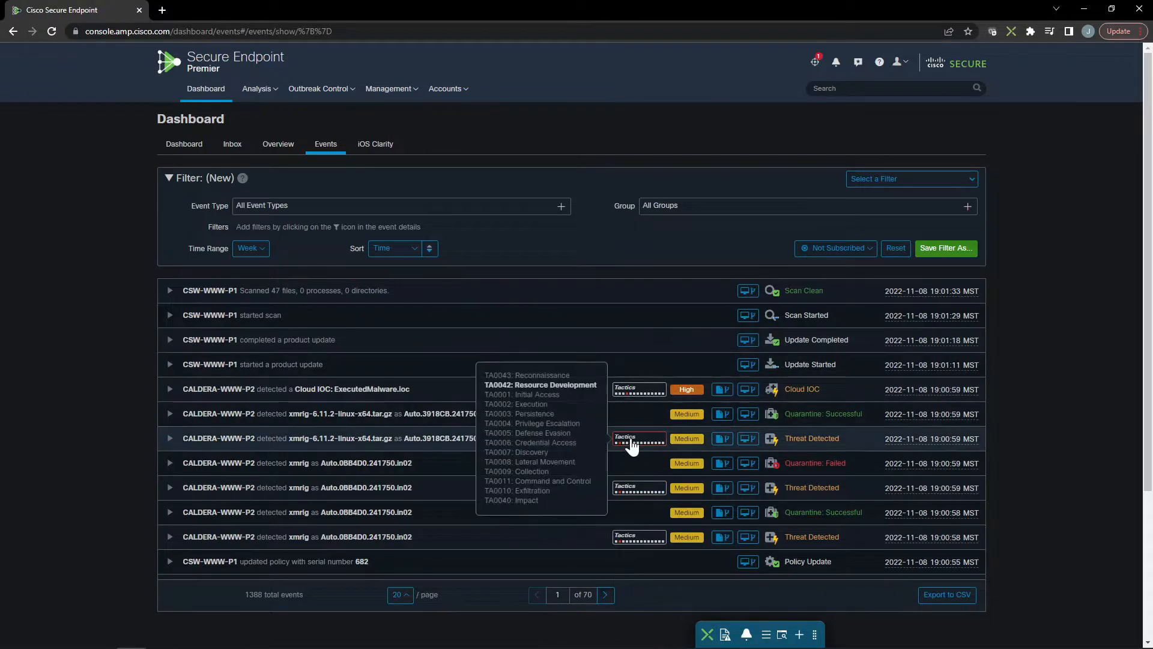
mouse_move(637, 400)
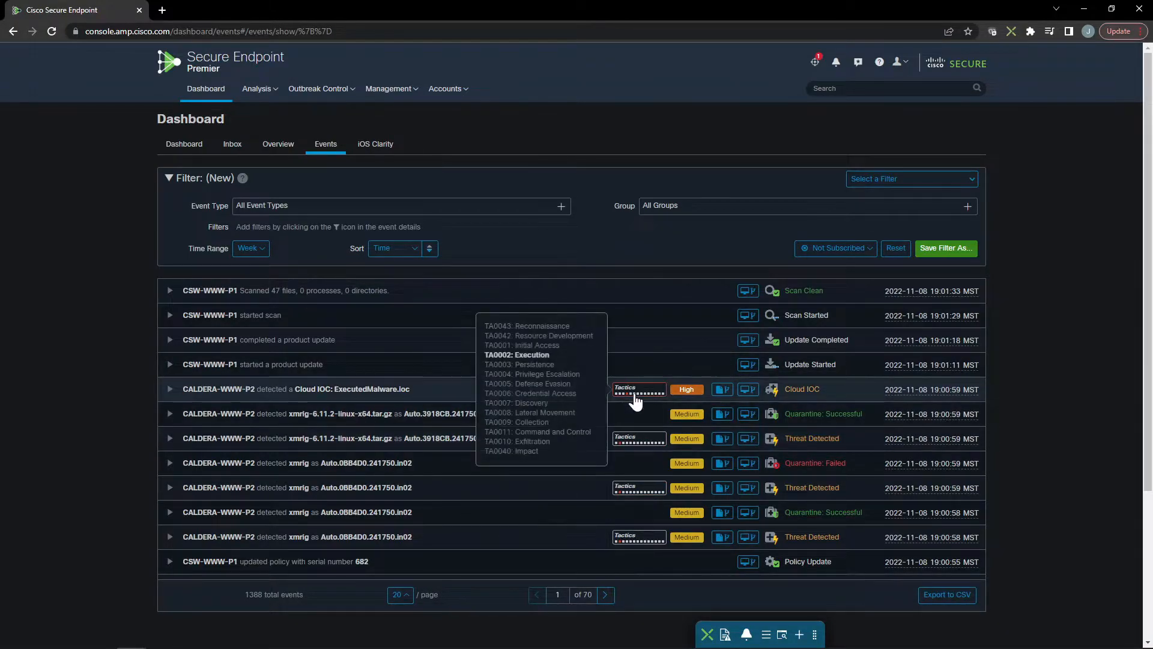
left_click(516, 354)
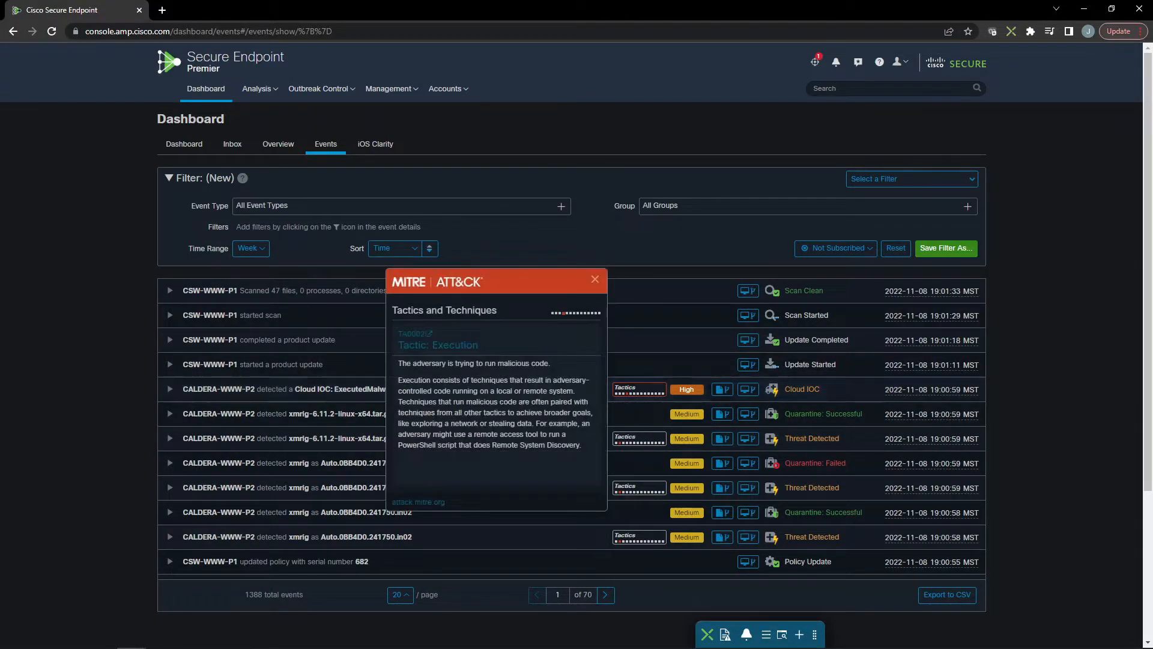
mouse_move(493, 395)
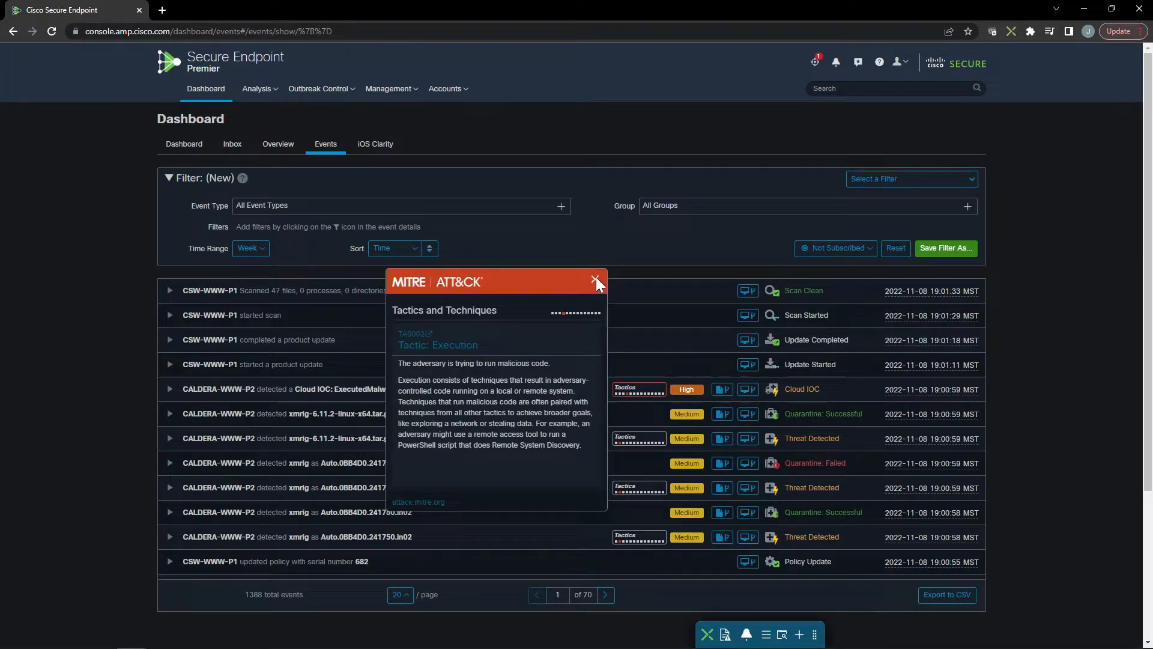
left_click(594, 280)
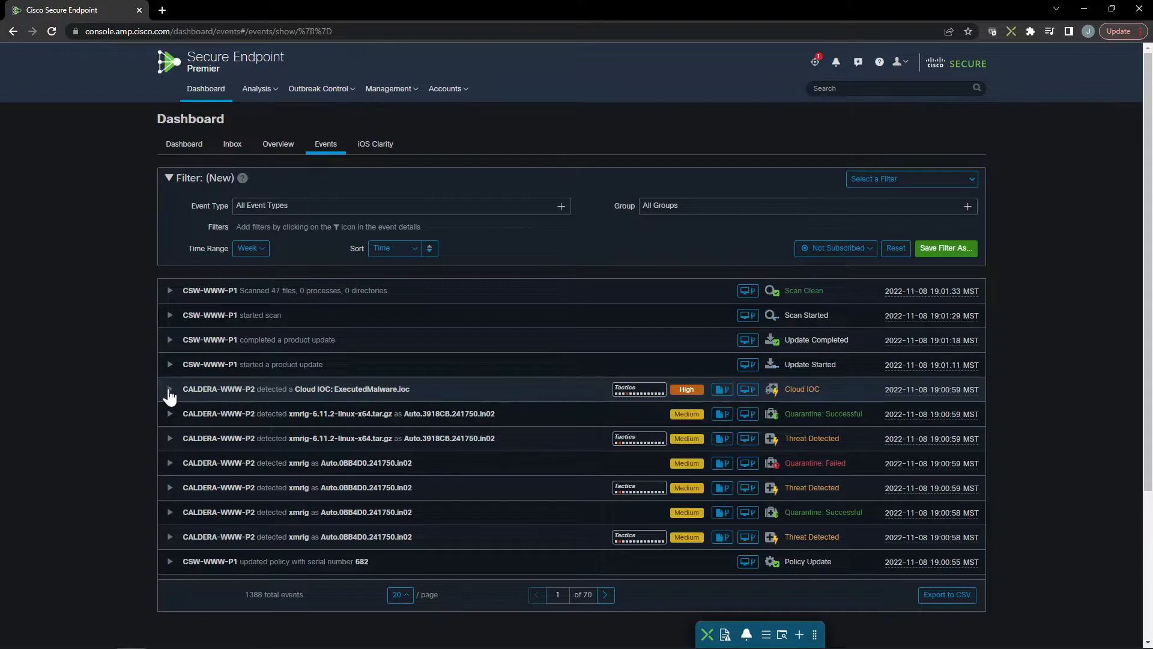
Expand the Cloud IOC ExecutedMalware event and browse the SHA-256 fingerprint's actions menu
left_click(170, 393)
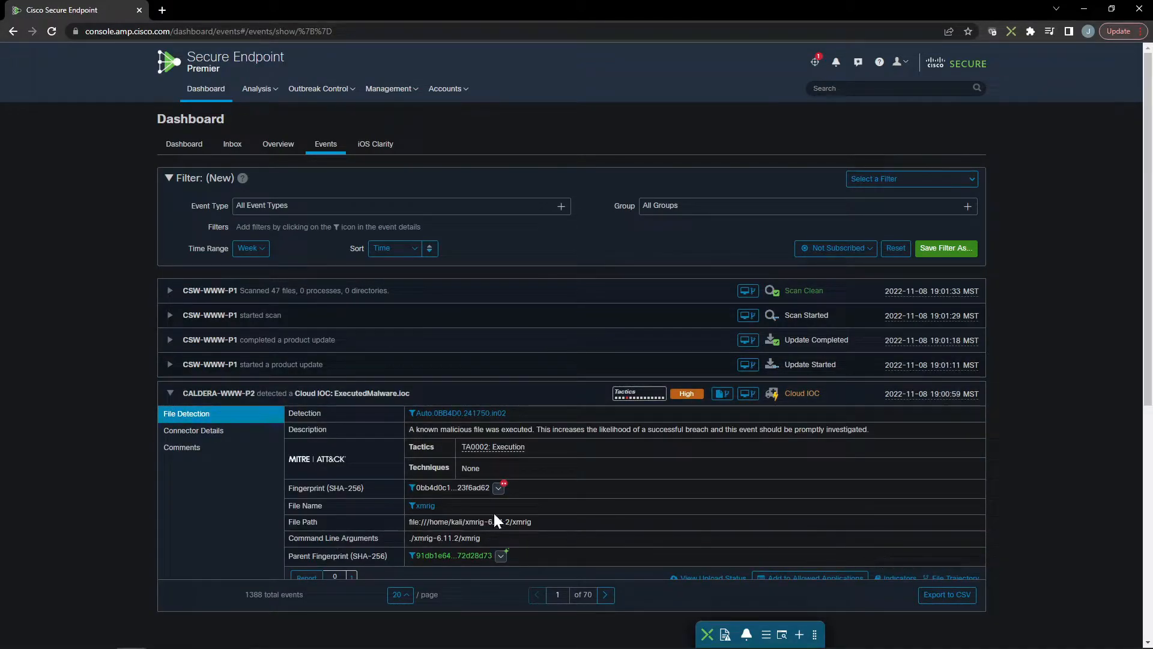
left_click(499, 488)
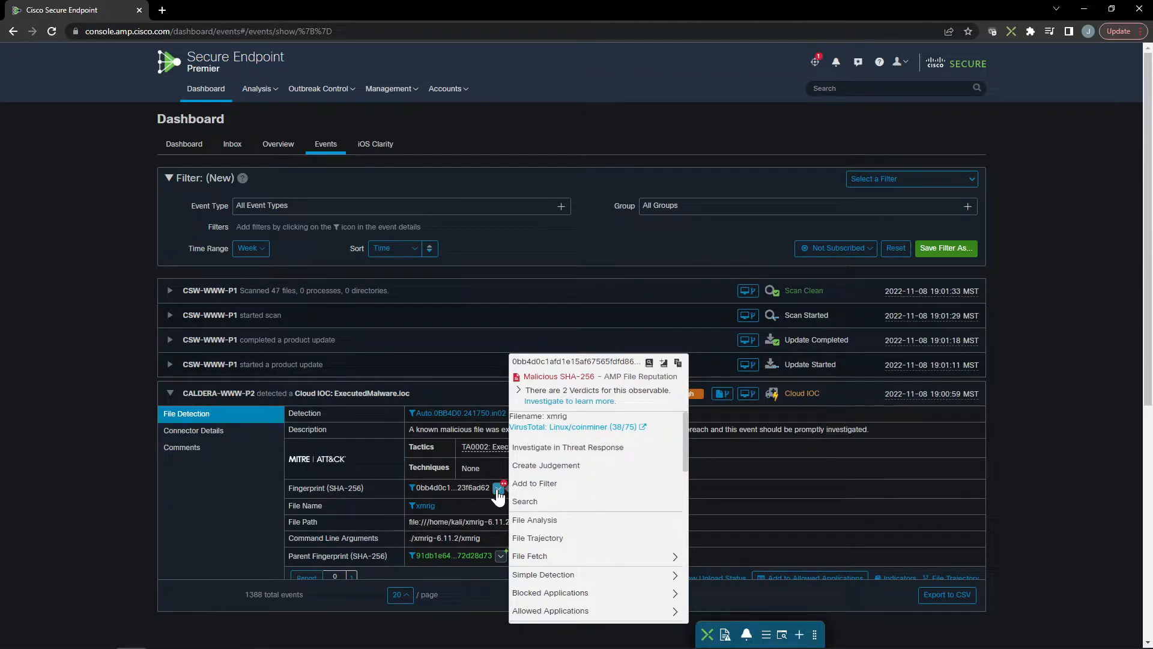
mouse_move(658, 472)
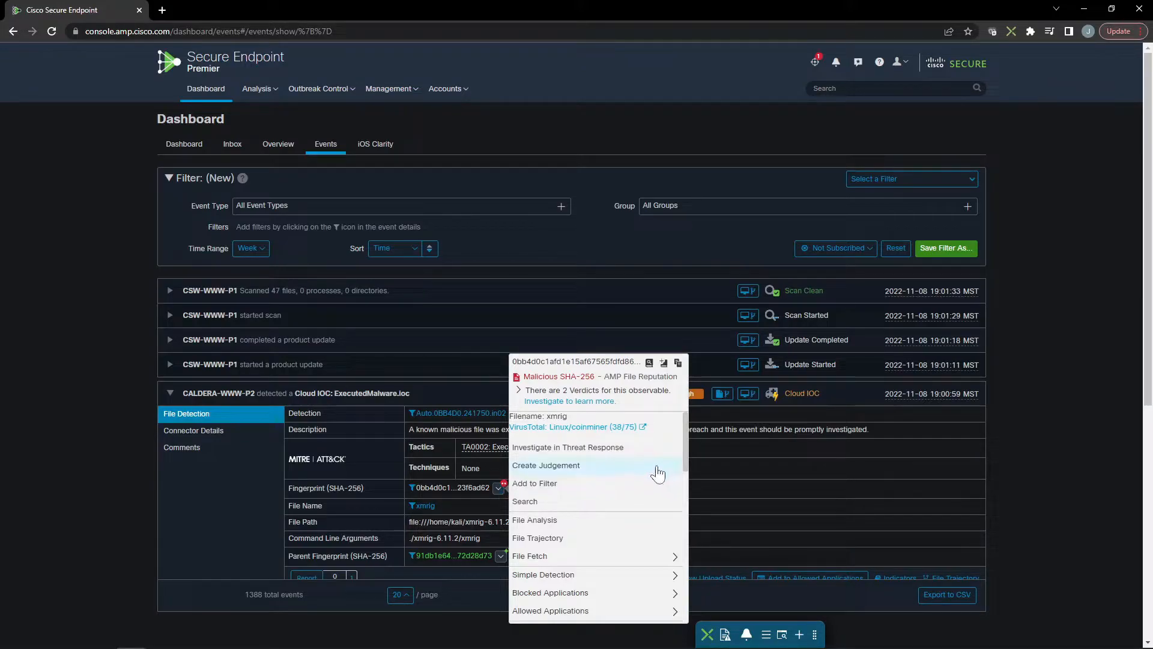
scroll("down", 3)
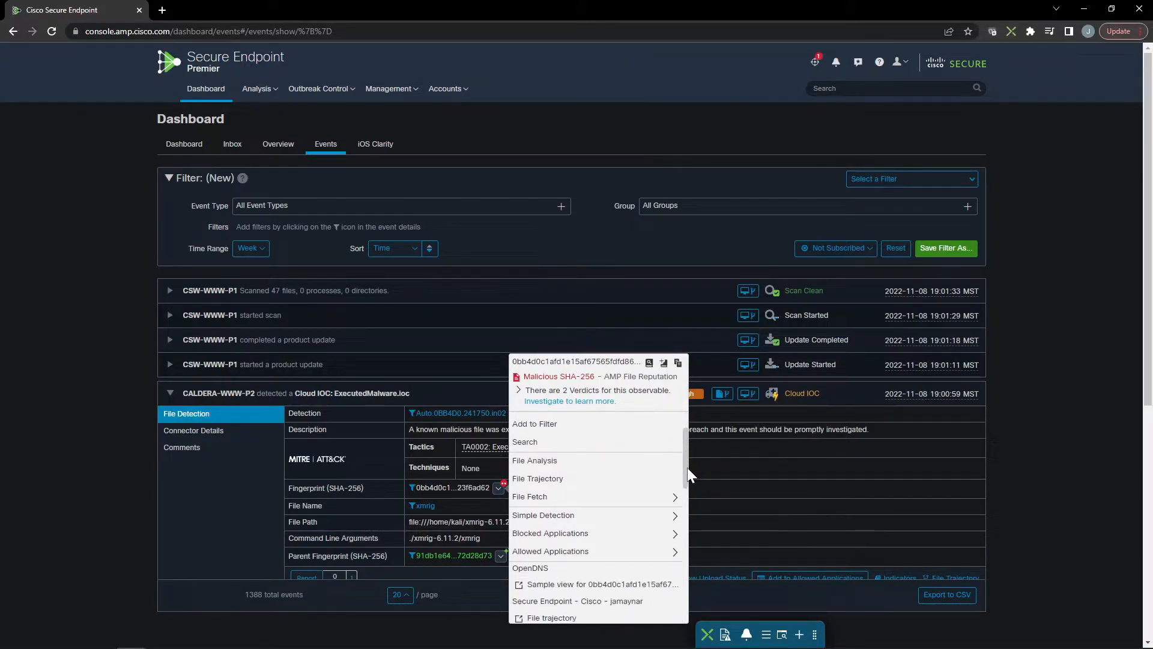
scroll("down", 3)
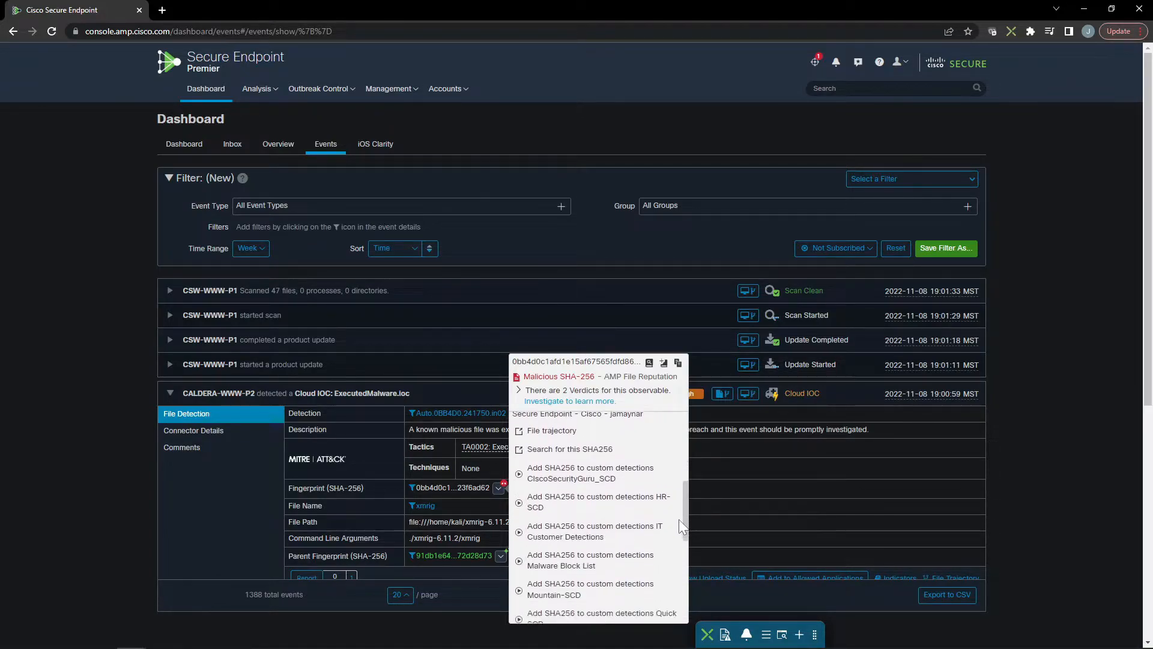
scroll("down", 3)
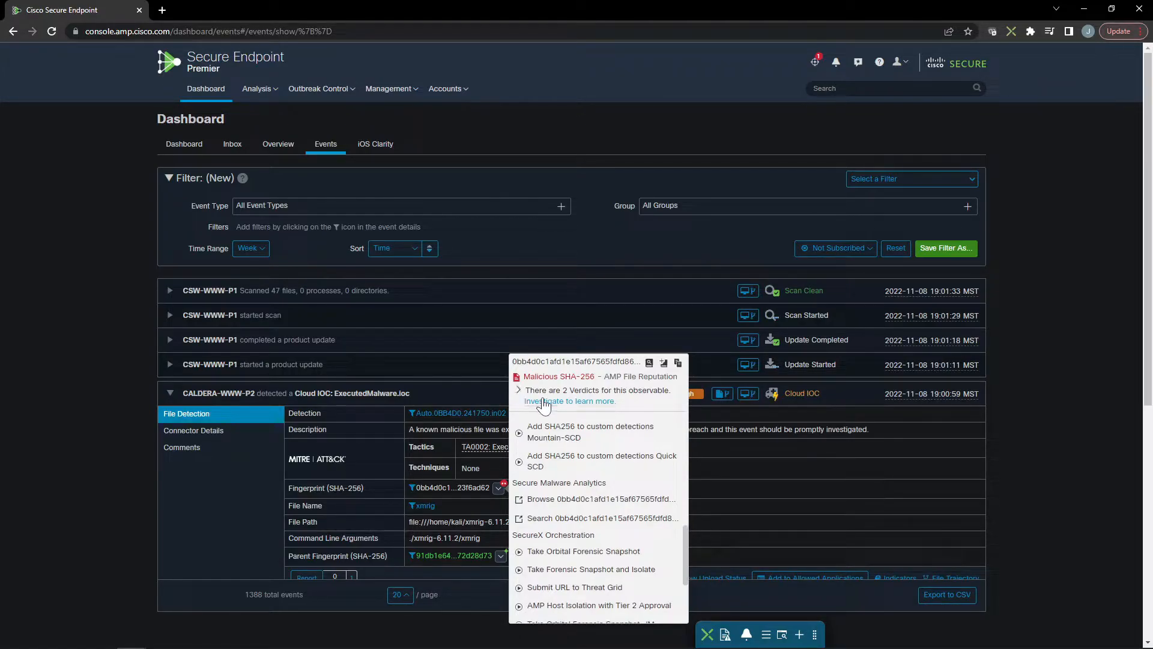
Investigate the hash and request a Take Orbital Forensic Snapshot on caldera-www-p2
left_click(569, 401)
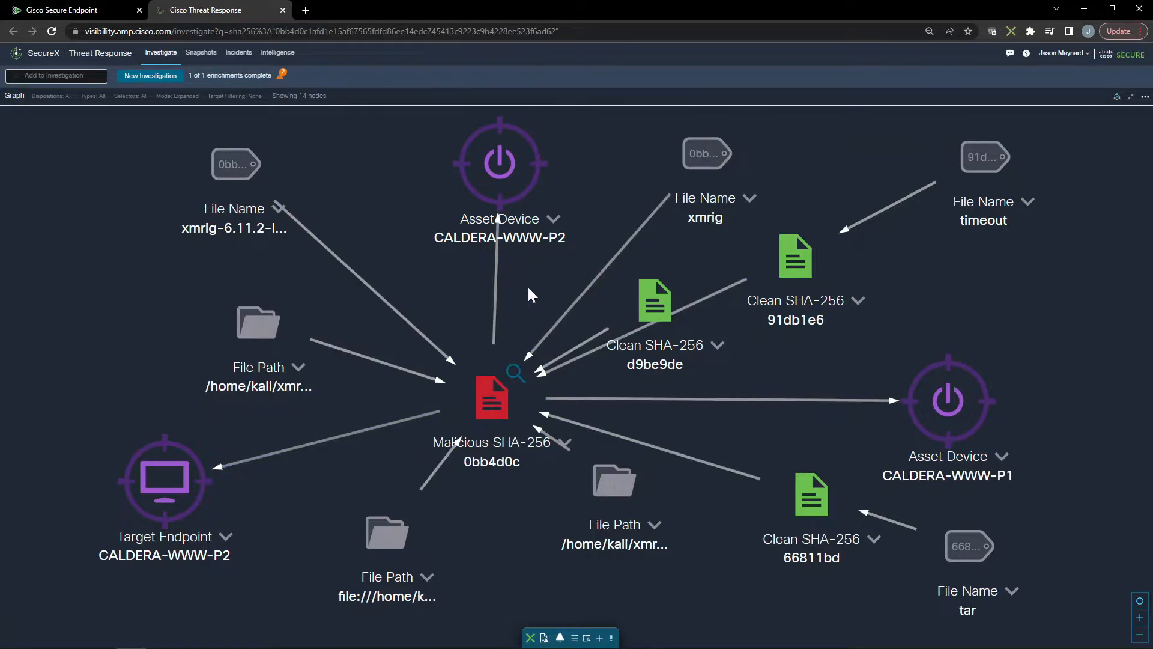
left_click(499, 162)
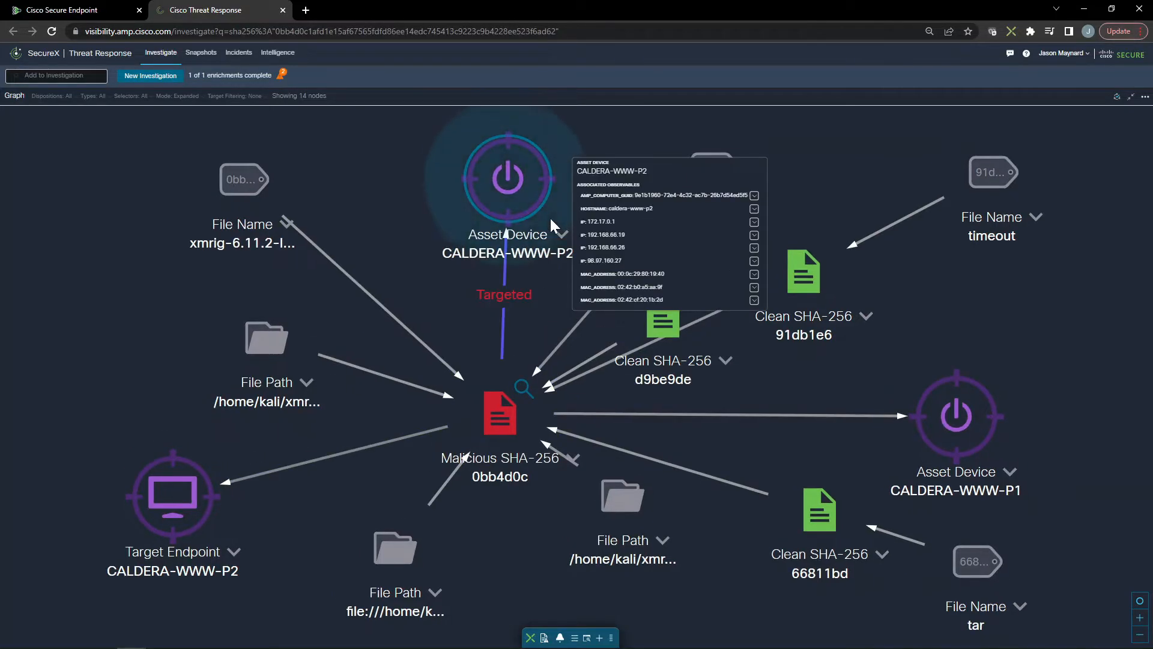
mouse_move(724, 248)
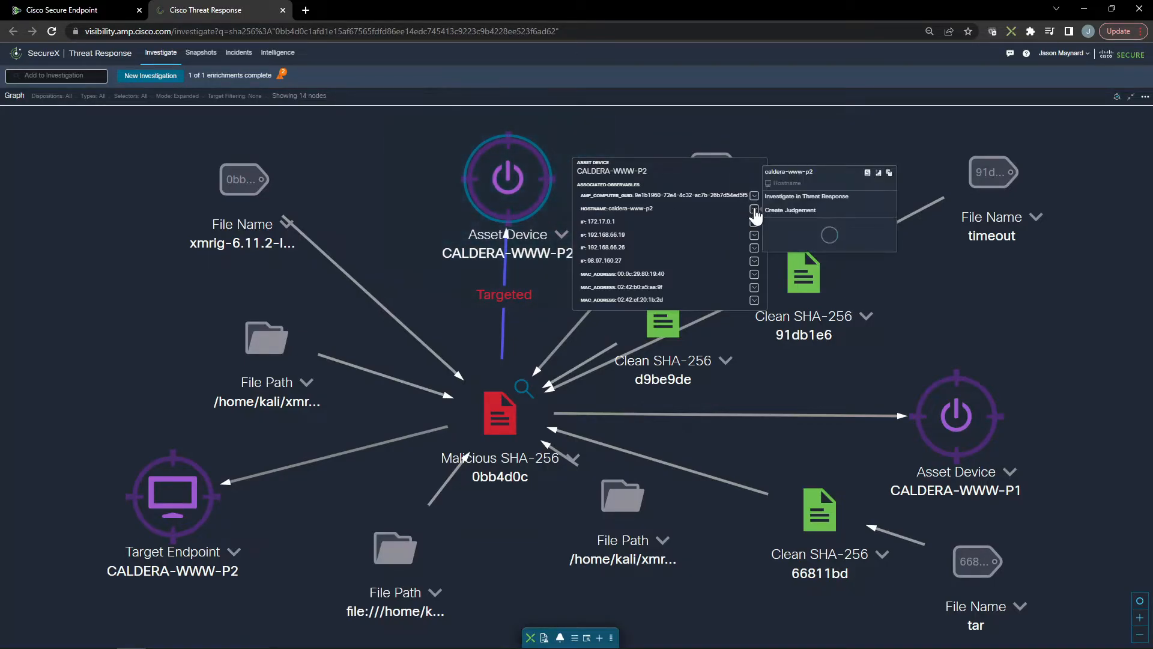
left_click(754, 208)
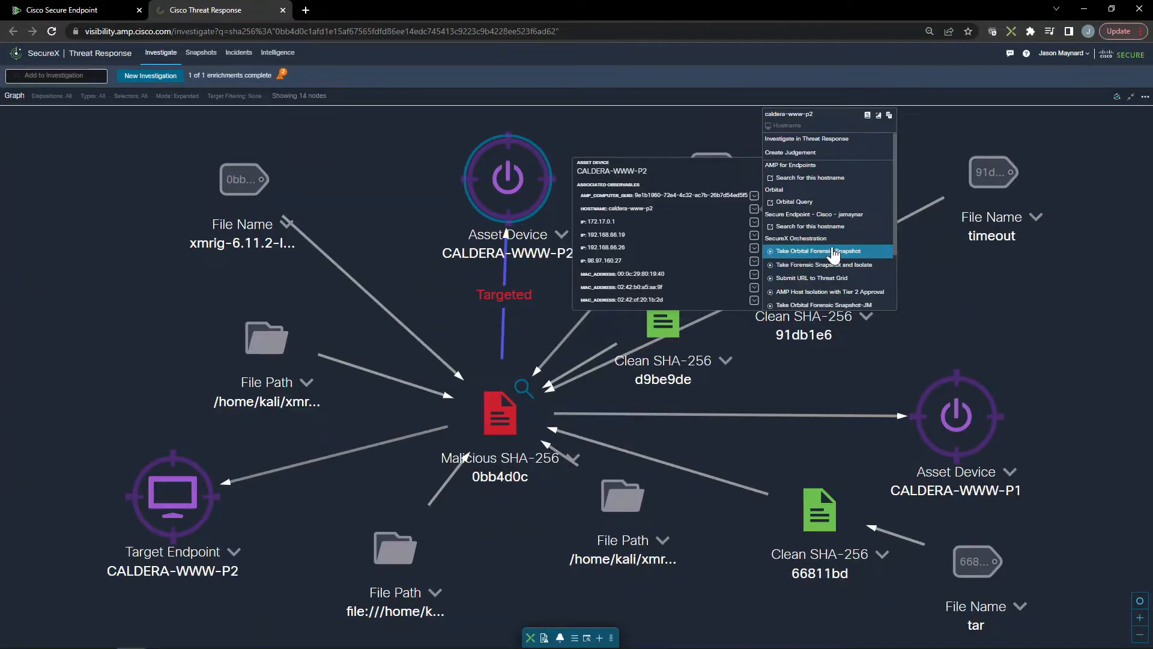
mouse_move(825, 262)
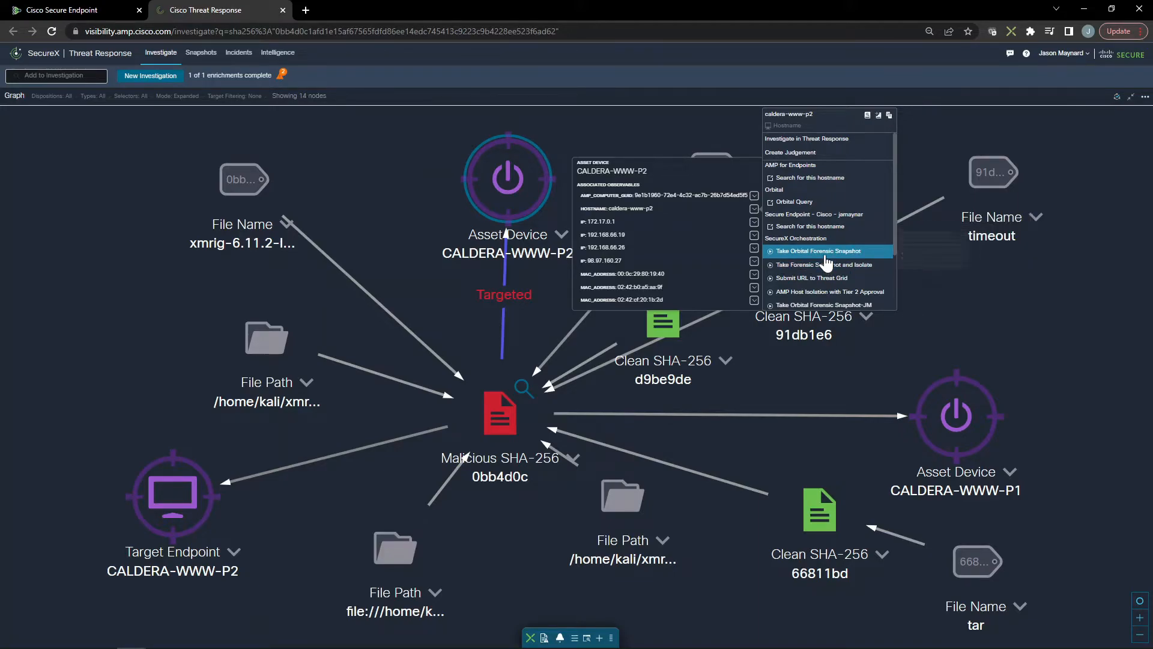
left_click(818, 251)
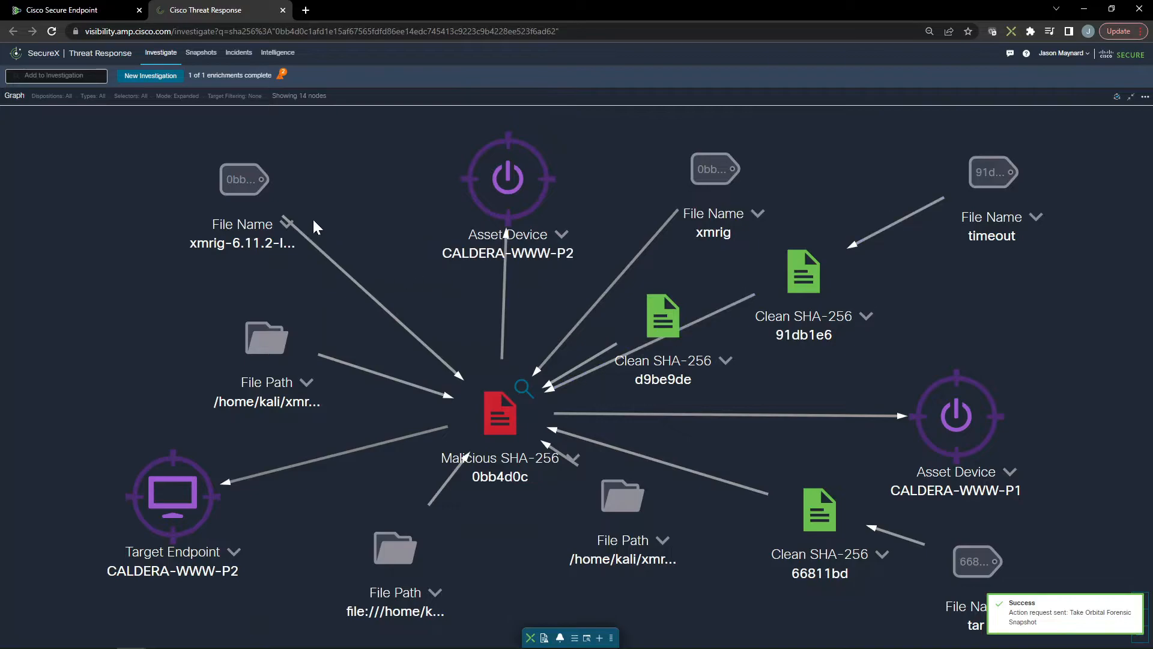
mouse_move(284, 13)
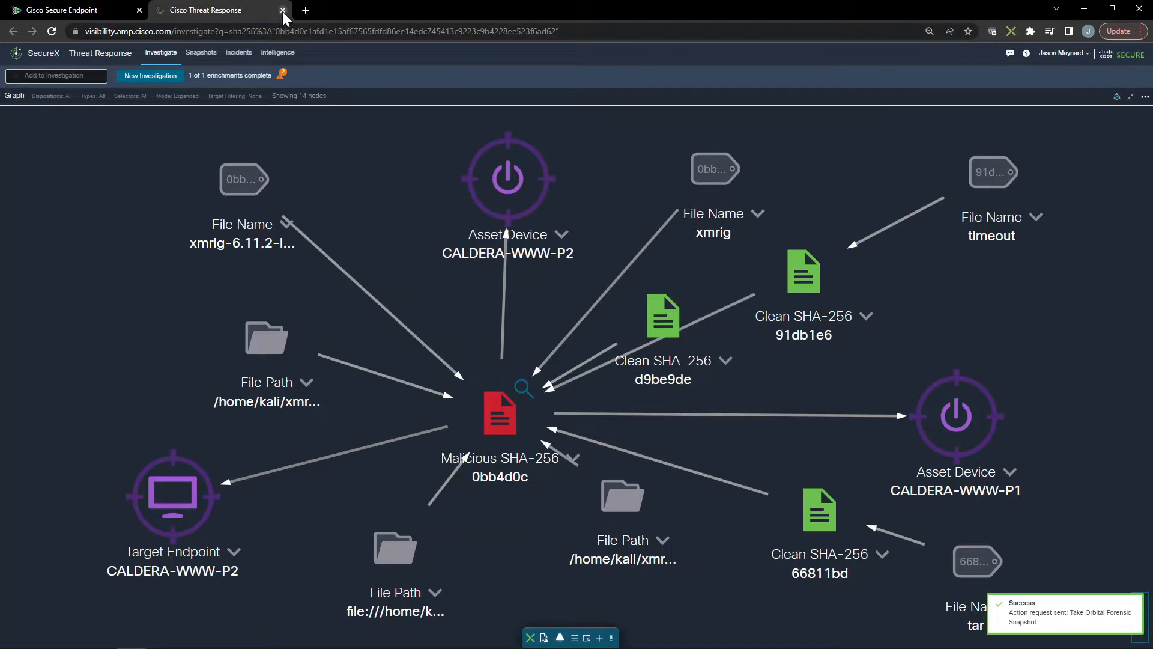
Close Threat Response, open CALDERA-WWW-P2's device trajectory, and inspect the first xmrig detection
left_click(282, 10)
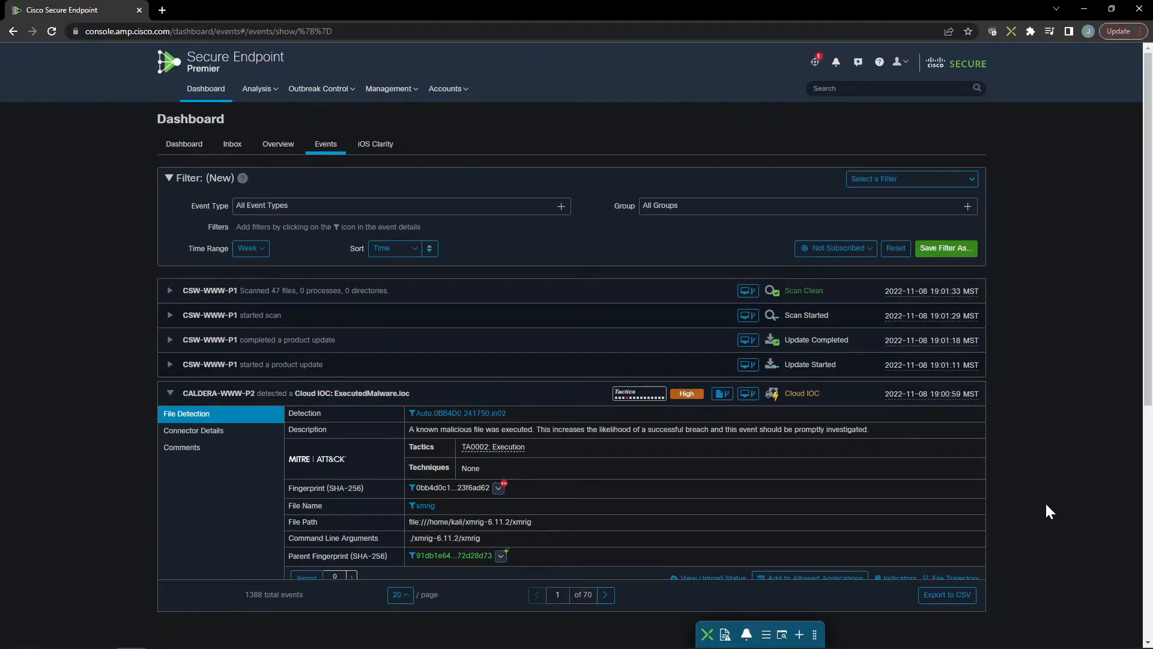
scroll("down", 3)
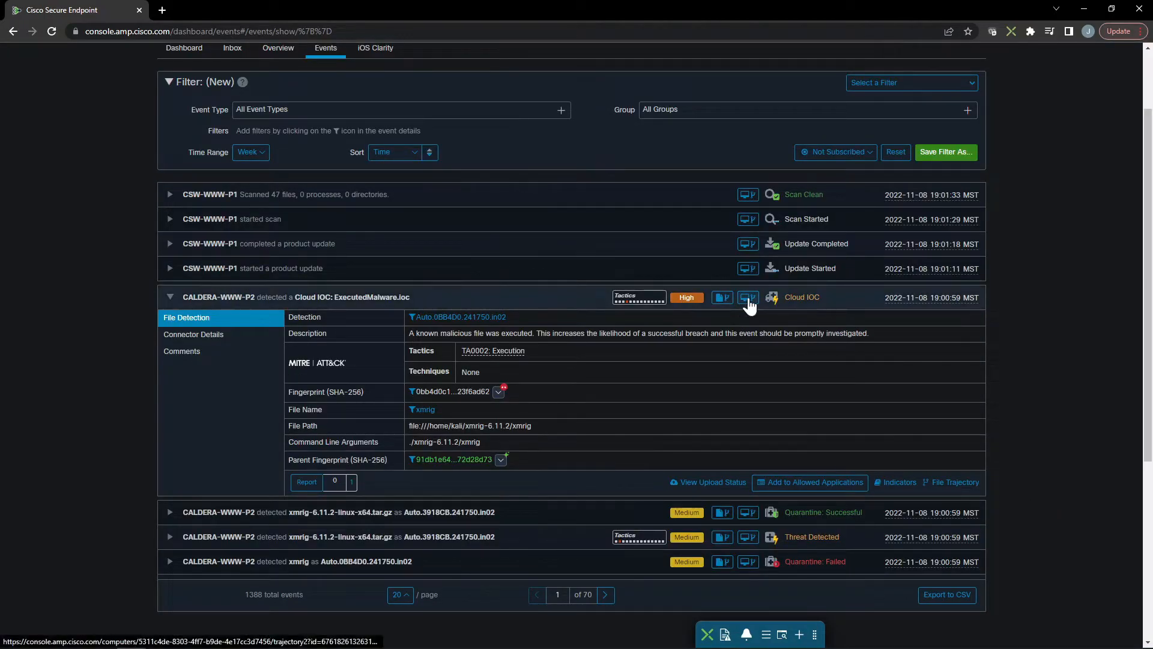
left_click(748, 297)
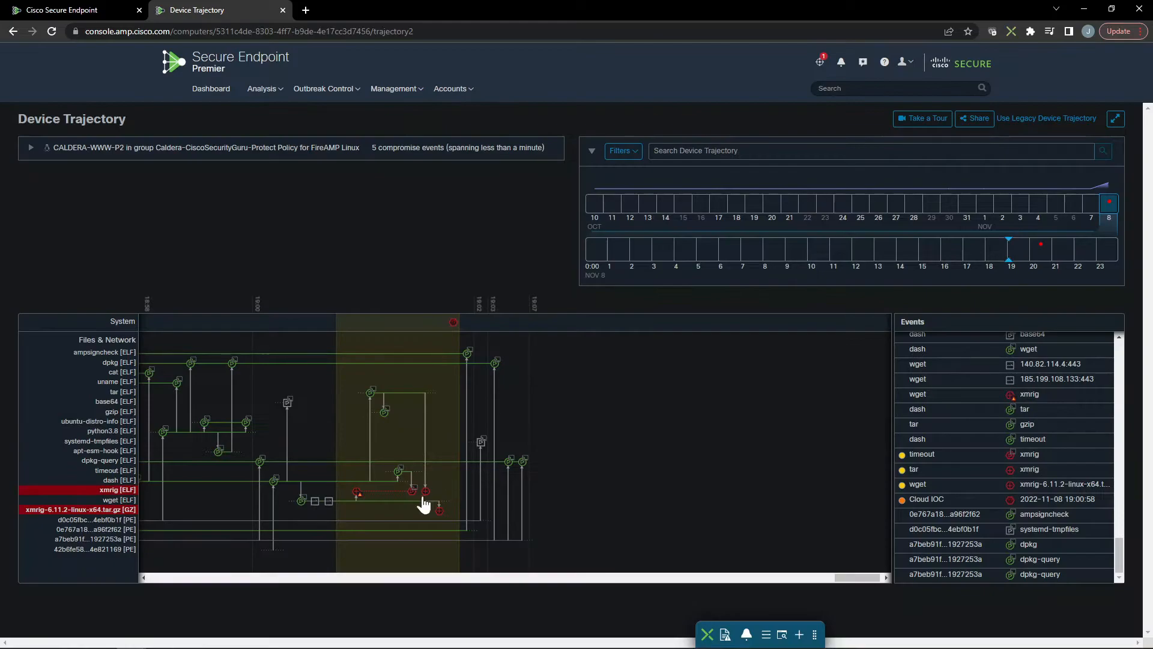
left_click(412, 491)
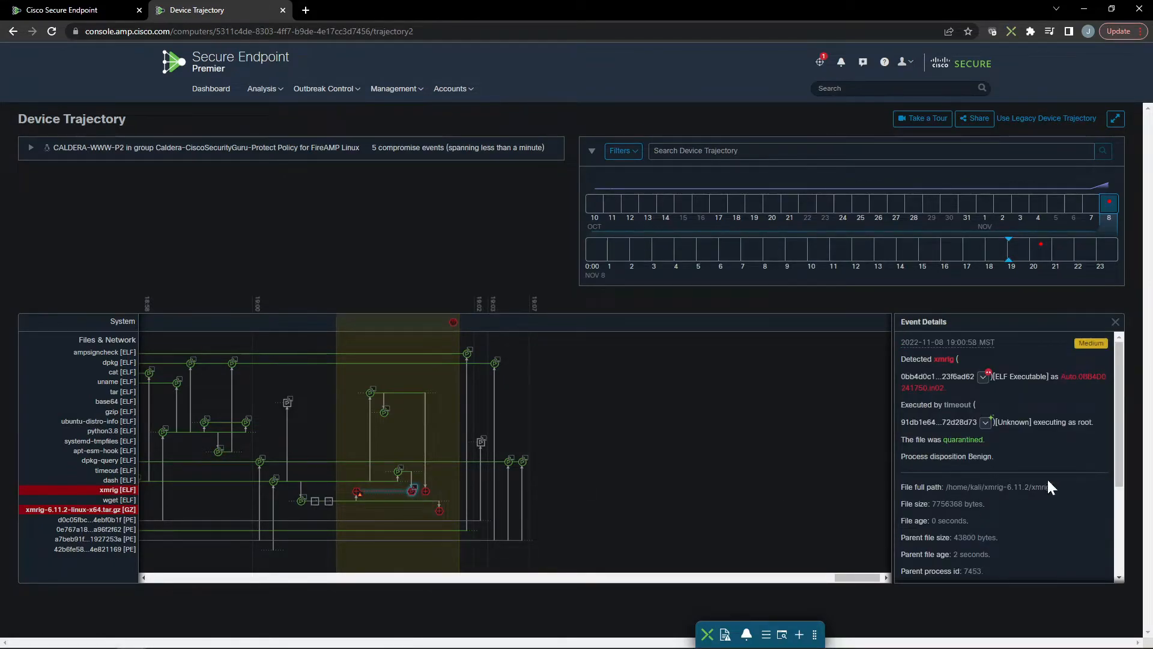
scroll("down", 3)
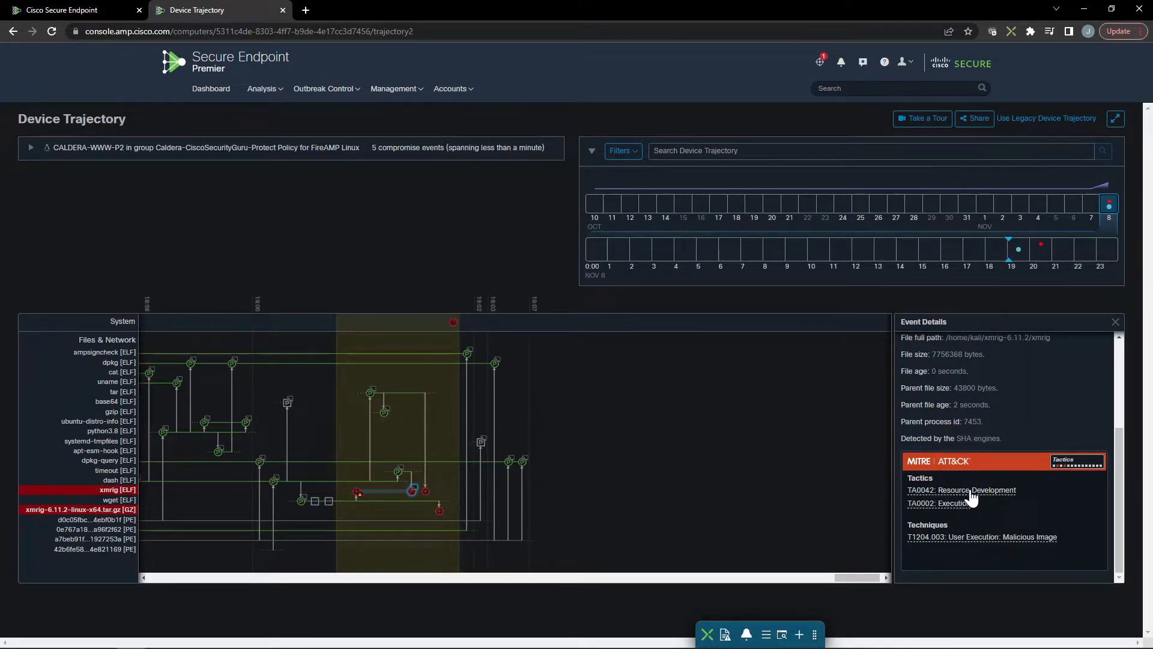
left_click(934, 502)
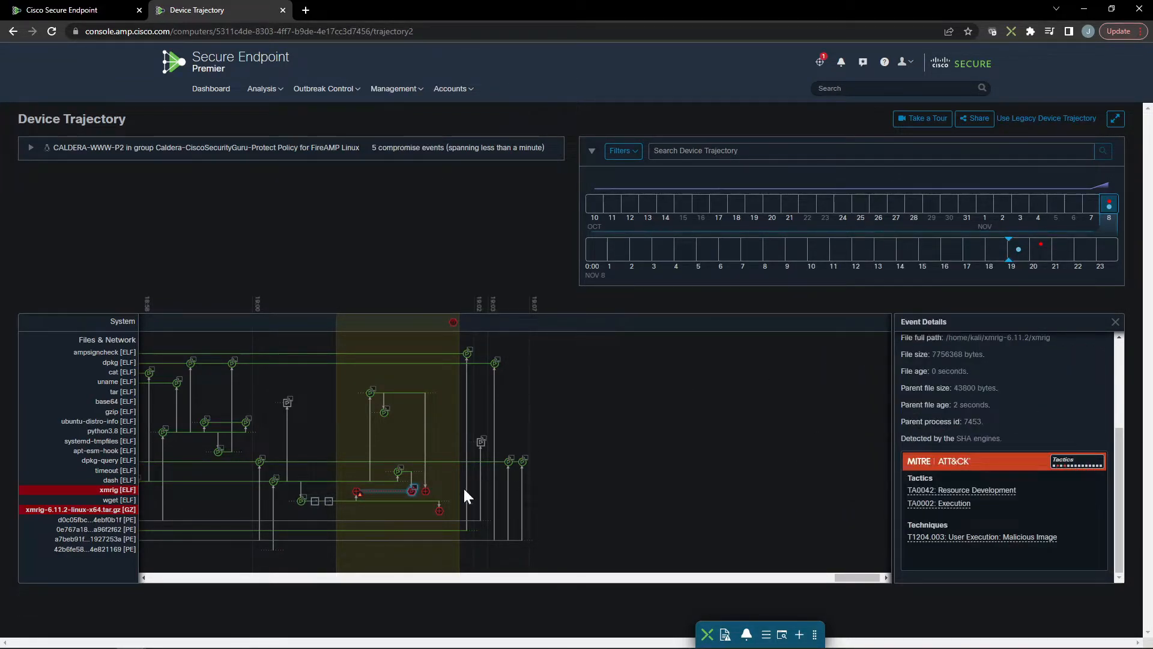
Inspect the other xmrig event and expand the CALDERA-WWW-P2 host summary
left_click(424, 488)
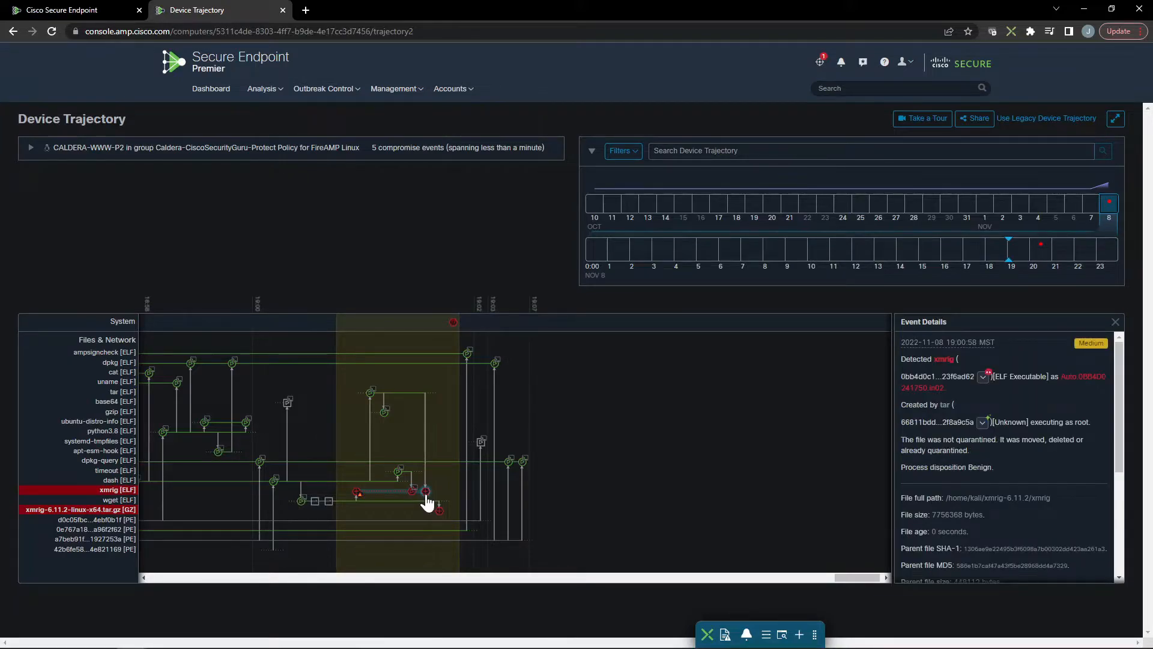
scroll("down", 3)
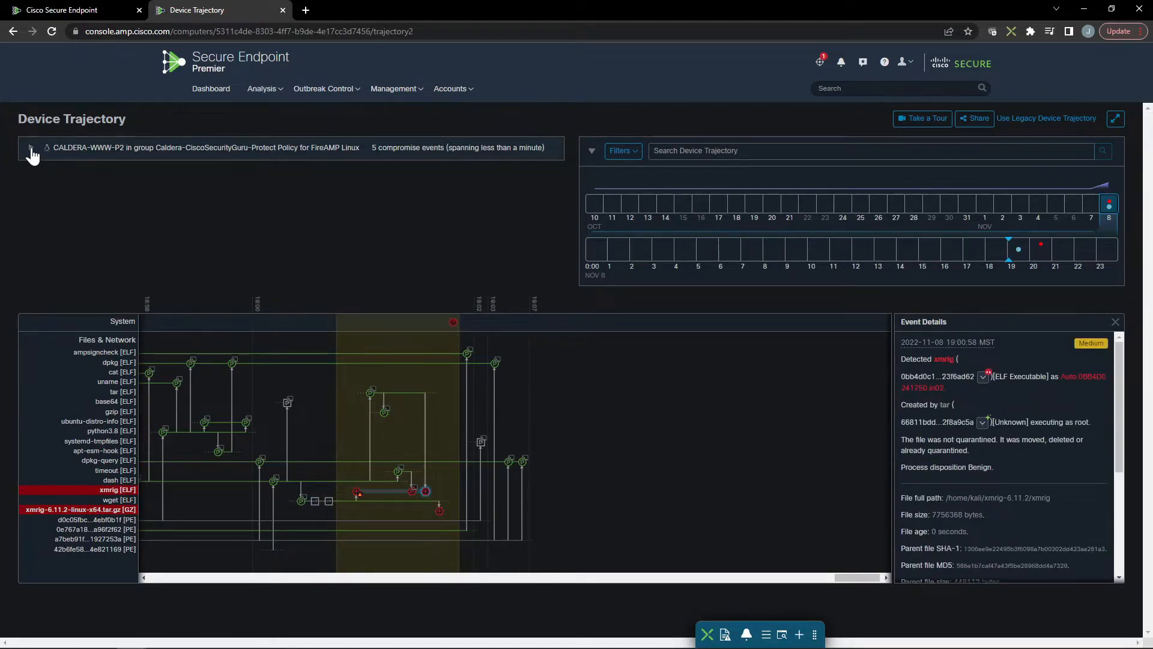
left_click(33, 148)
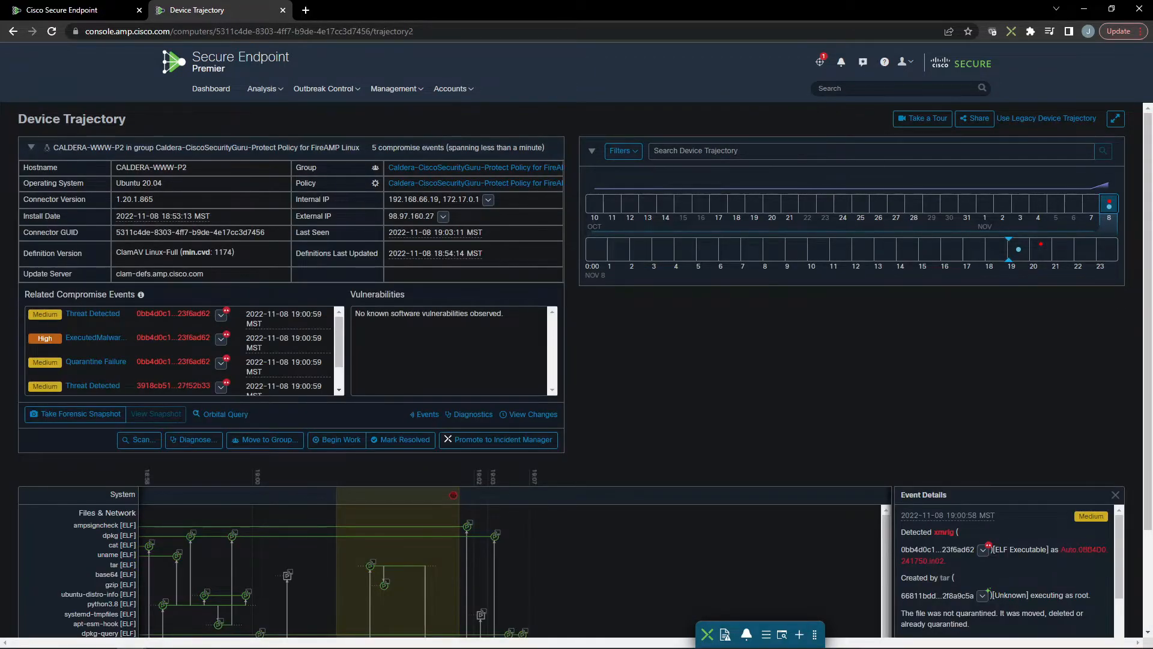
scroll("down", 3)
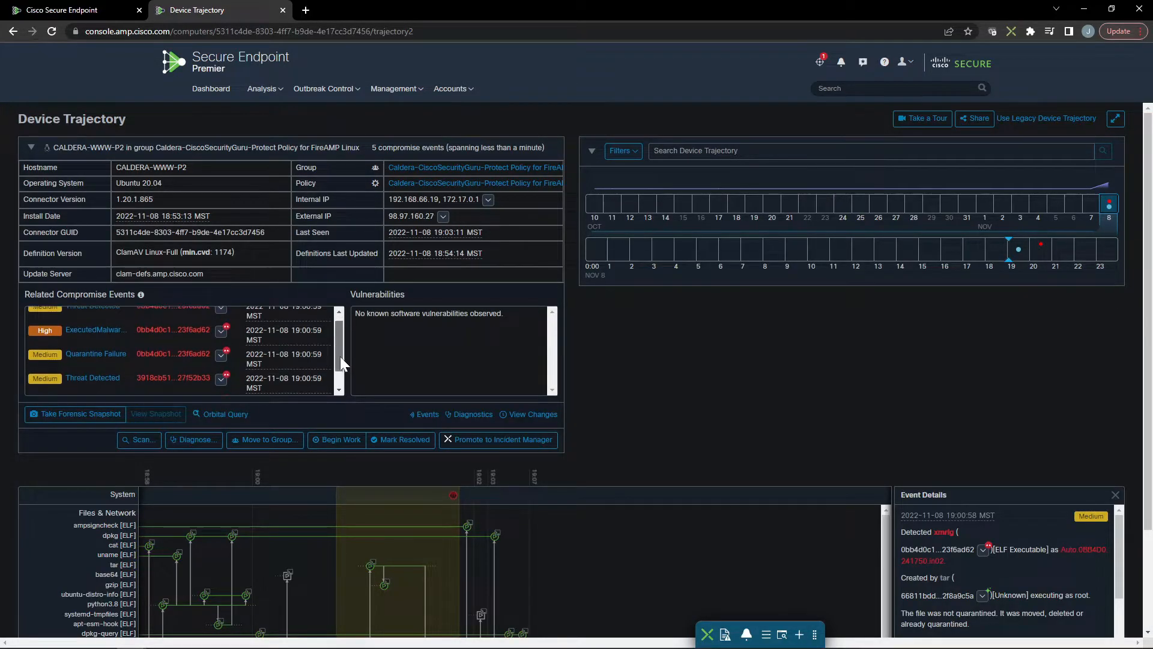
scroll("down", 3)
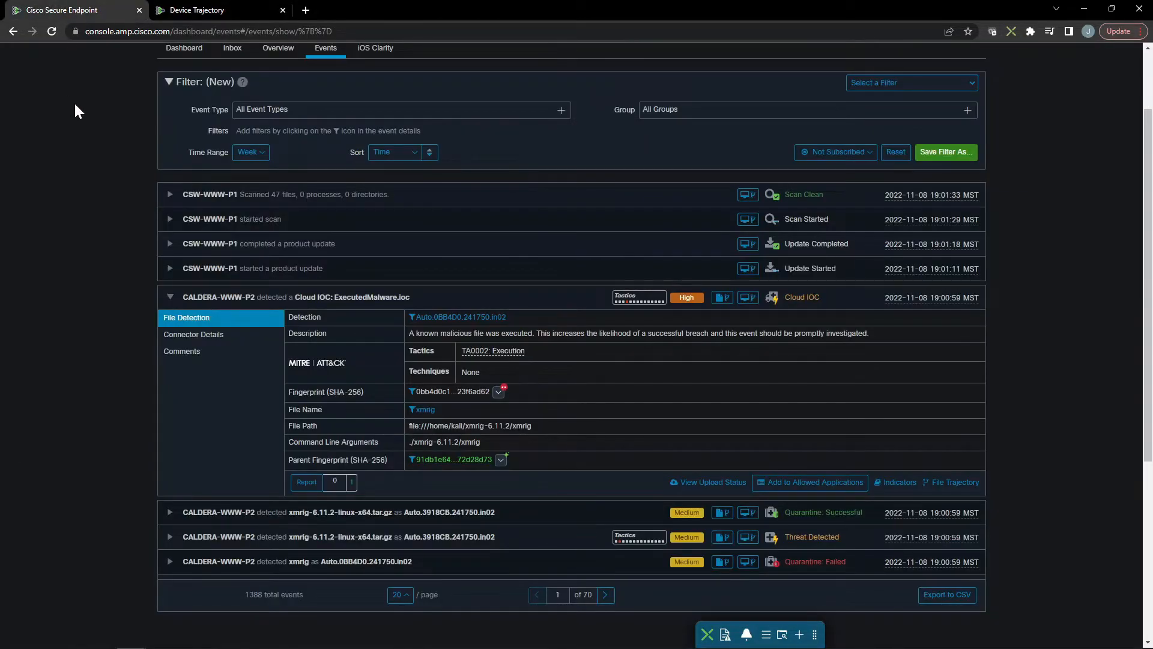
mouse_move(1051, 259)
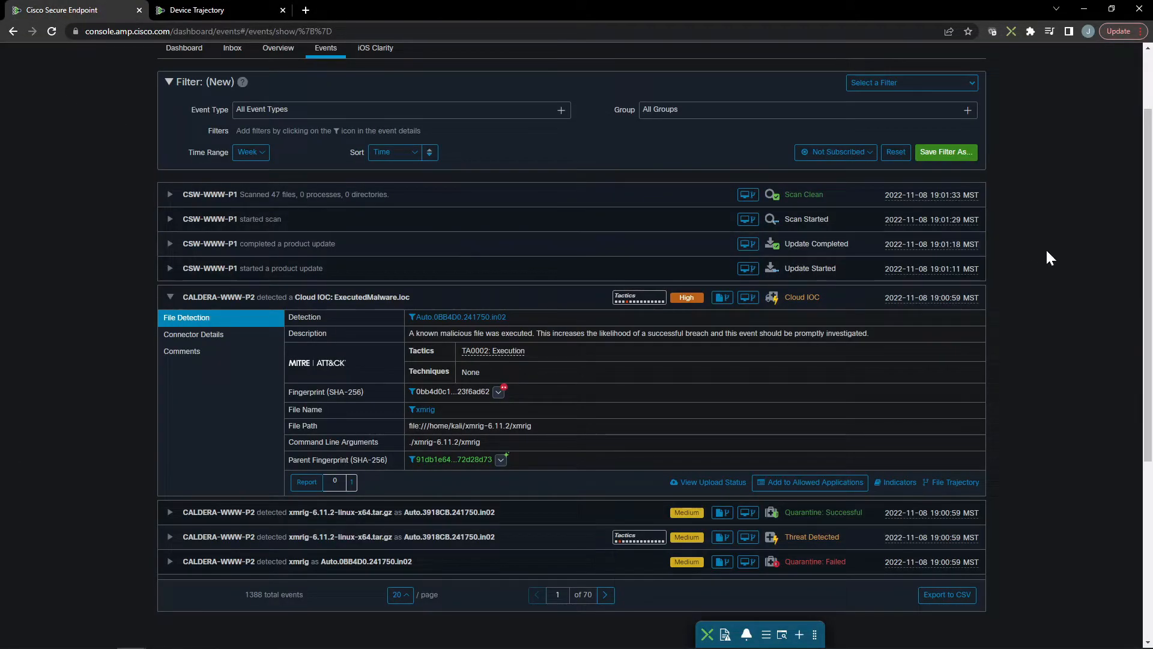
mouse_move(1128, 344)
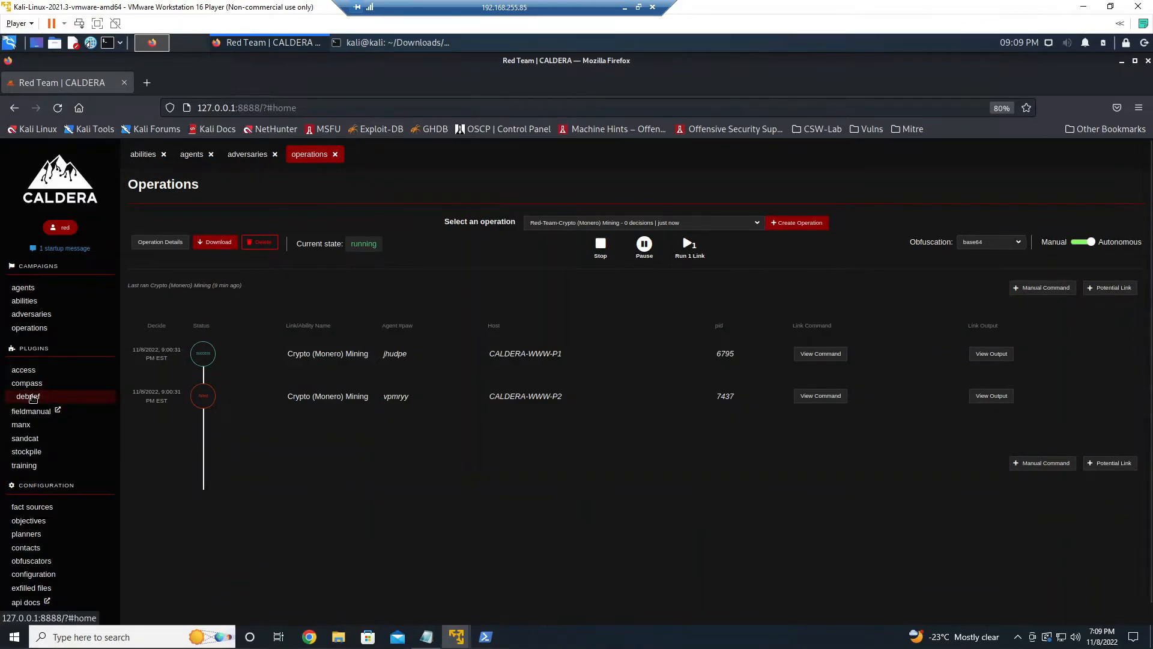
Open the Red-Team-Crypto (Monero) Mining debrief and view its Agents and Steps tabs
left_click(27, 396)
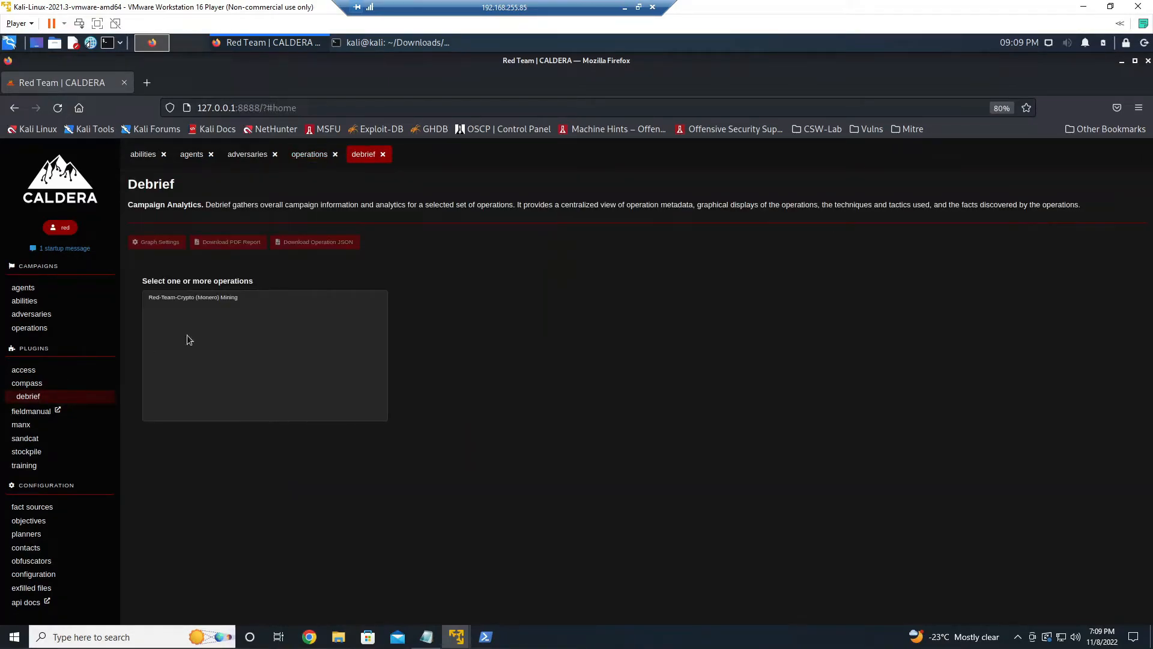
left_click(193, 297)
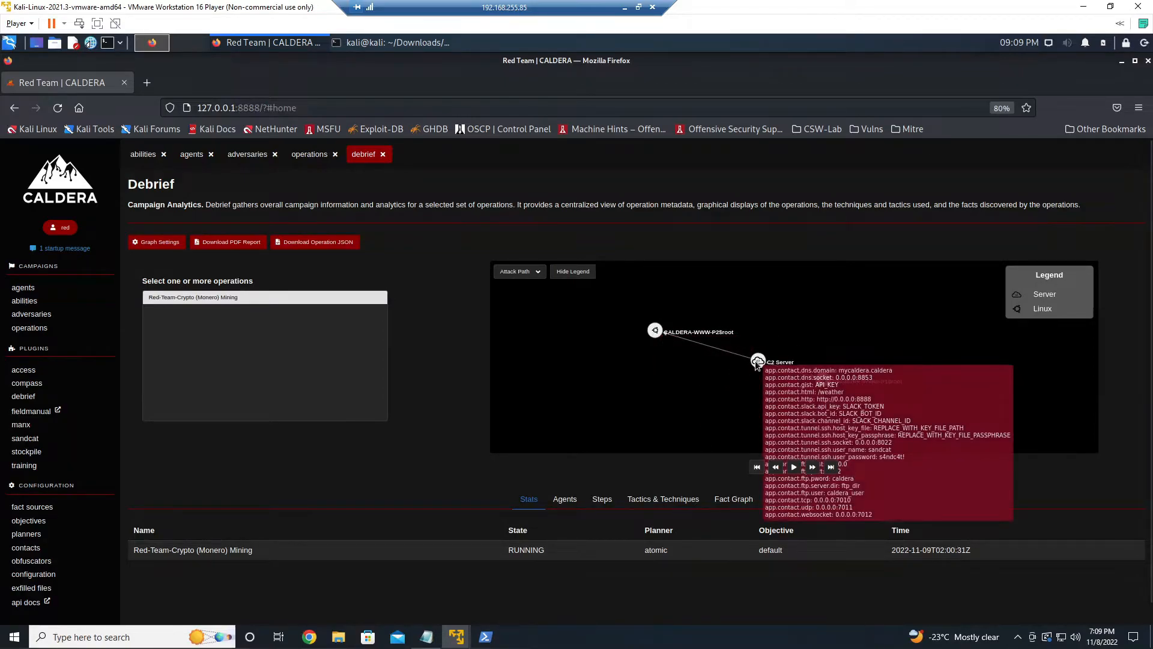
mouse_move(774, 406)
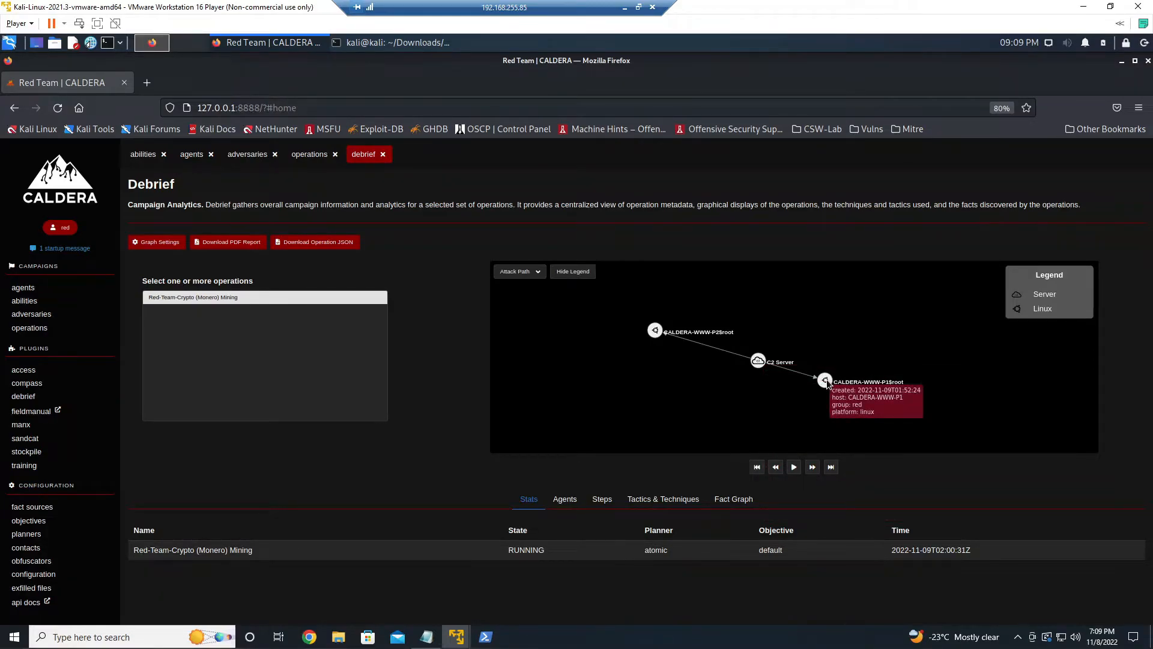
left_click(564, 499)
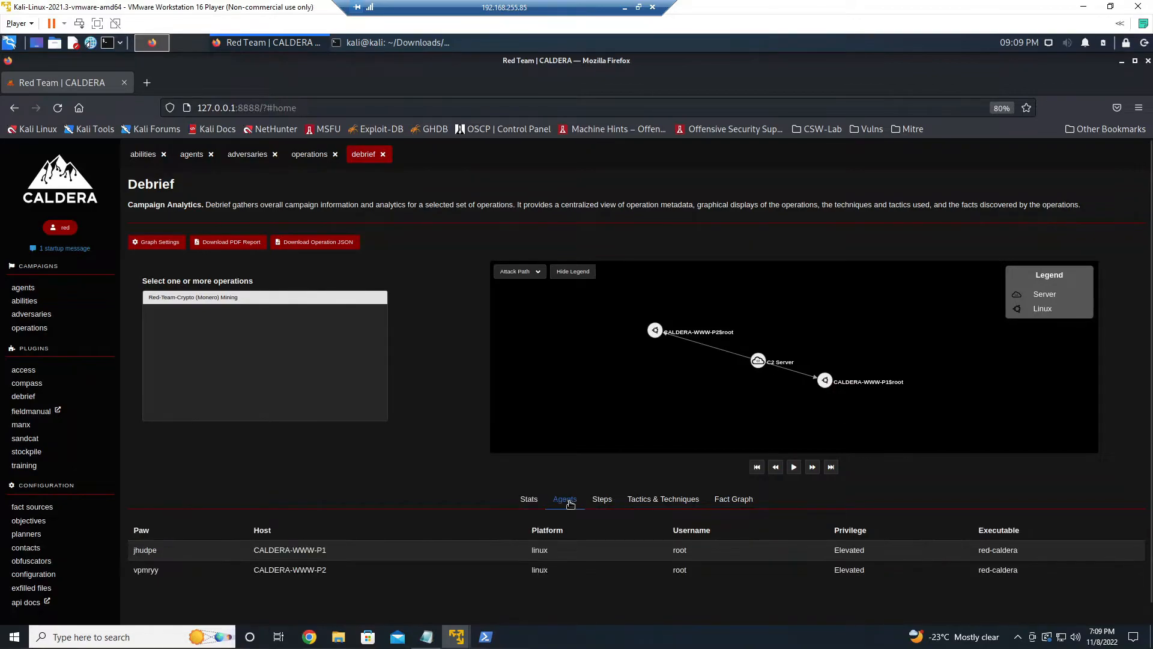
left_click(602, 499)
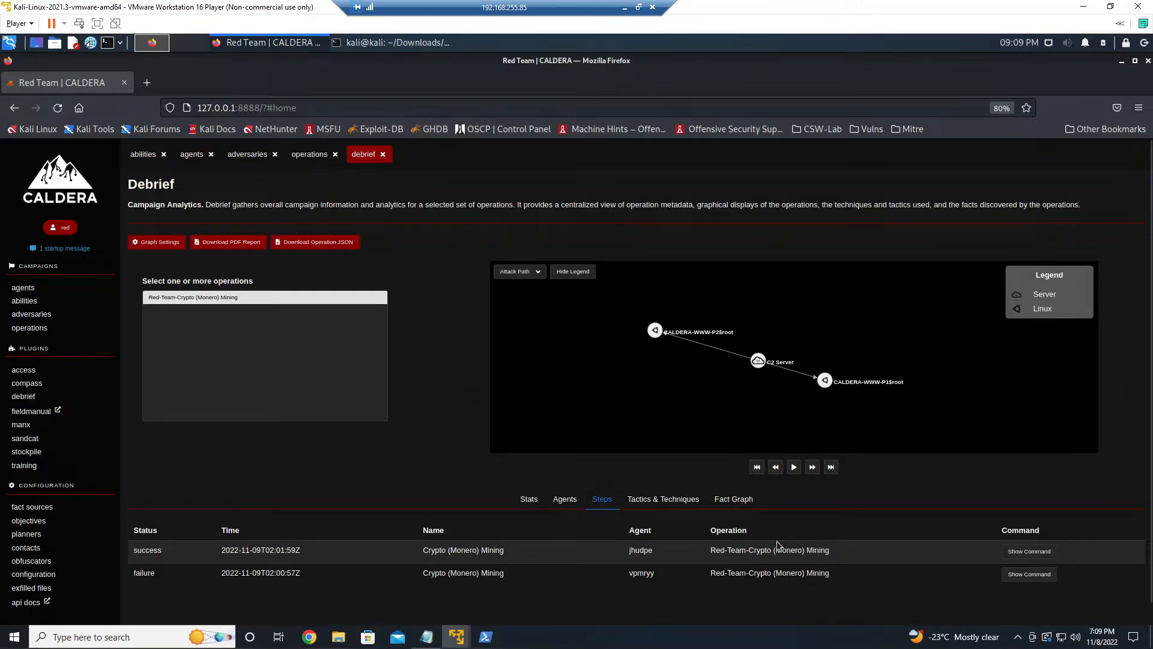
Review the T1496 Resource Hijacking technique, then the fact graph of discovered host and file facts
left_click(664, 499)
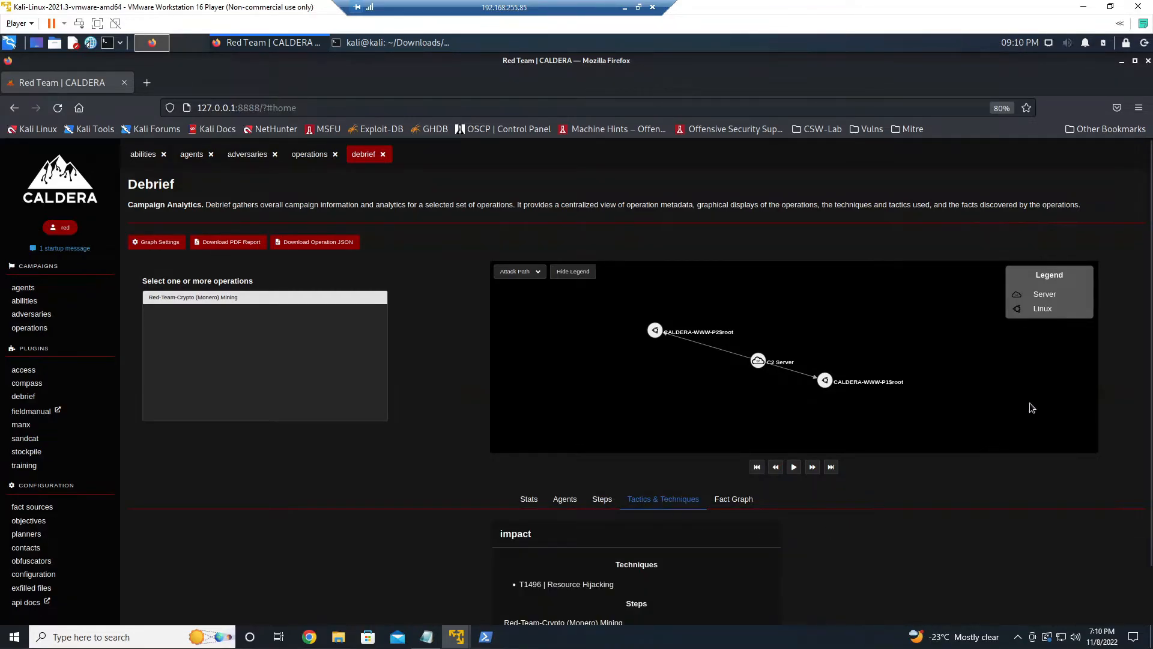
scroll("down", 3)
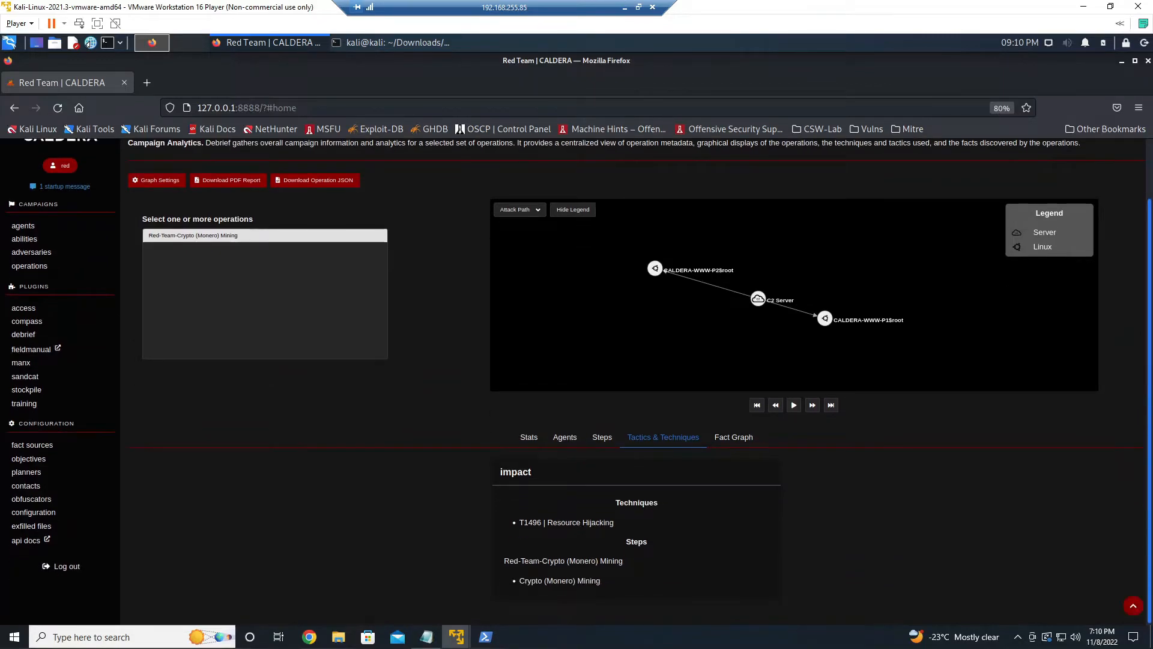
mouse_move(975, 488)
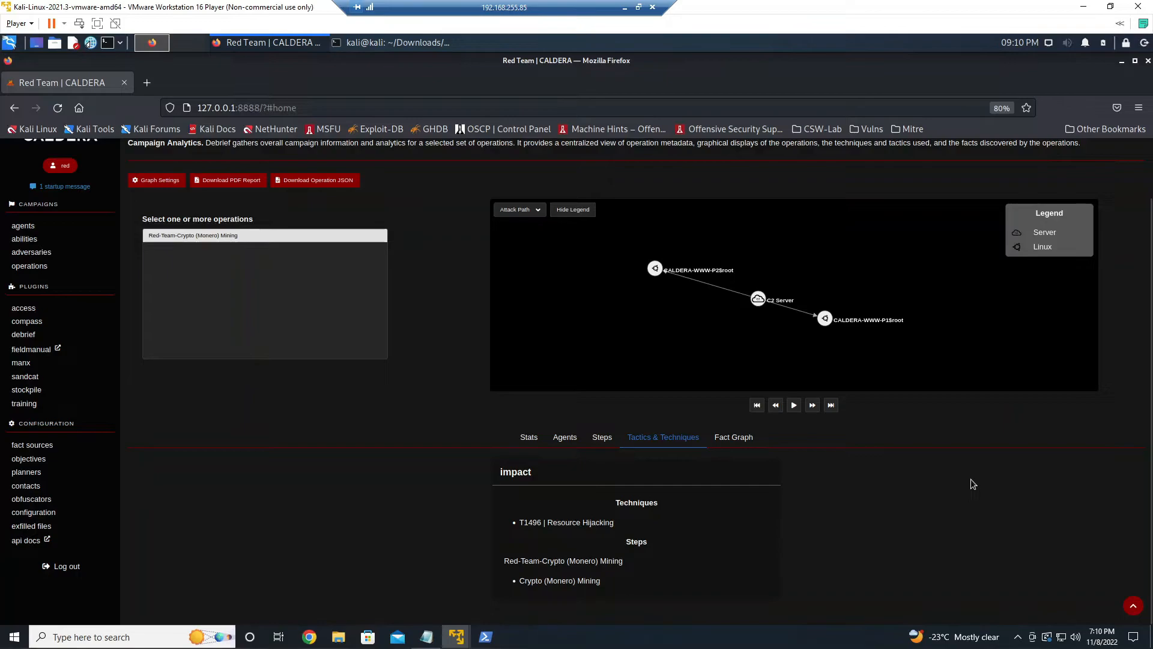
mouse_move(753, 465)
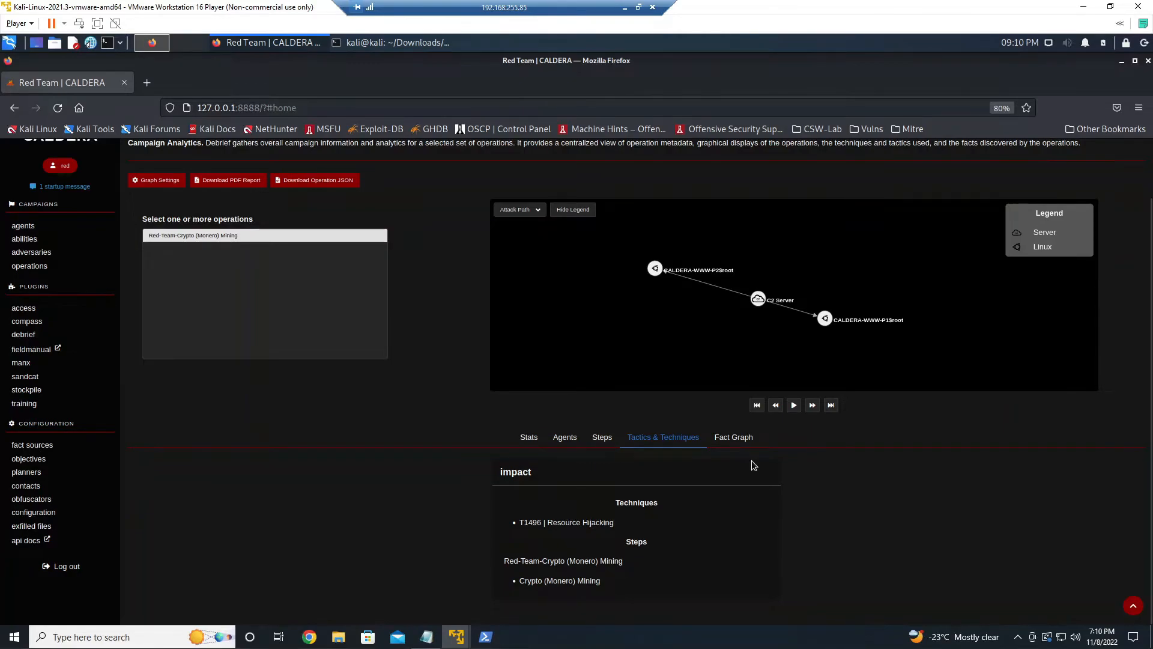
left_click(733, 436)
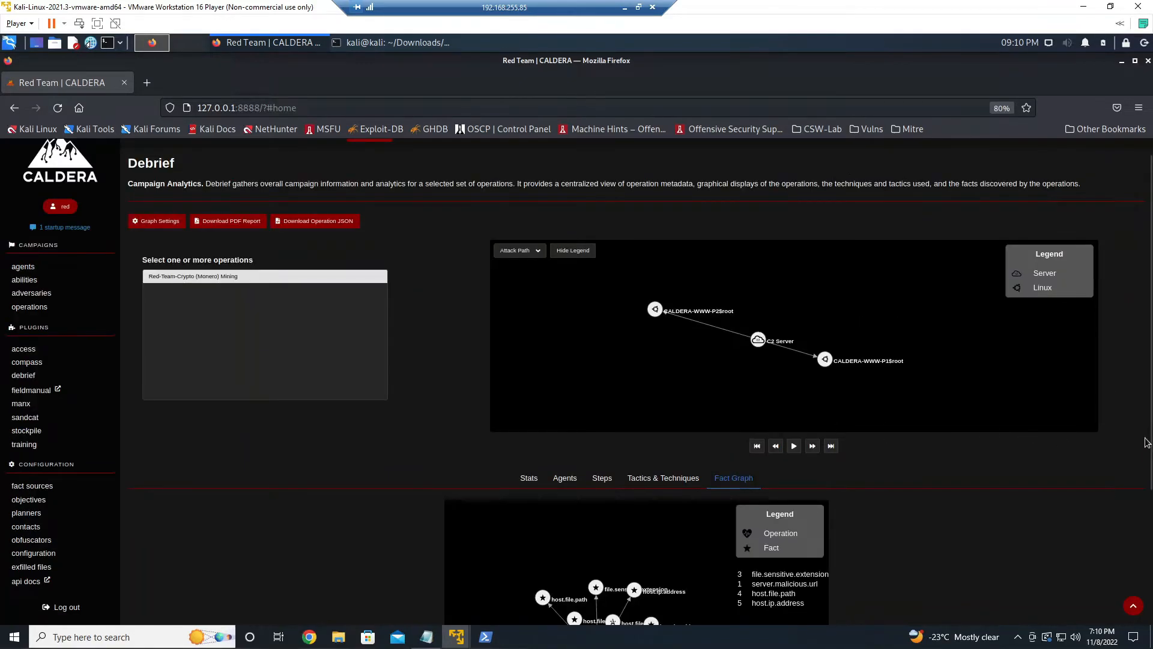
scroll("down", 3)
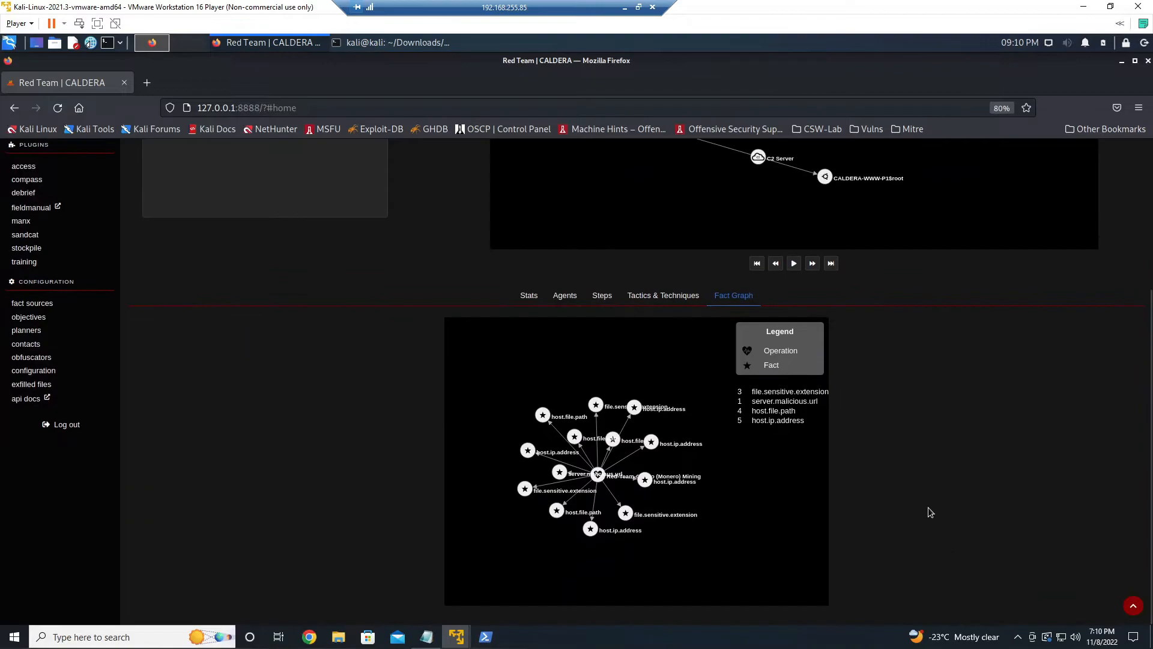
mouse_move(789, 347)
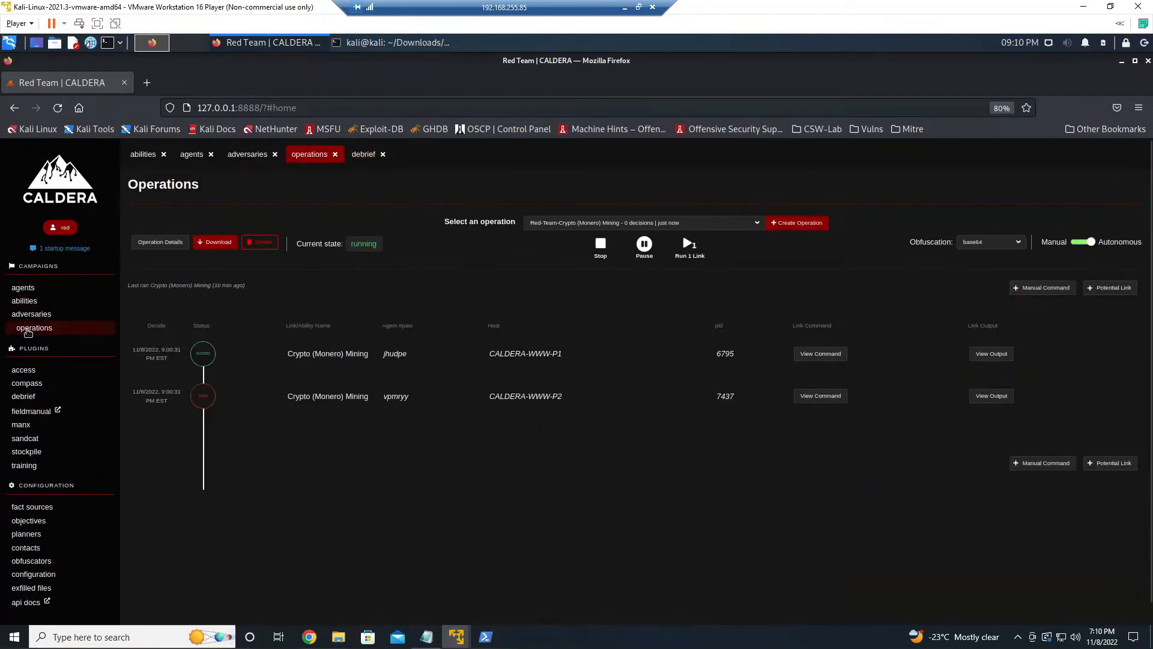
mouse_move(57, 560)
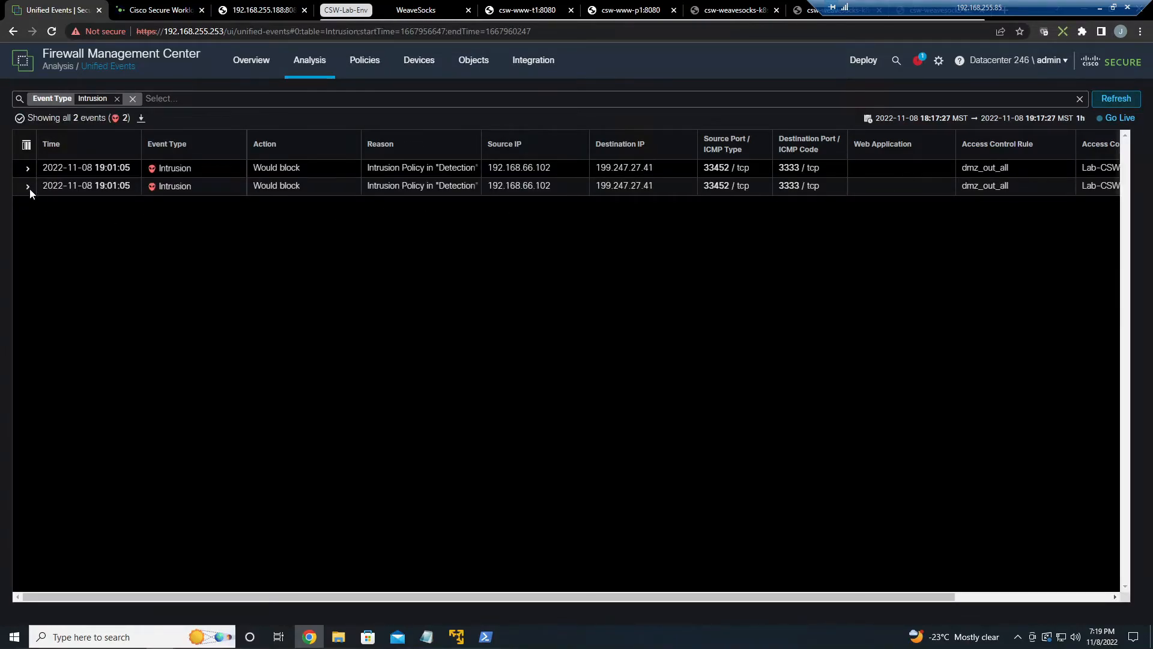
Expand the first intrusion event and highlight its XMRig mining pool connection rule message
left_click(27, 168)
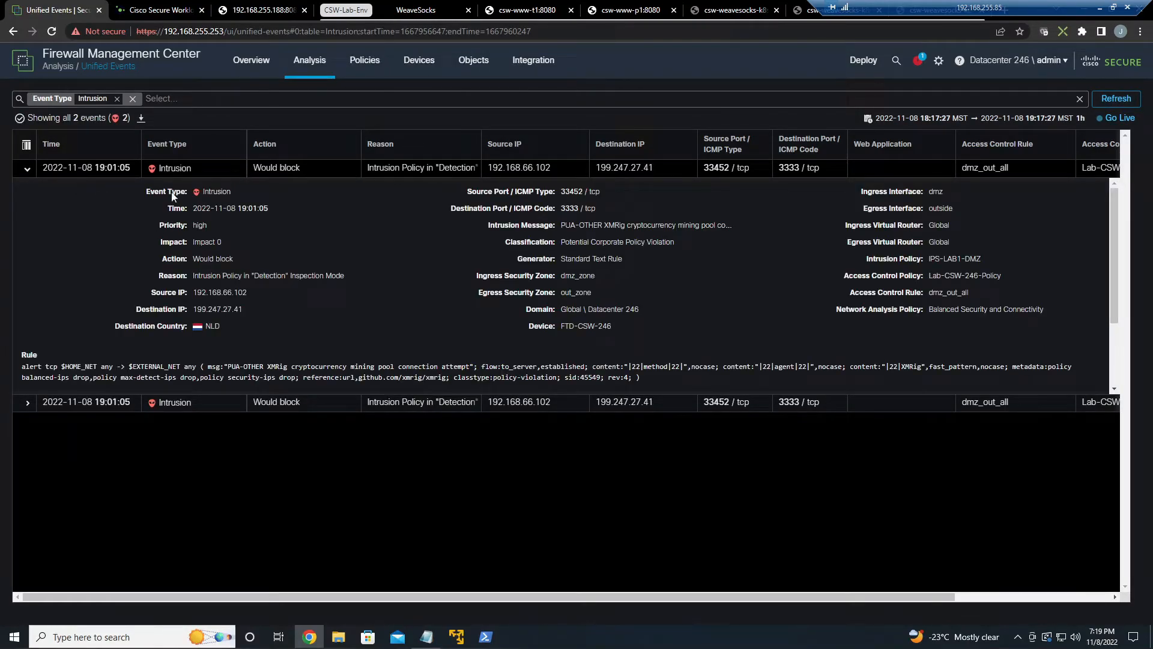
mouse_move(229, 352)
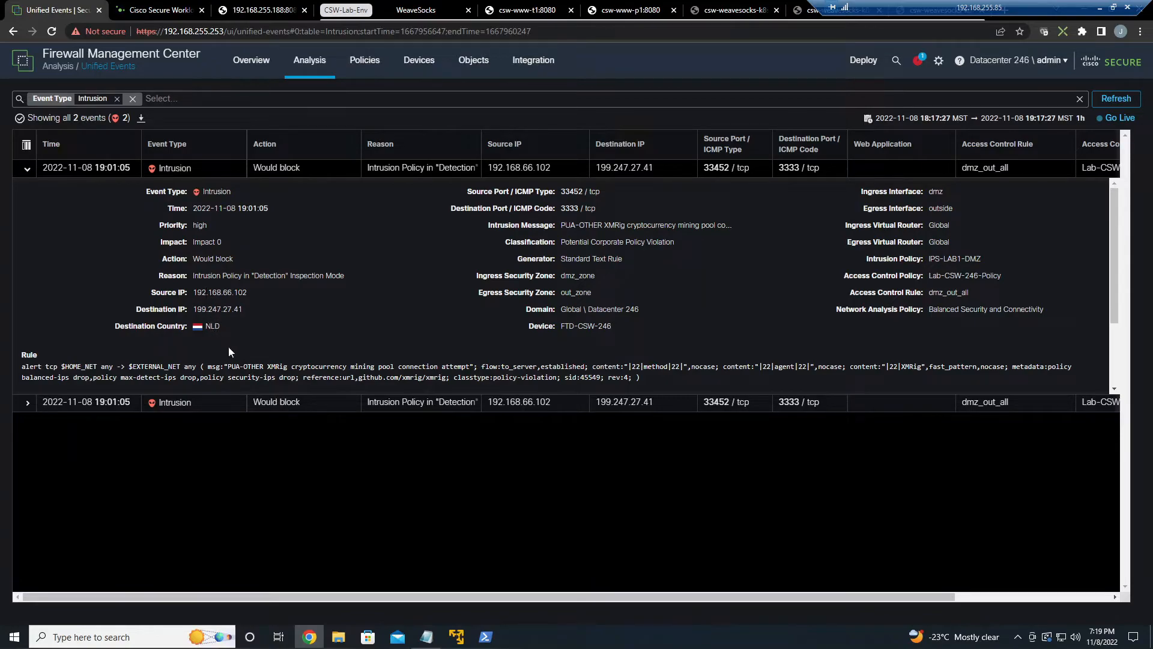
double_click(244, 366)
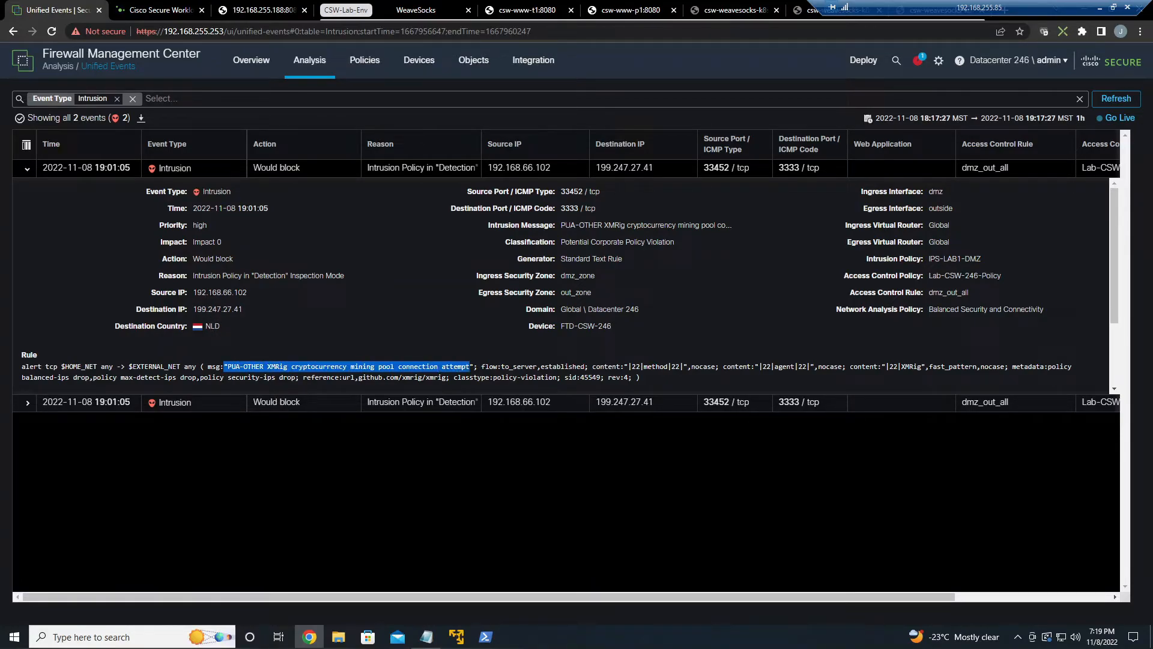
left_click(463, 471)
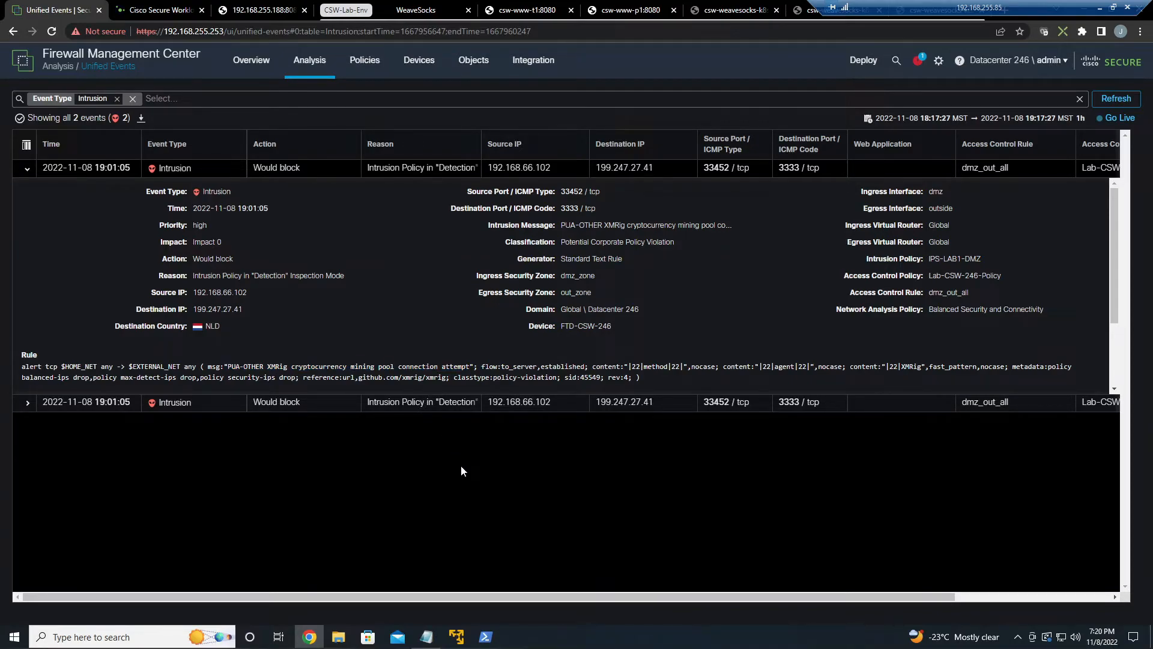
mouse_move(286, 476)
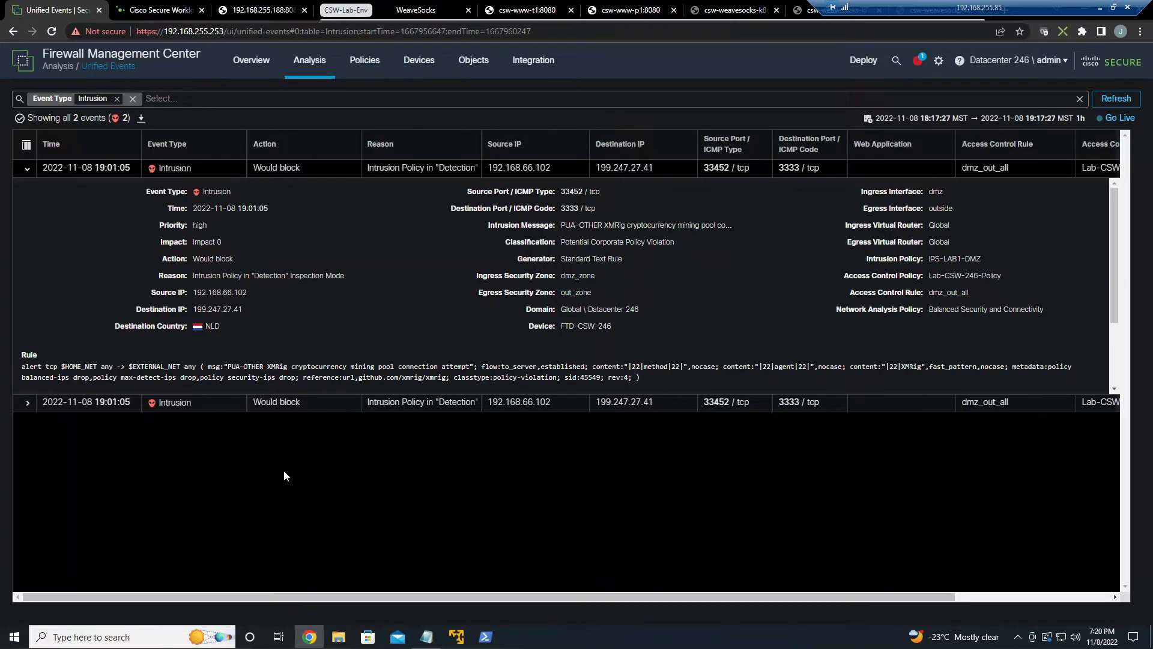
mouse_move(276, 458)
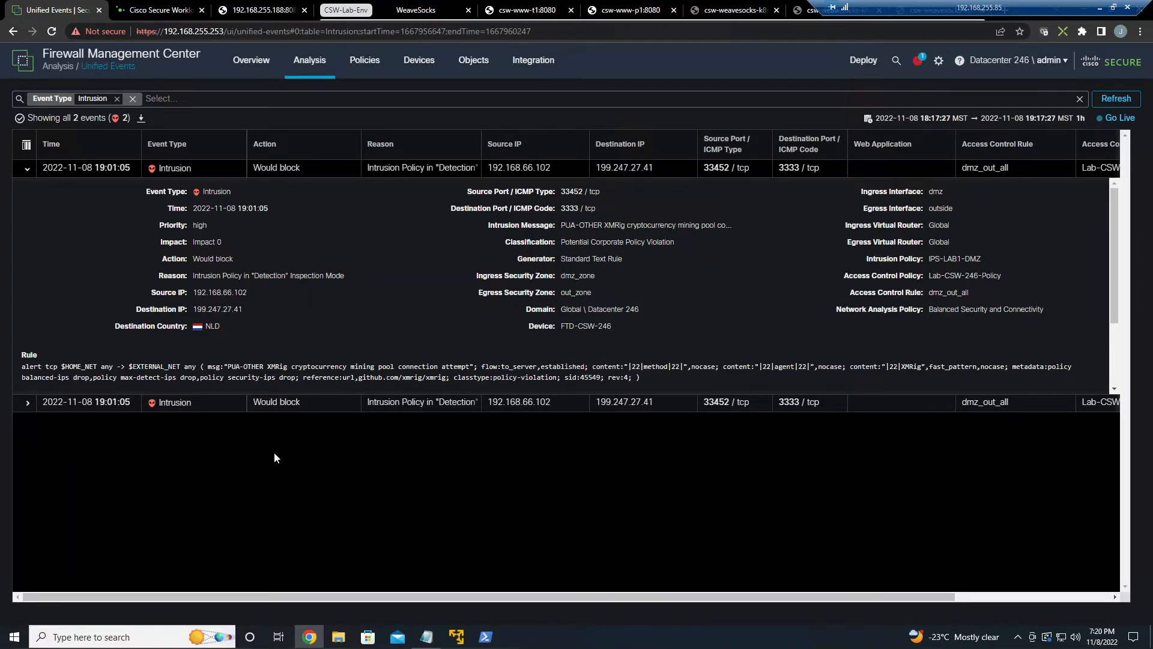
mouse_move(203, 273)
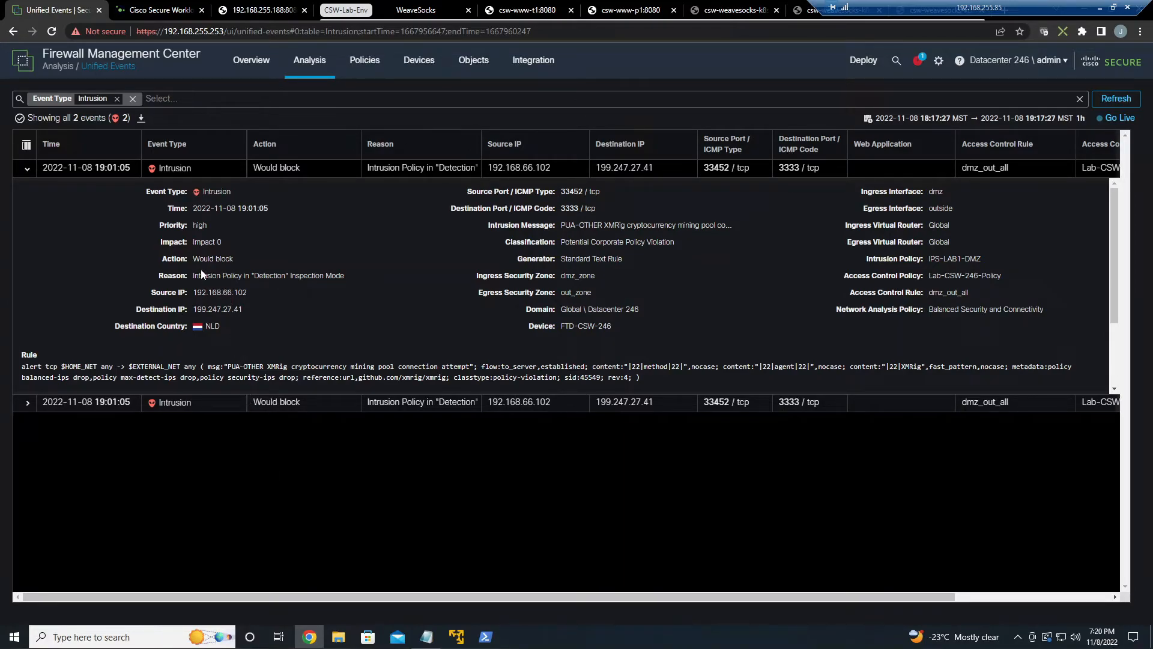
mouse_move(293, 315)
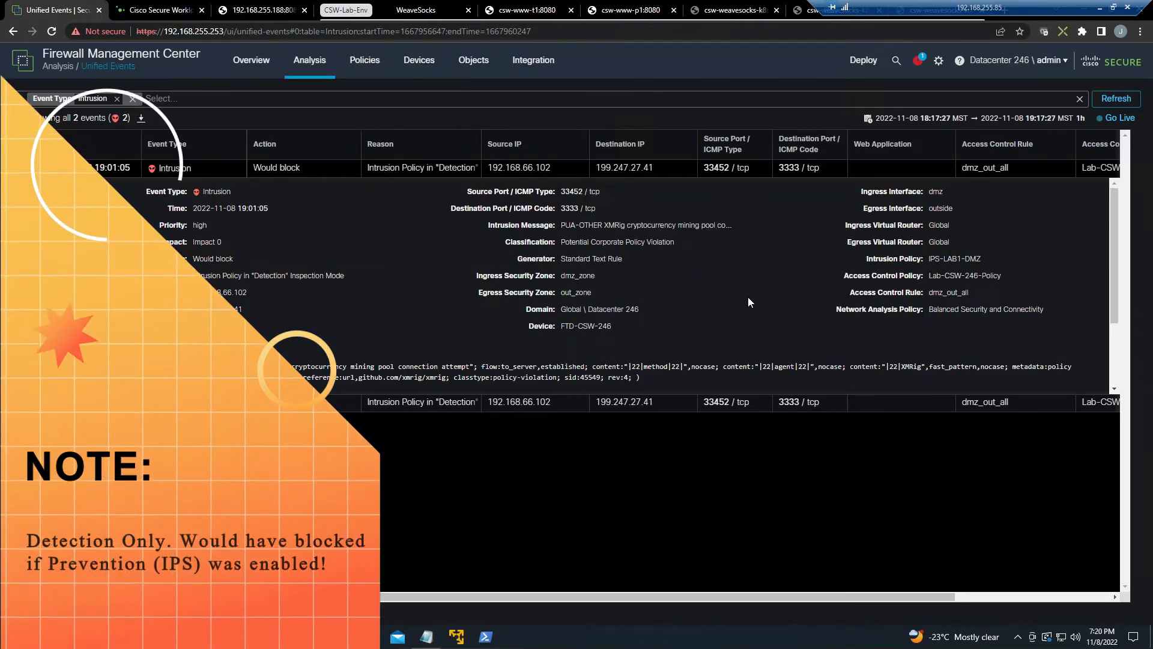
mouse_move(1114, 295)
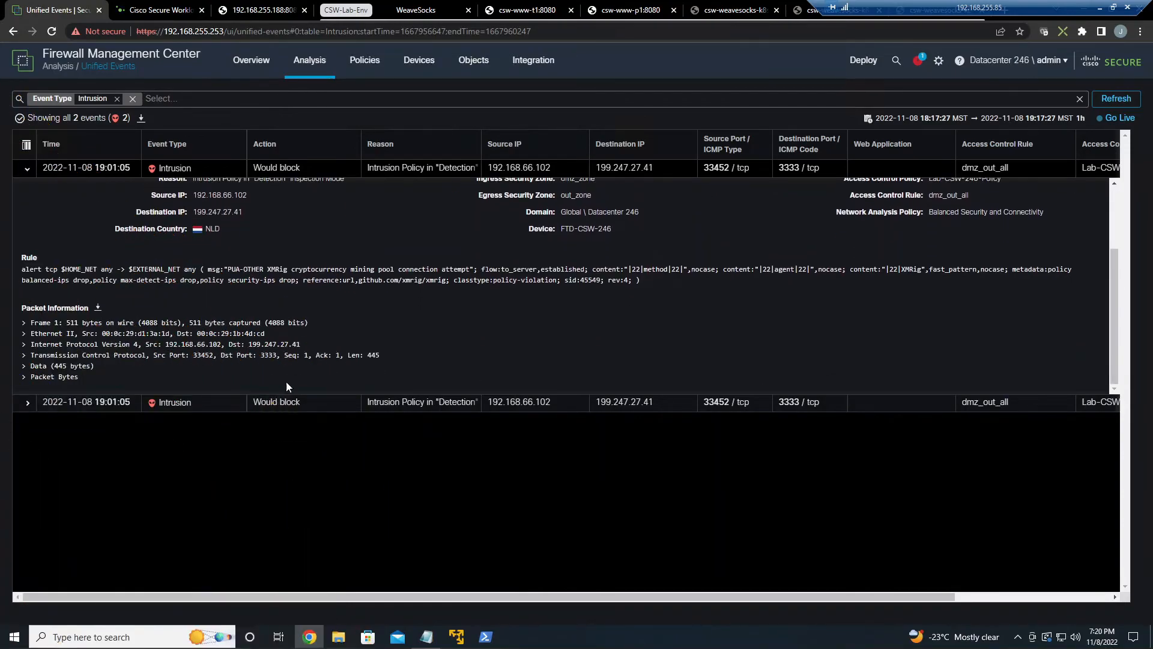
mouse_move(74, 358)
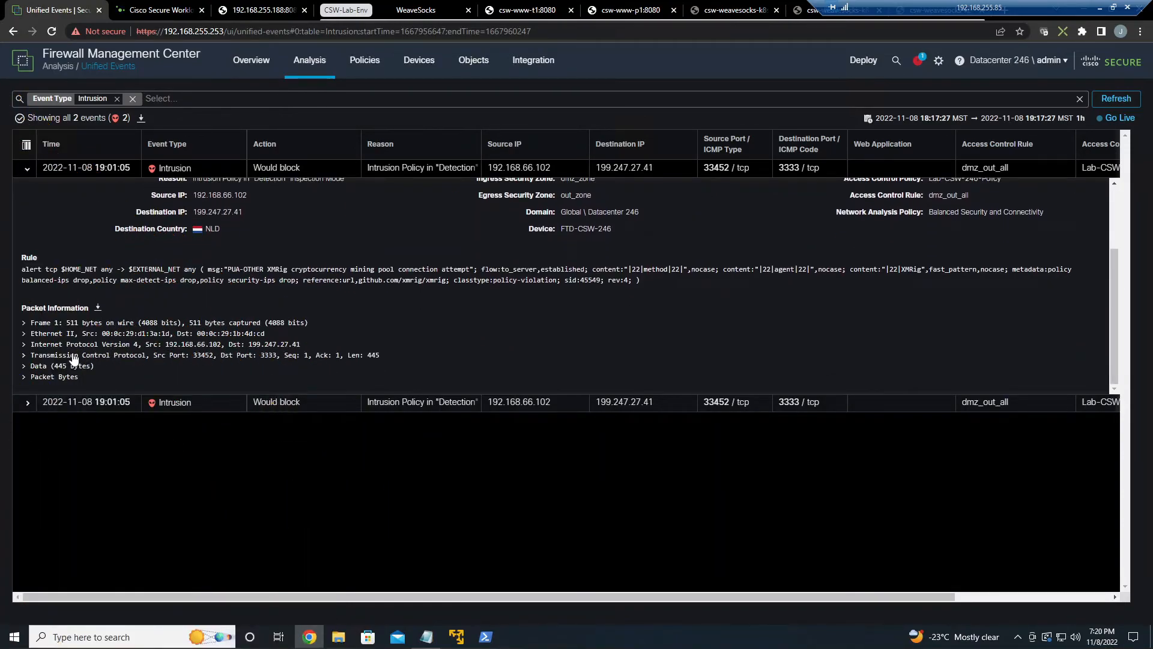
mouse_move(23, 377)
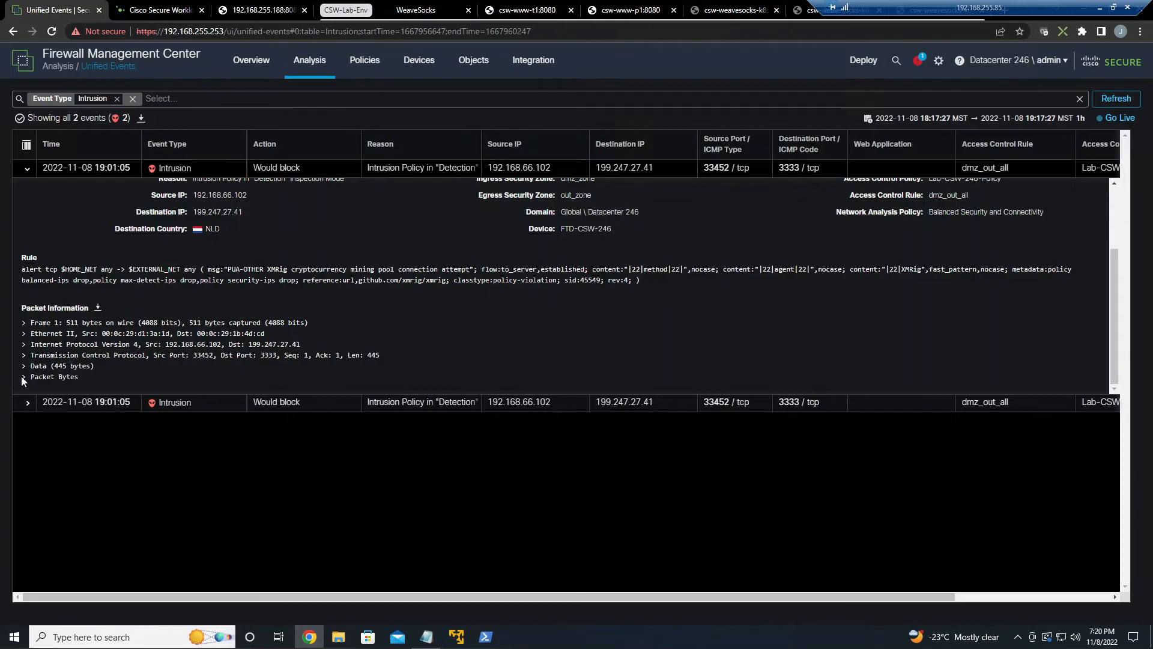
Expand Packet Bytes and scroll the hex dump showing the XMRig login and algorithm payload
left_click(23, 377)
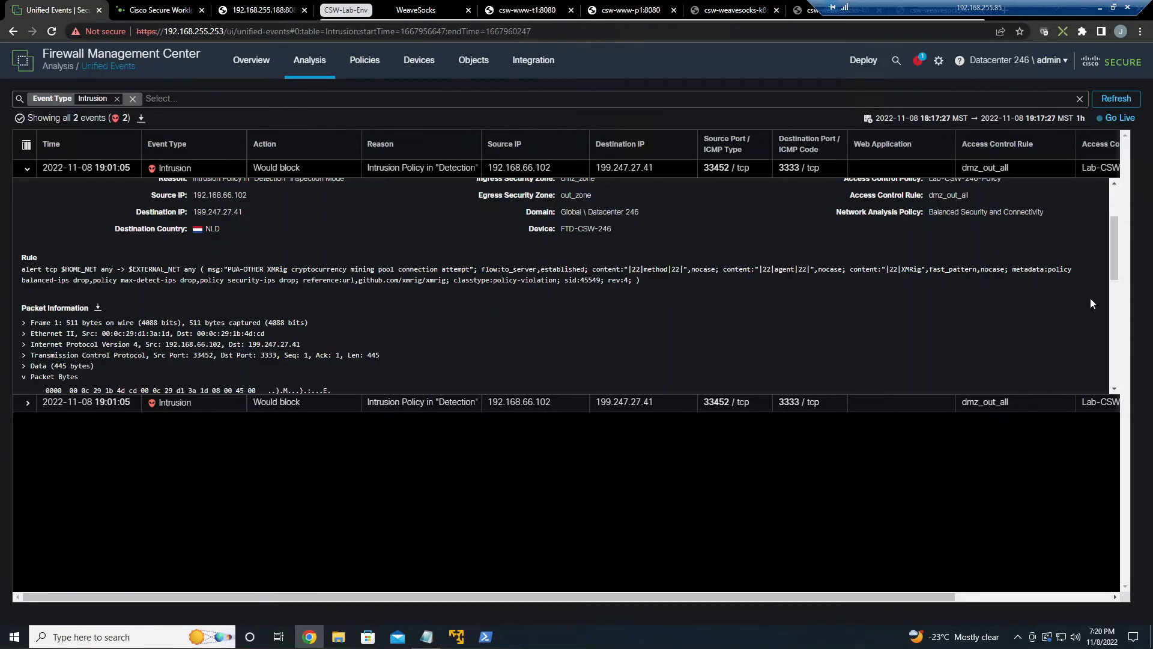
scroll("down", 3)
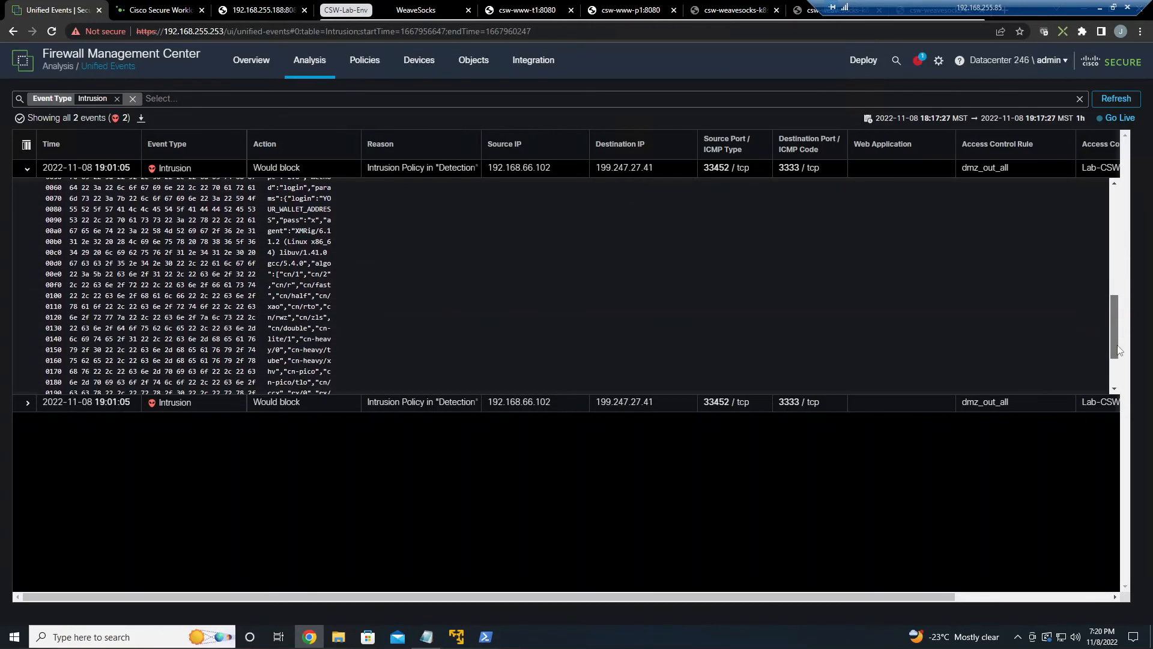
scroll("down", 3)
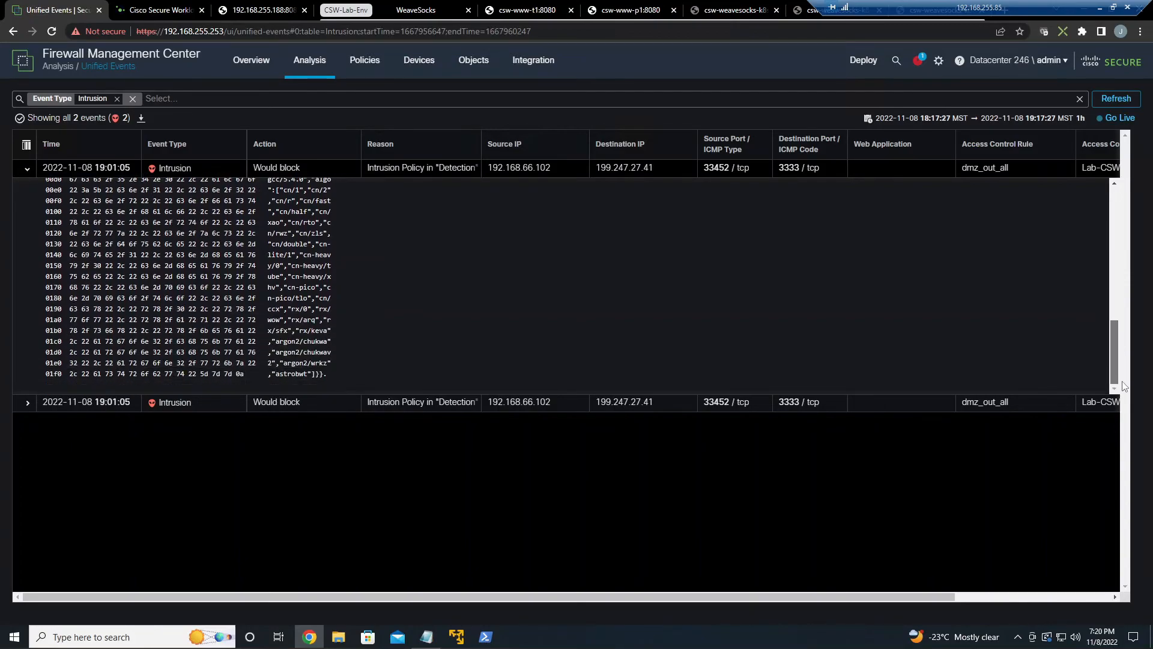